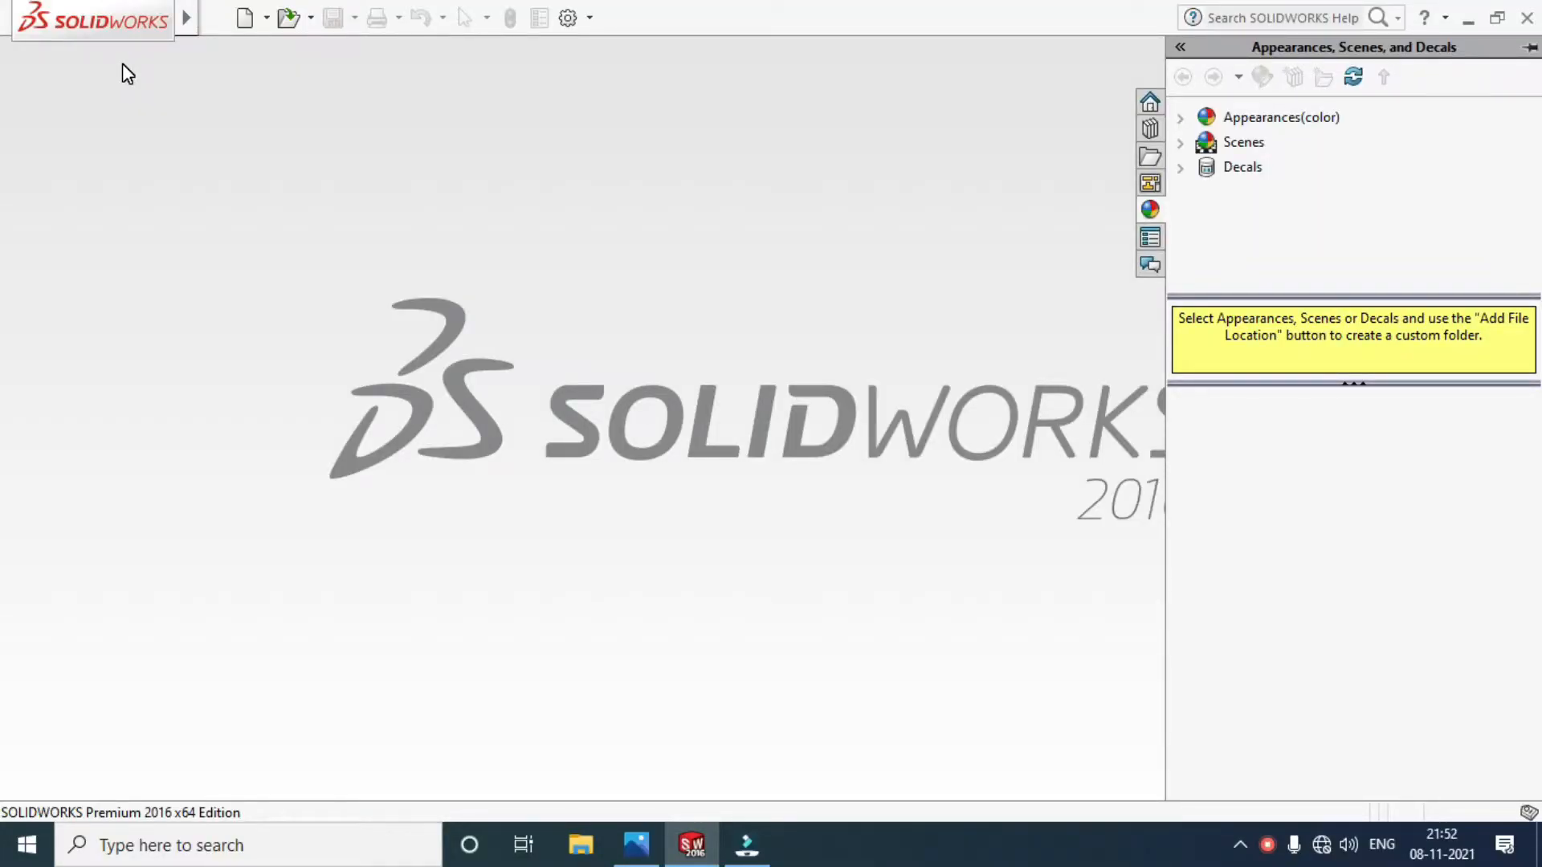
Create a new blank part document, Part1, via File > New > Part.
left_click(186, 18)
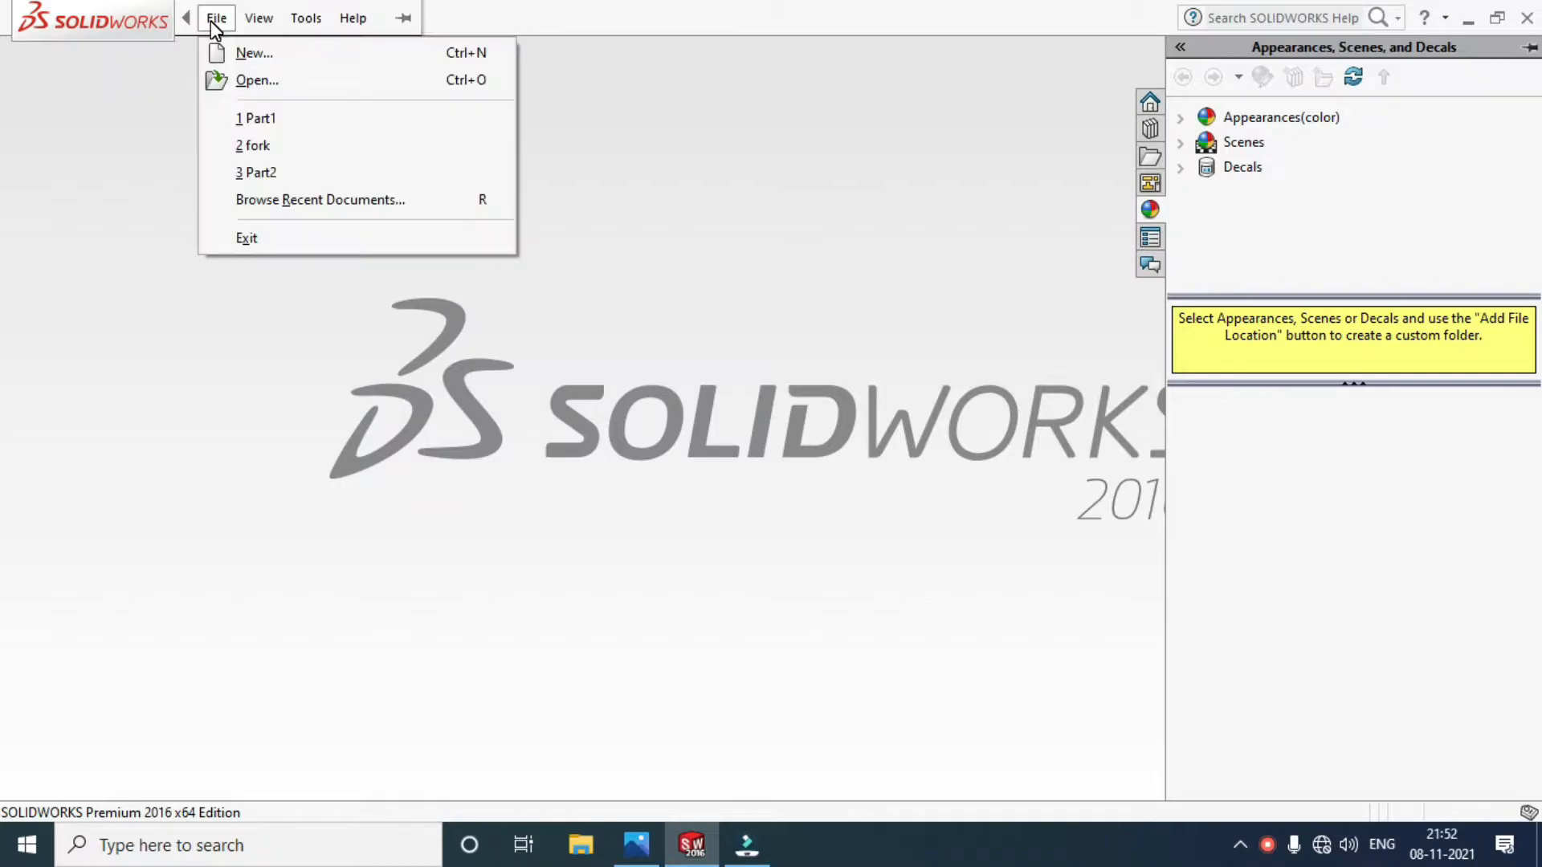
left_click(252, 52)
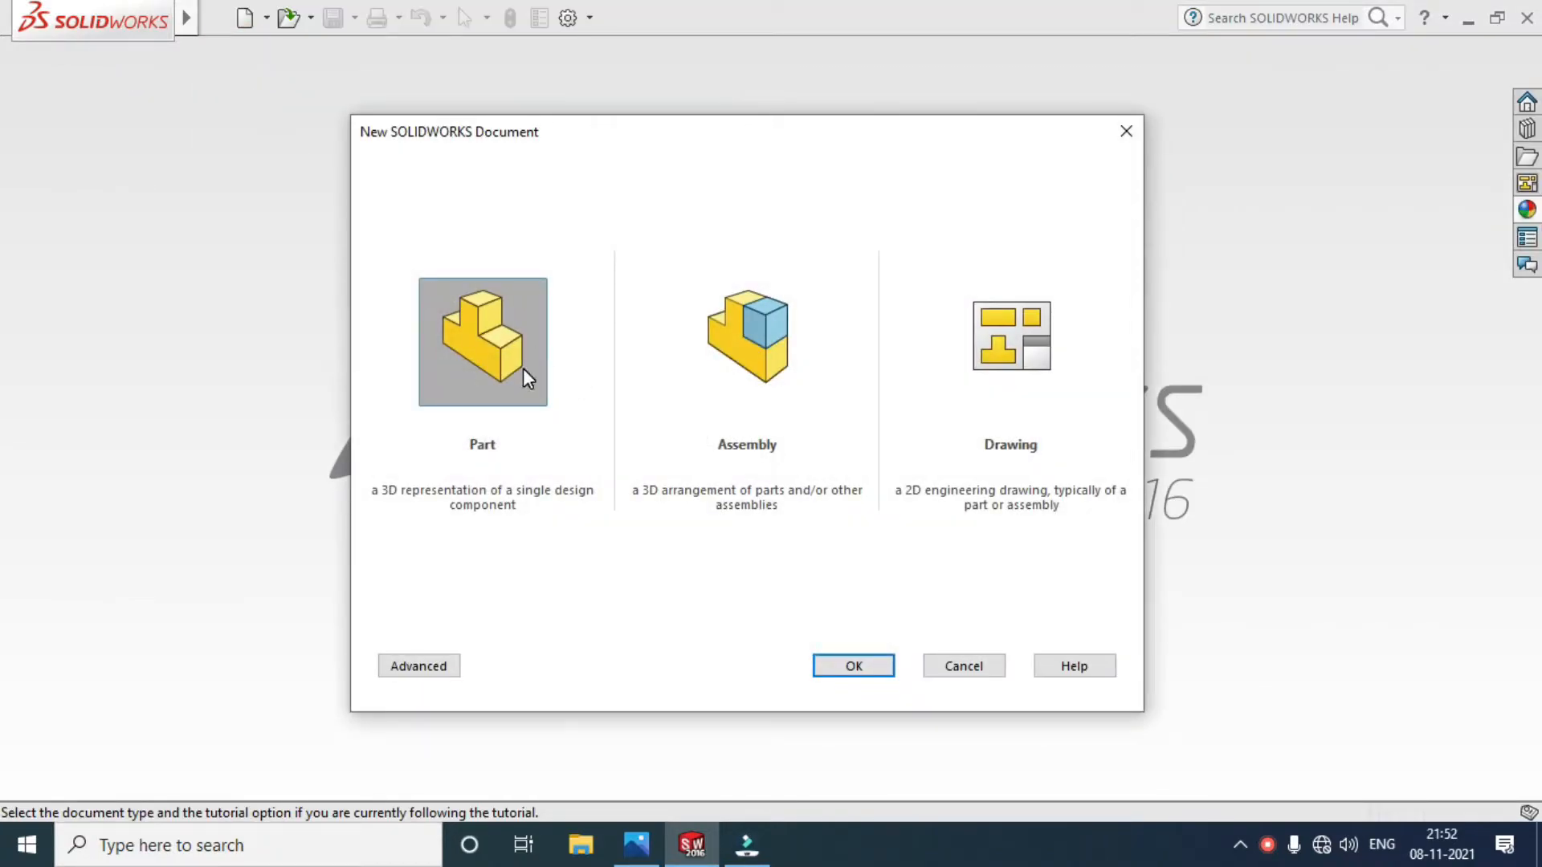
left_click(853, 665)
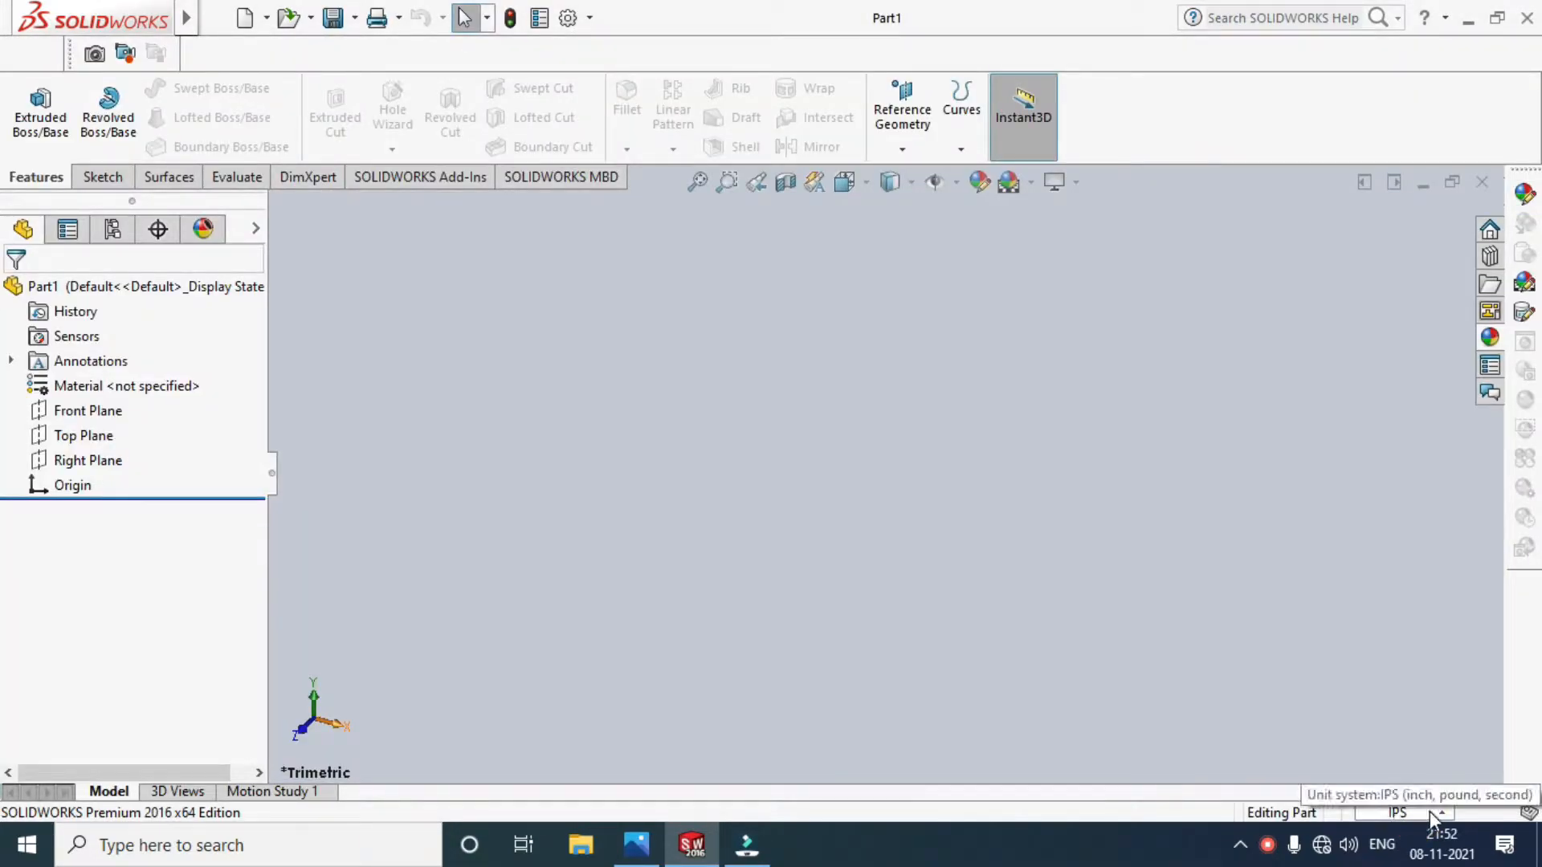
Set the part's unit system to MMGS (millimetre, gram, second).
left_click(1395, 812)
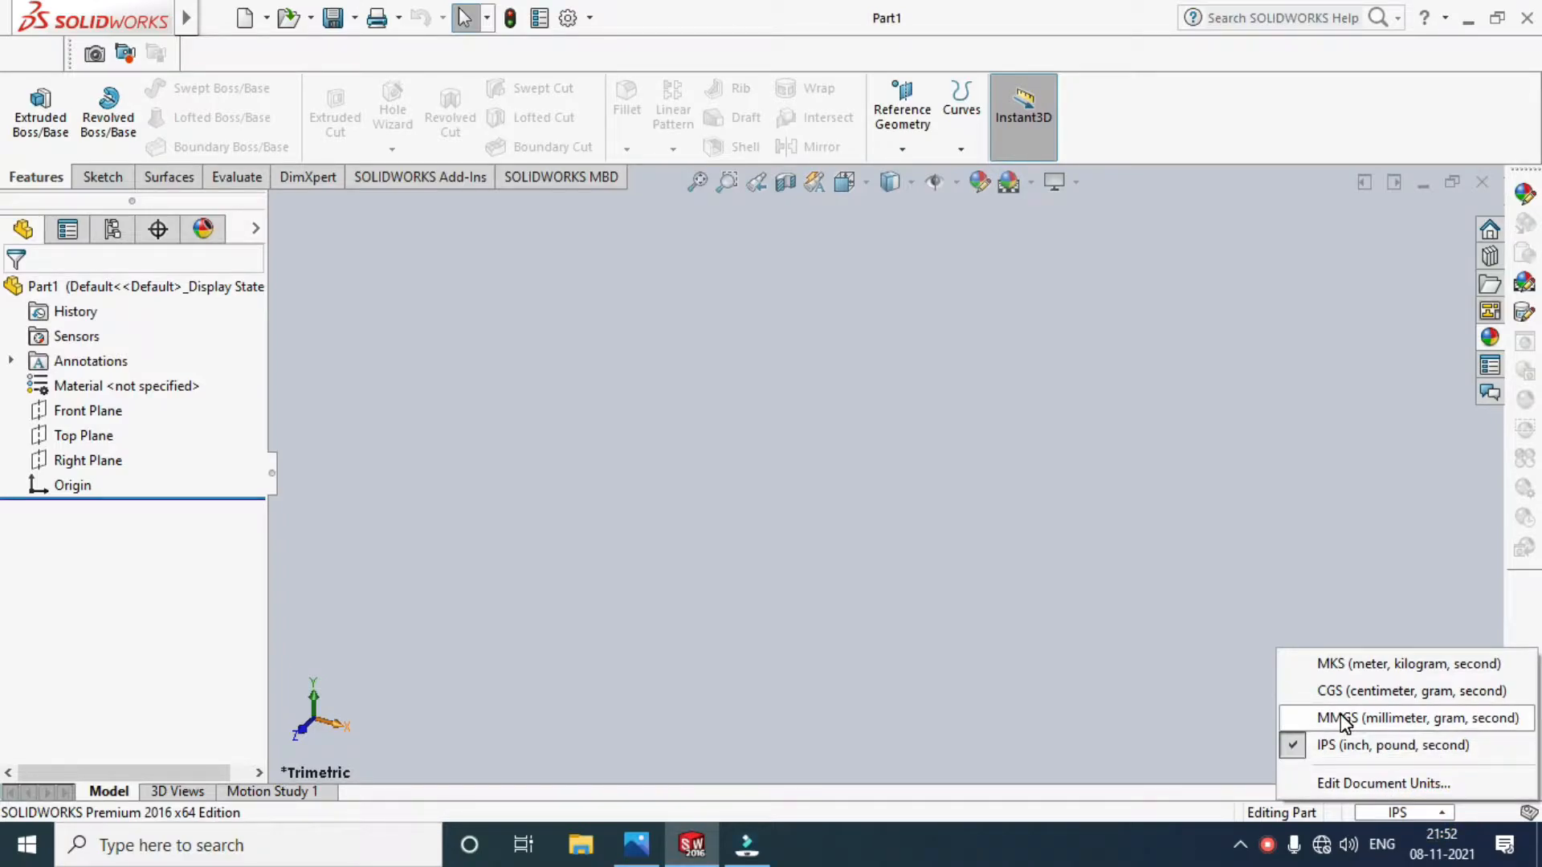
left_click(1417, 718)
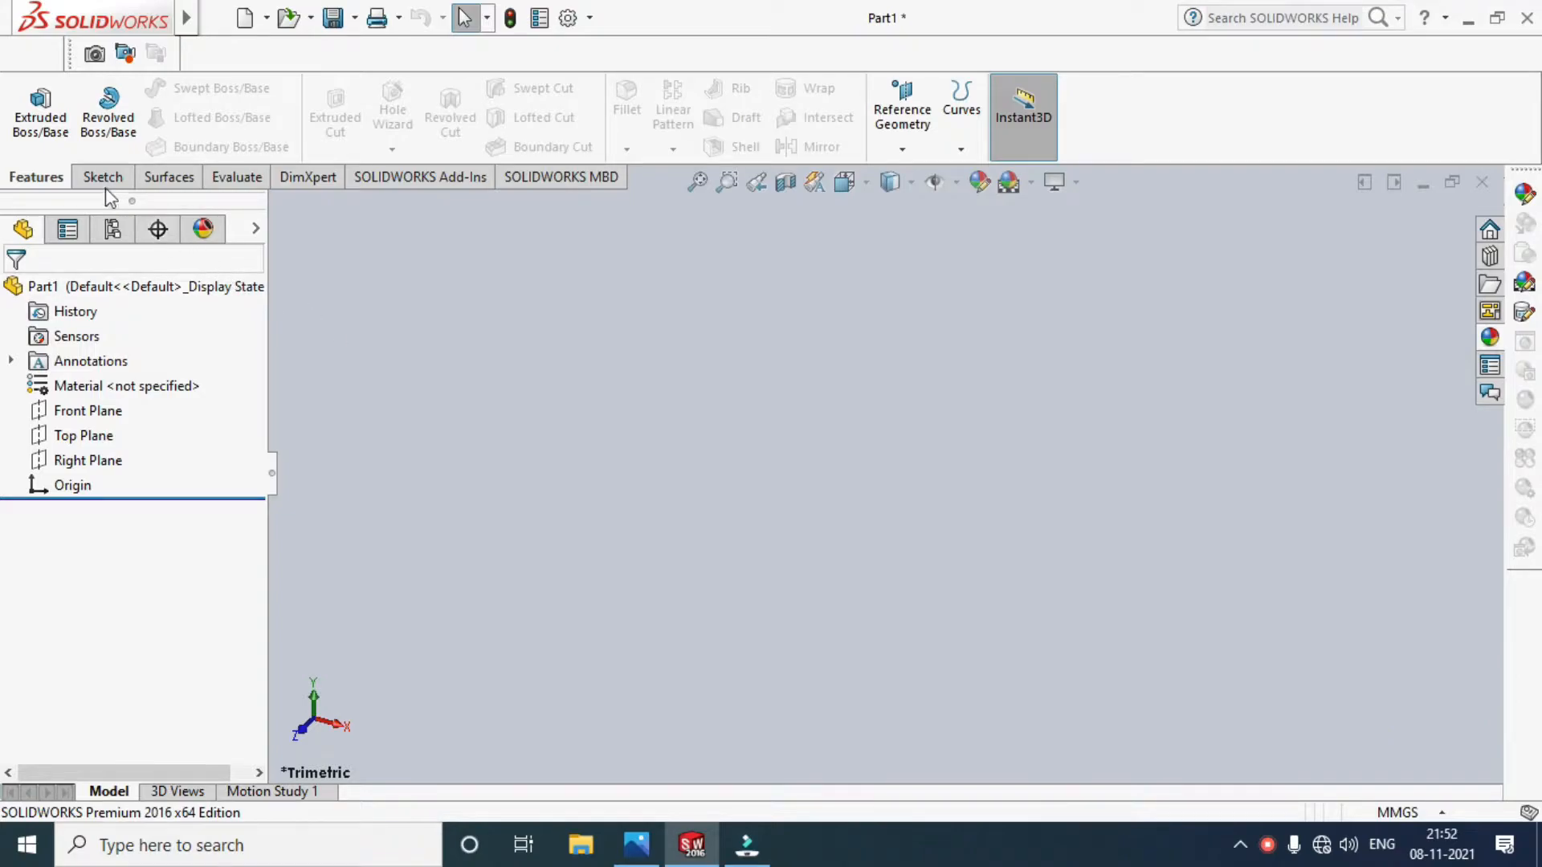
left_click(103, 177)
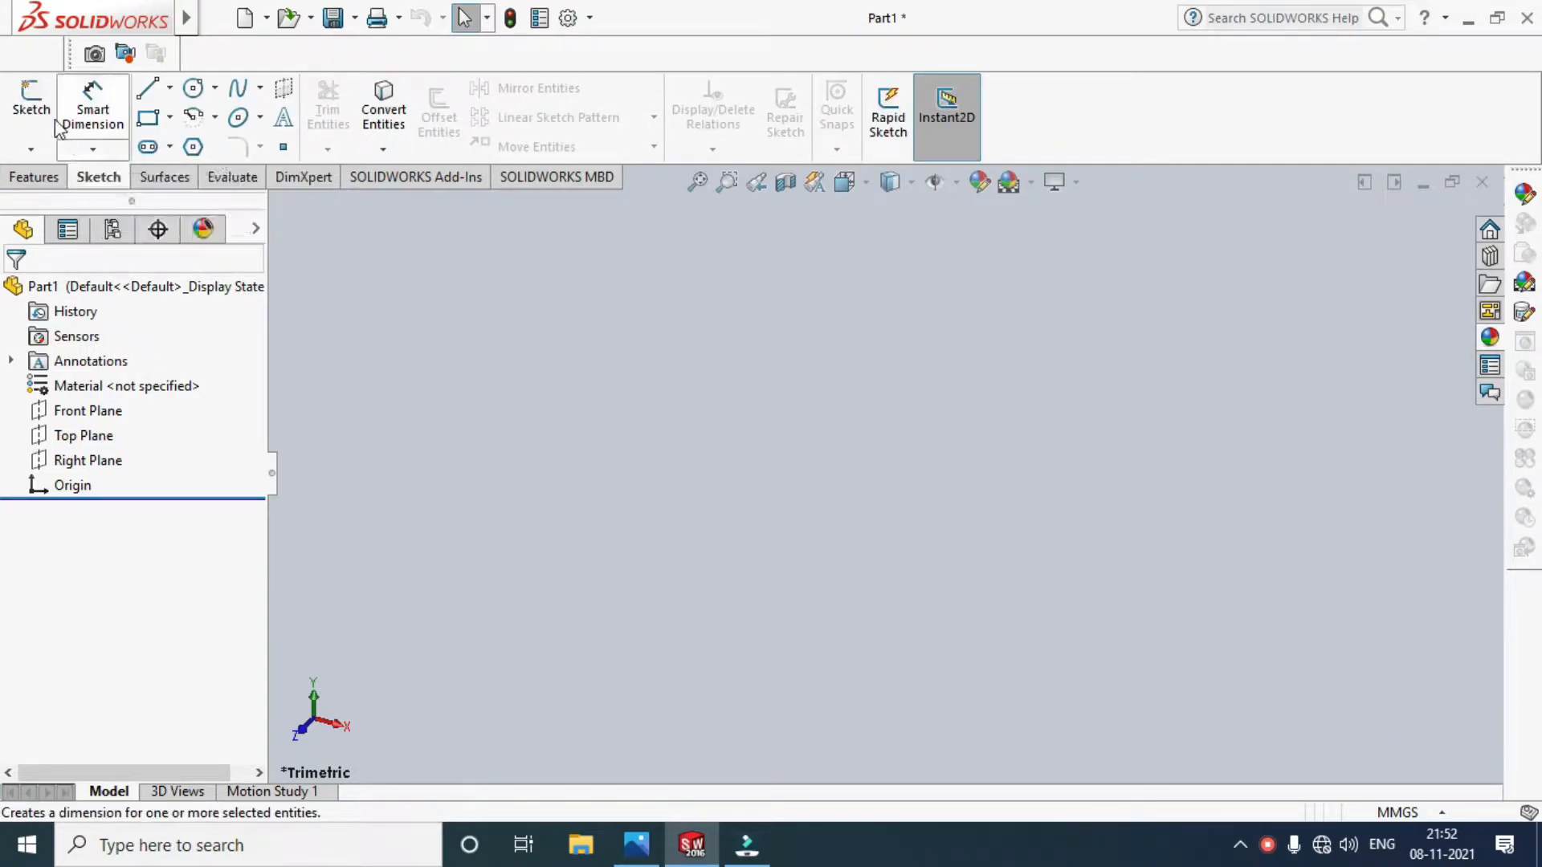
Sketch a circle centred on the origin on the Front Plane and dimension its diameter.
left_click(30, 103)
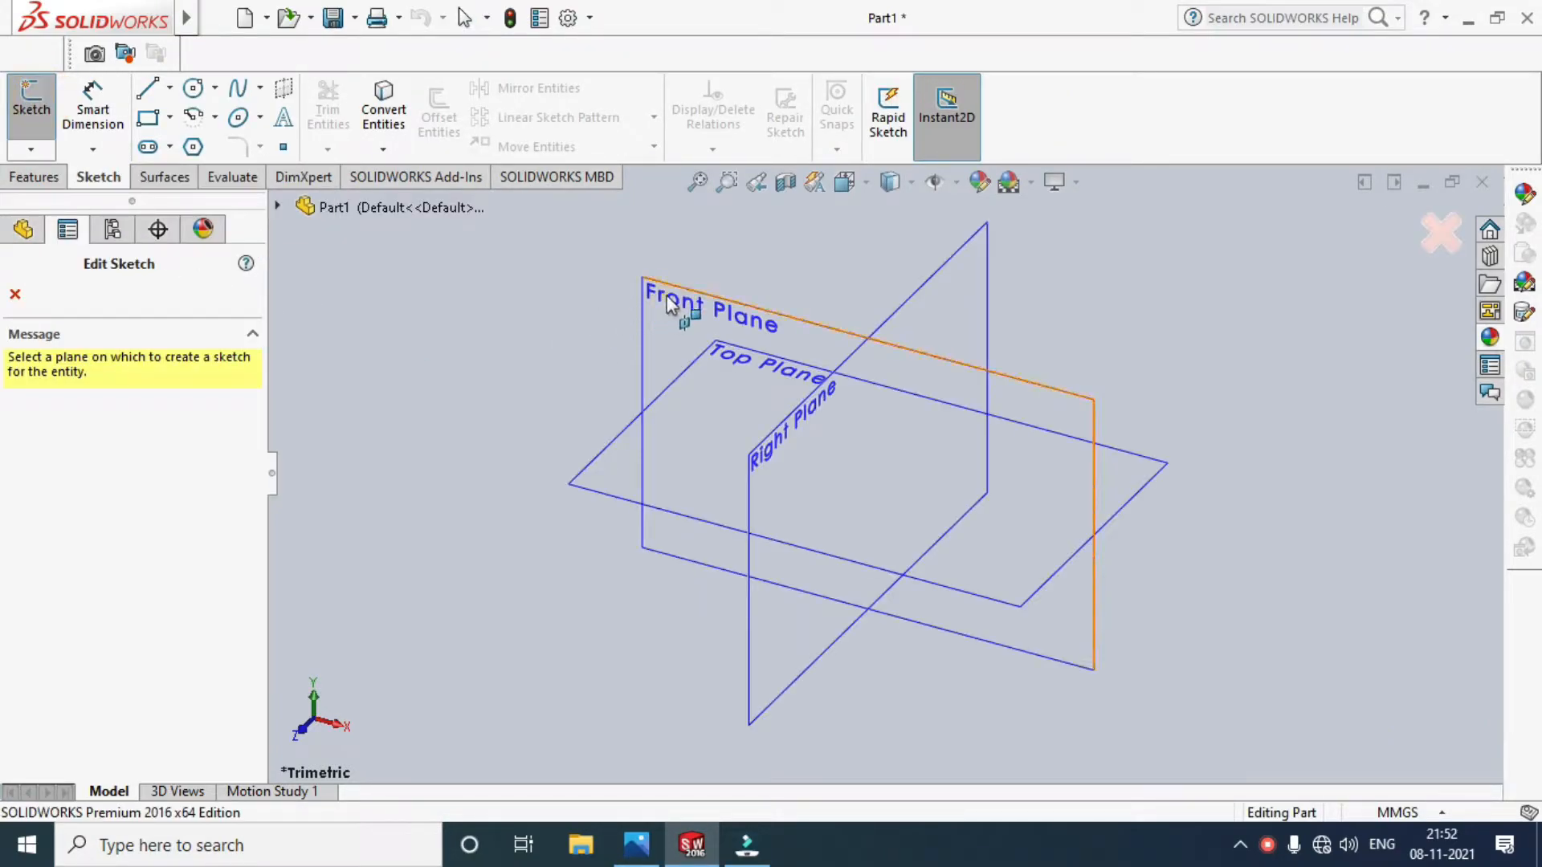
left_click(709, 315)
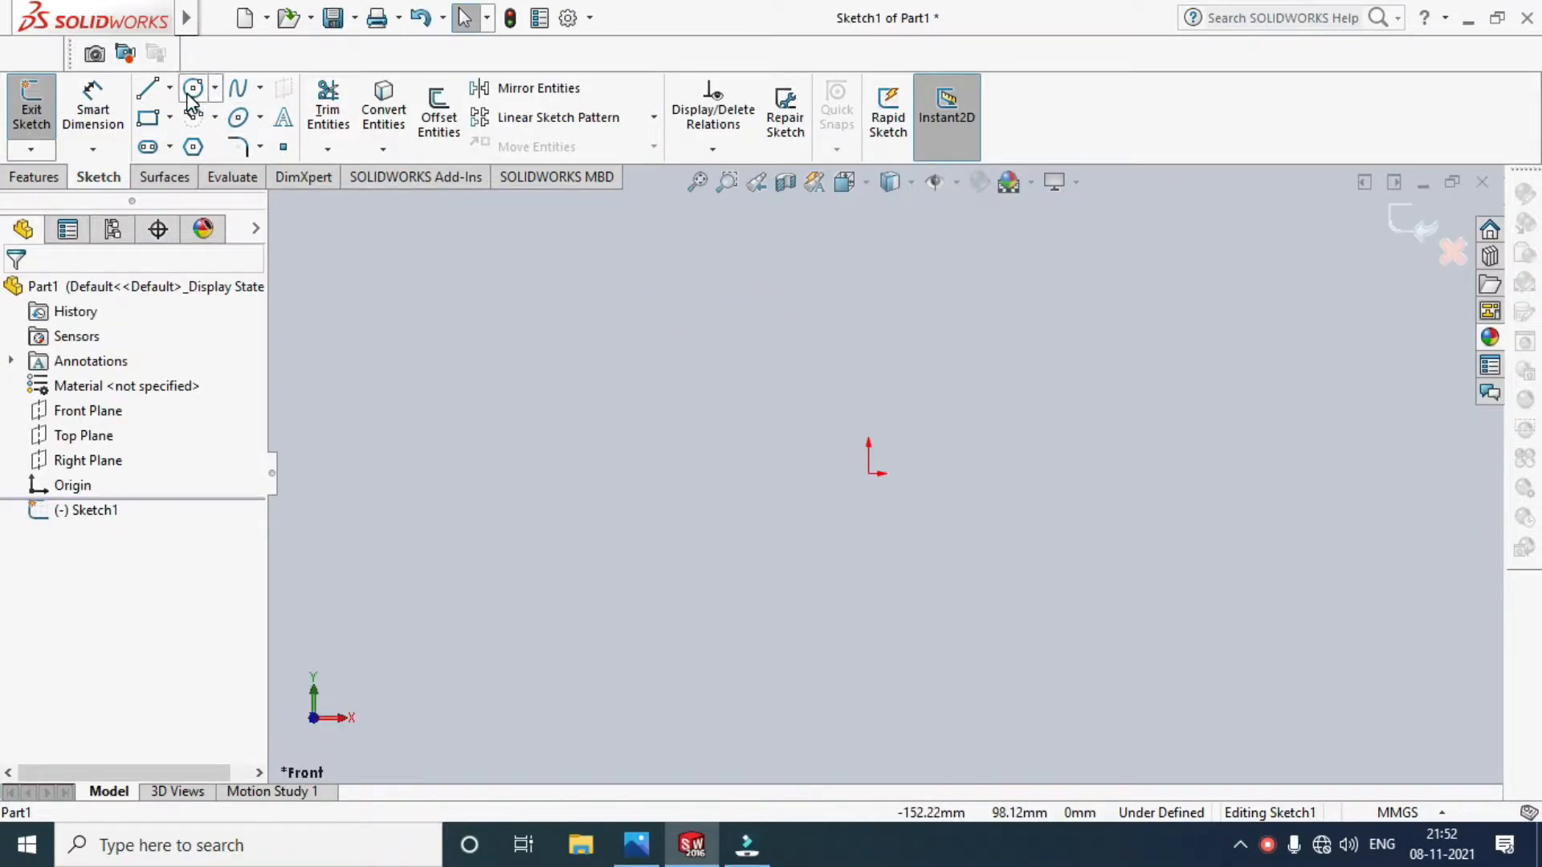
left_click(193, 87)
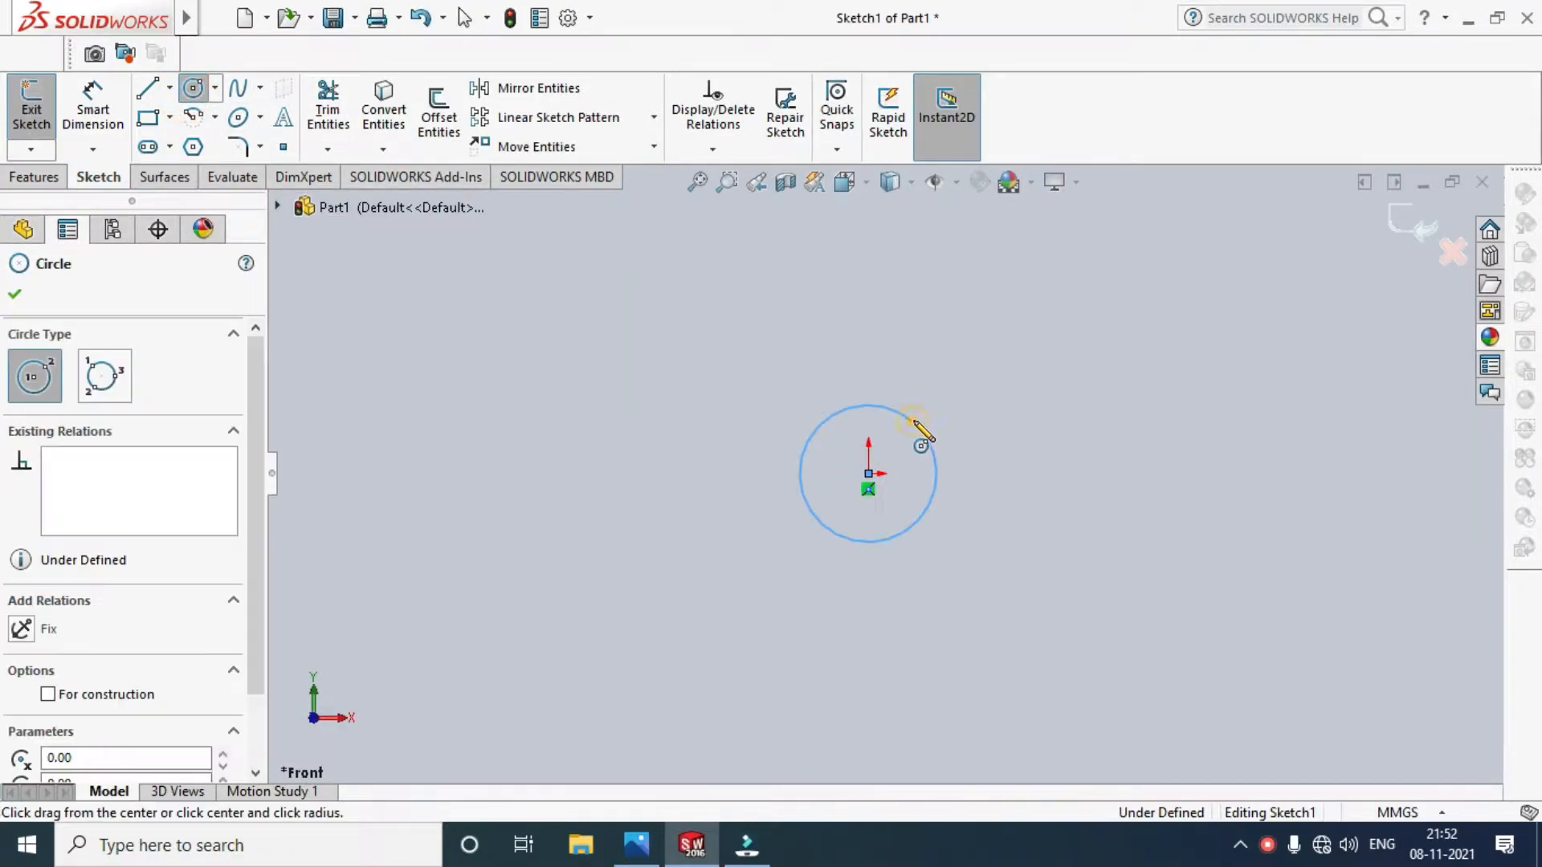
left_click(94, 108)
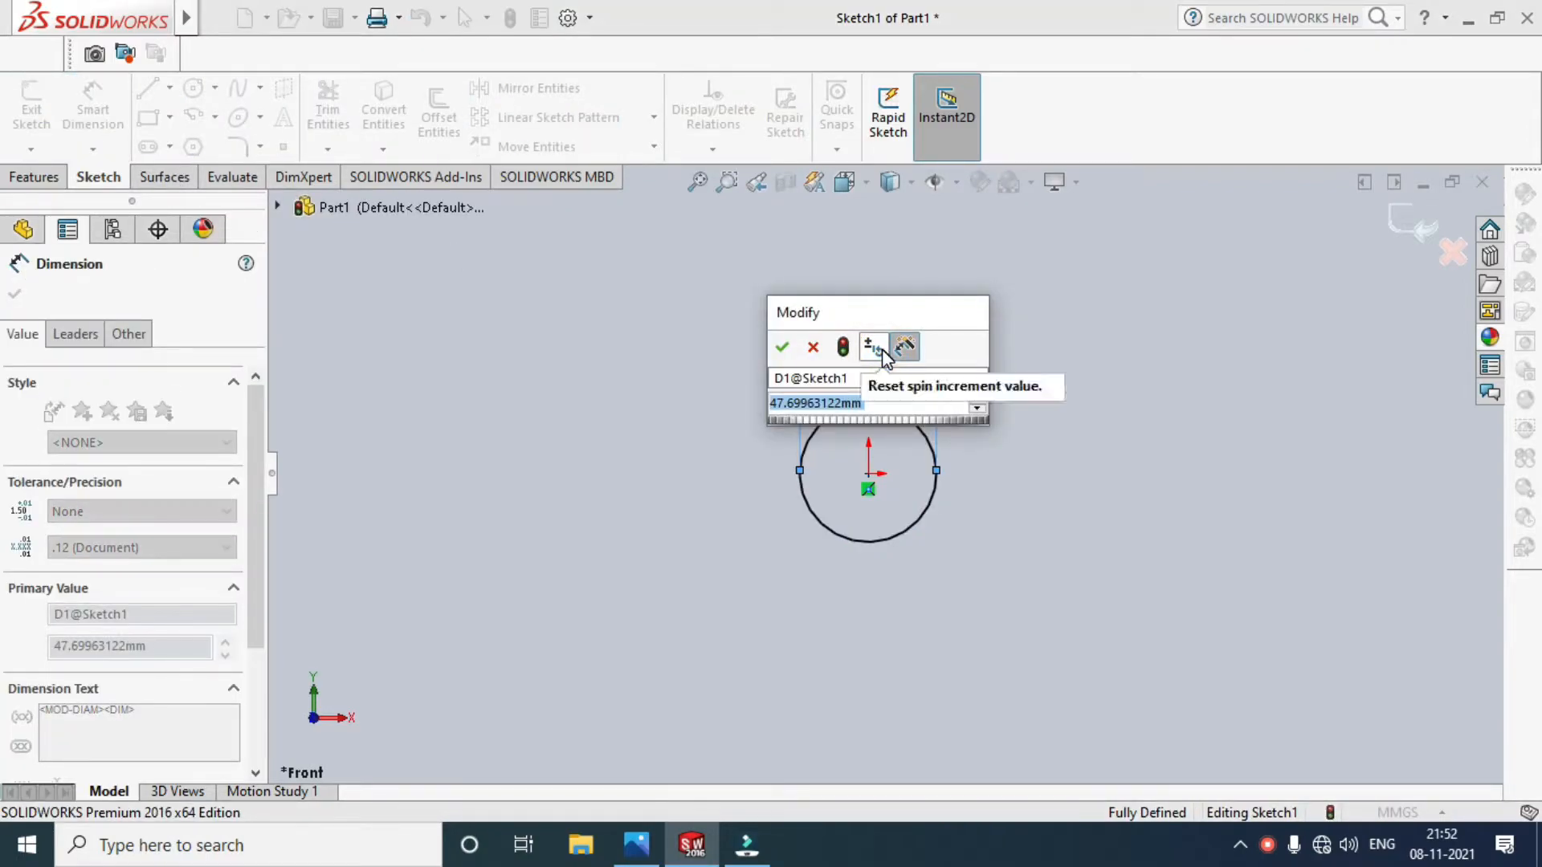
left_click(782, 347)
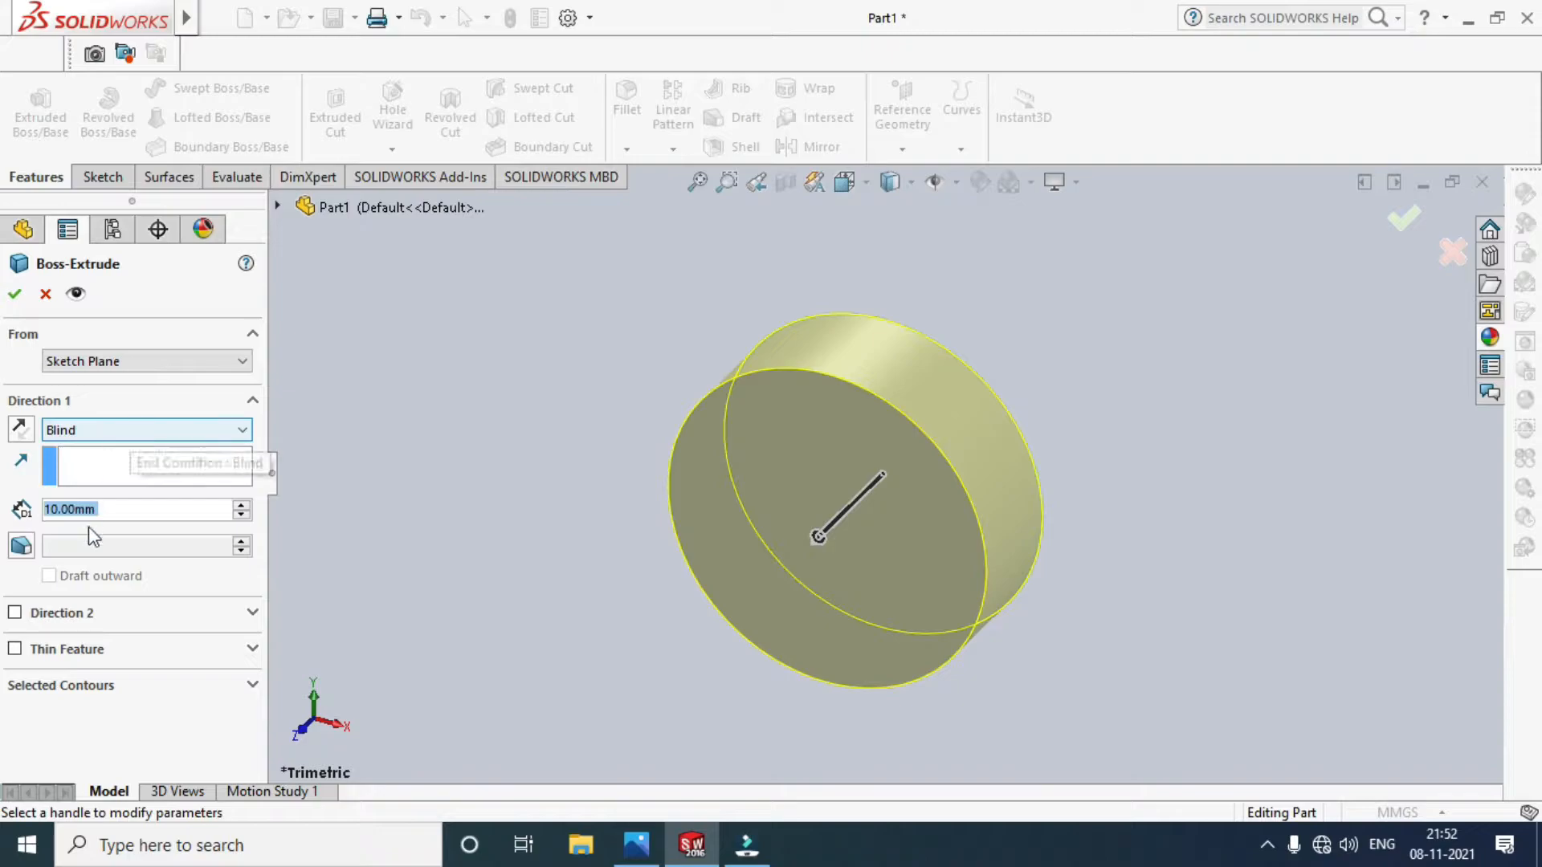
Extrude the circle 150 mm with Mid Plane end condition into Boss-Extrude1.
left_click(146, 430)
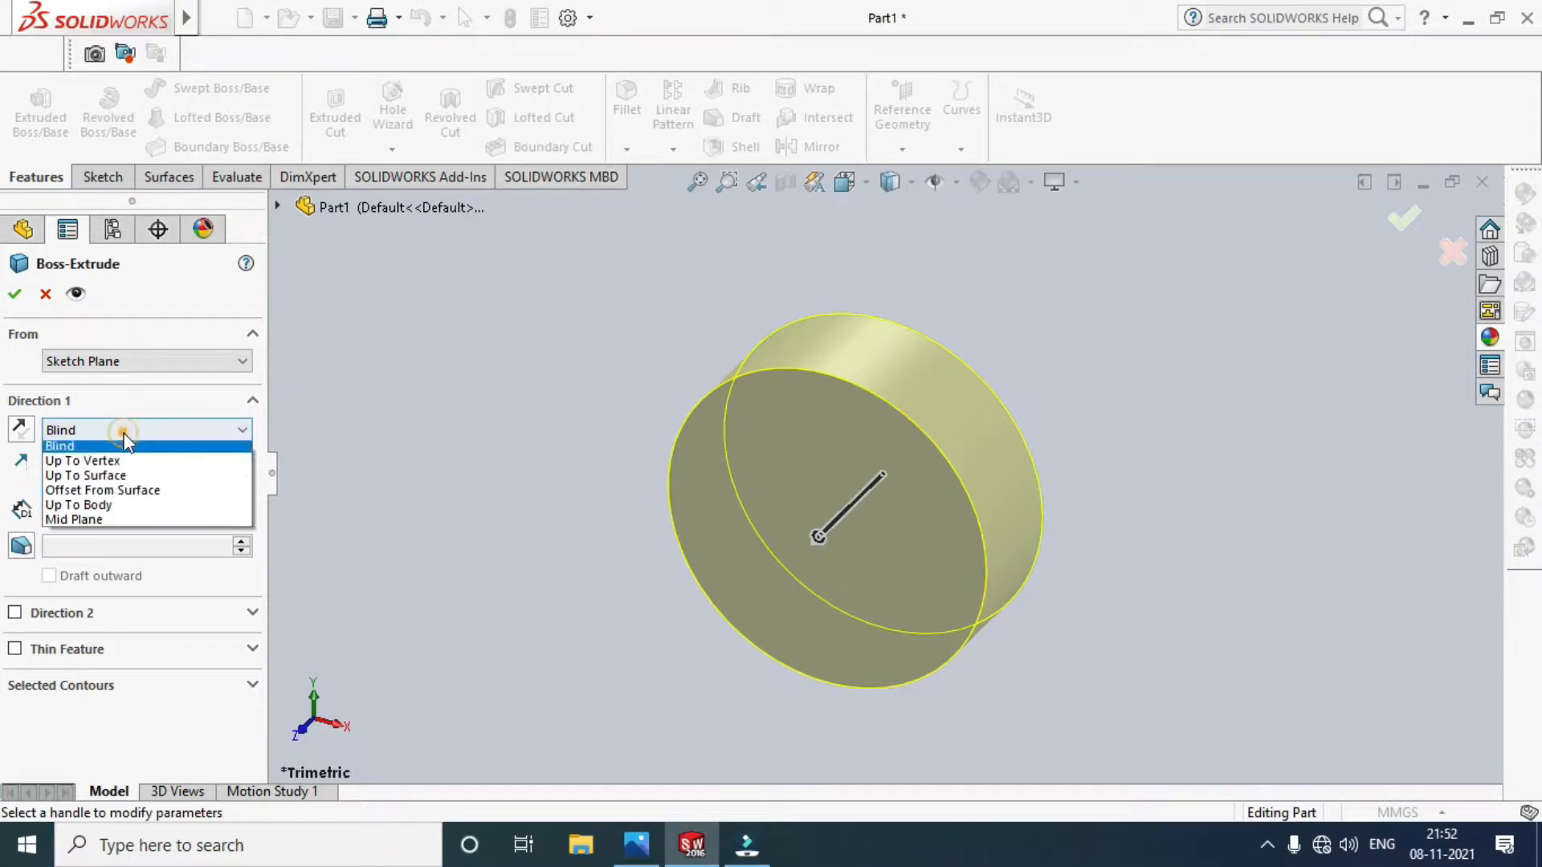
left_click(72, 519)
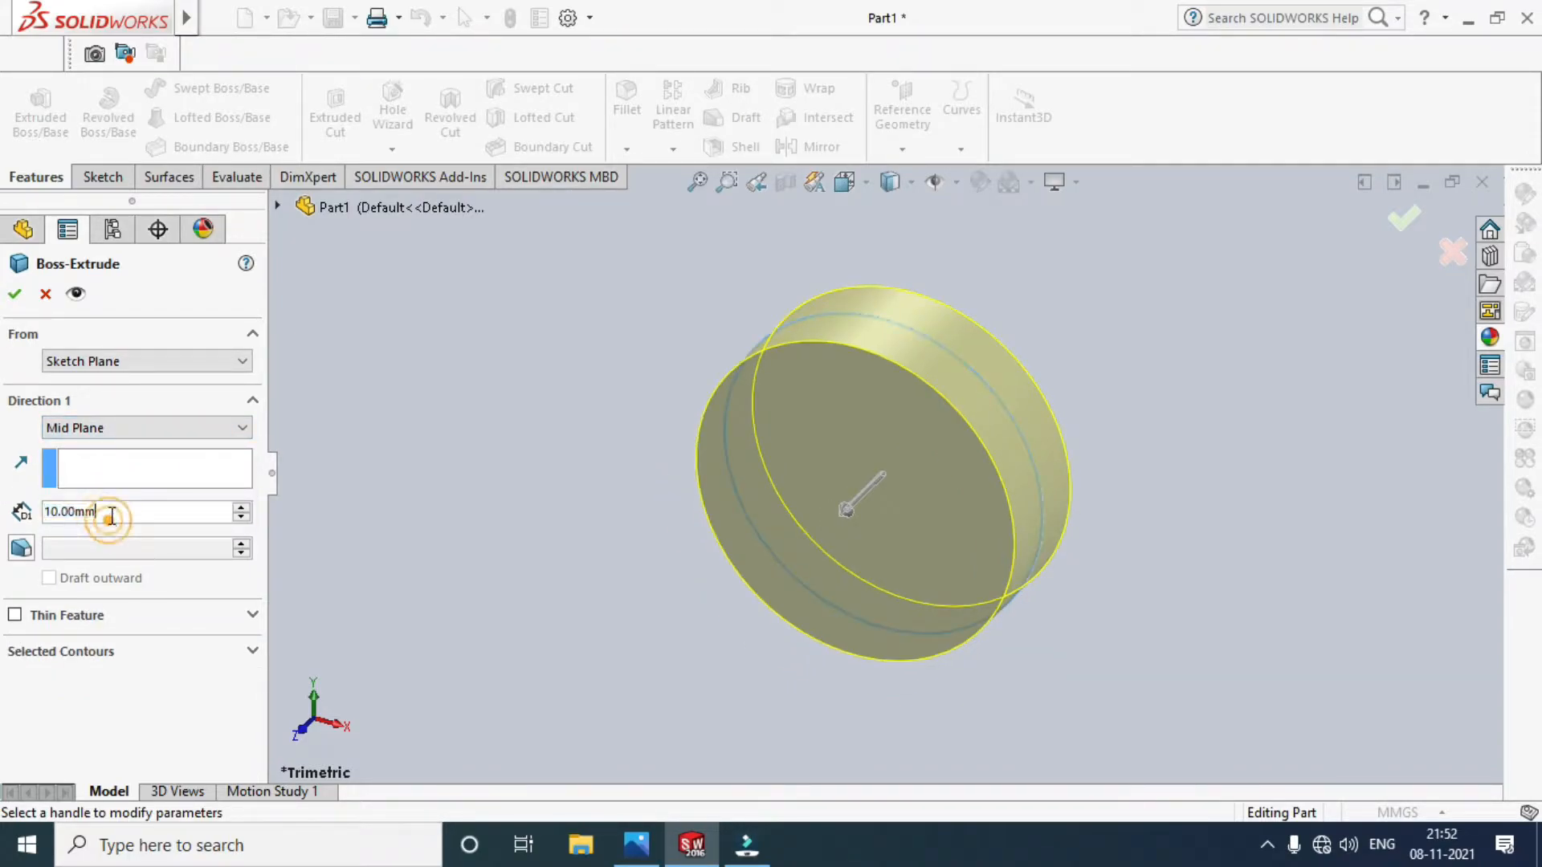
type("150")
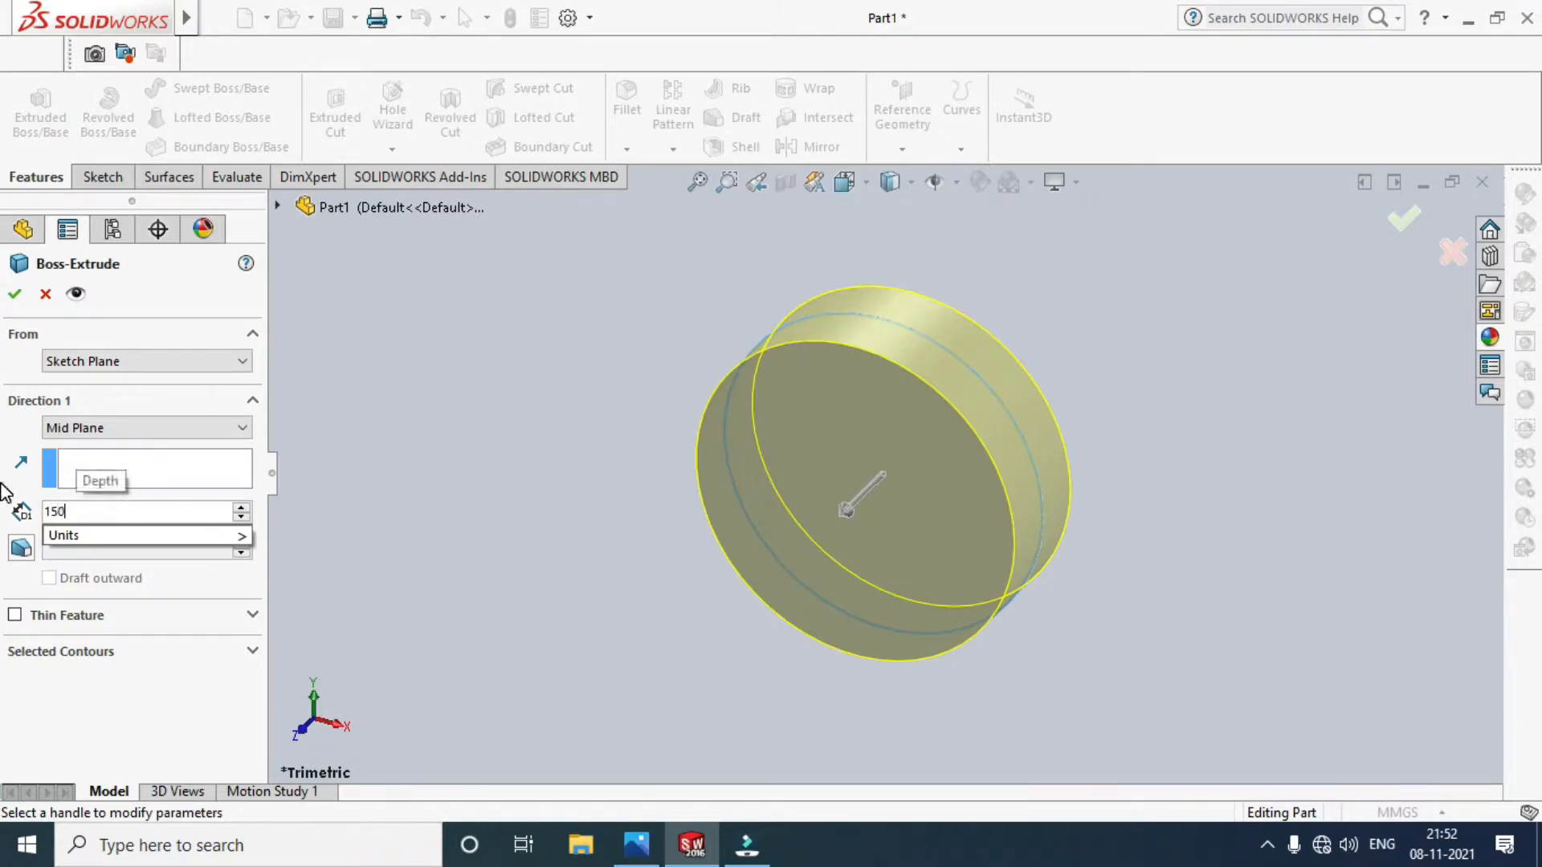
left_click(14, 293)
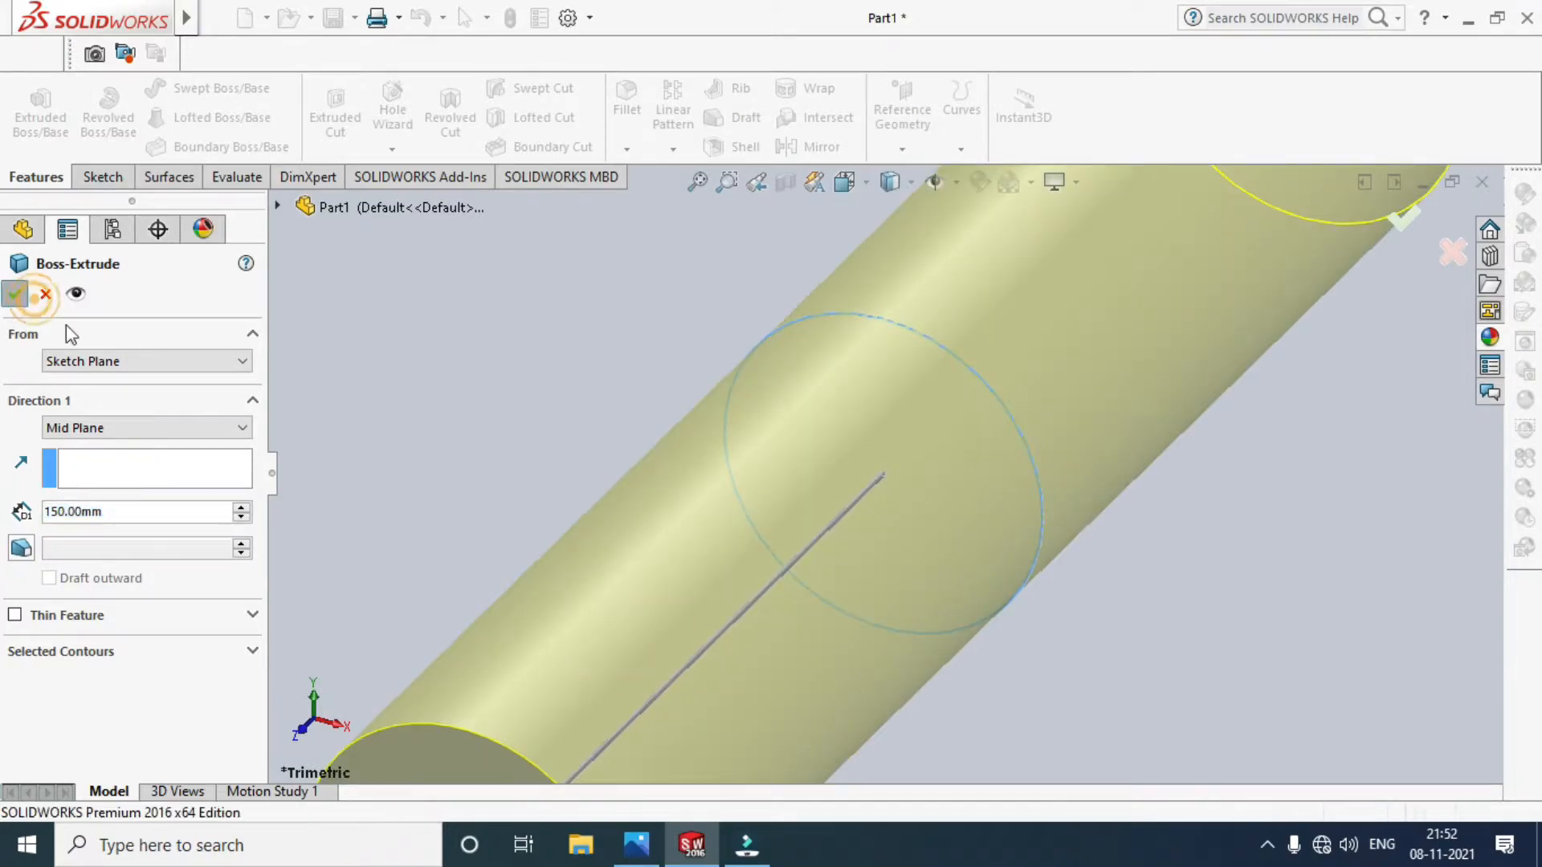
left_click(16, 294)
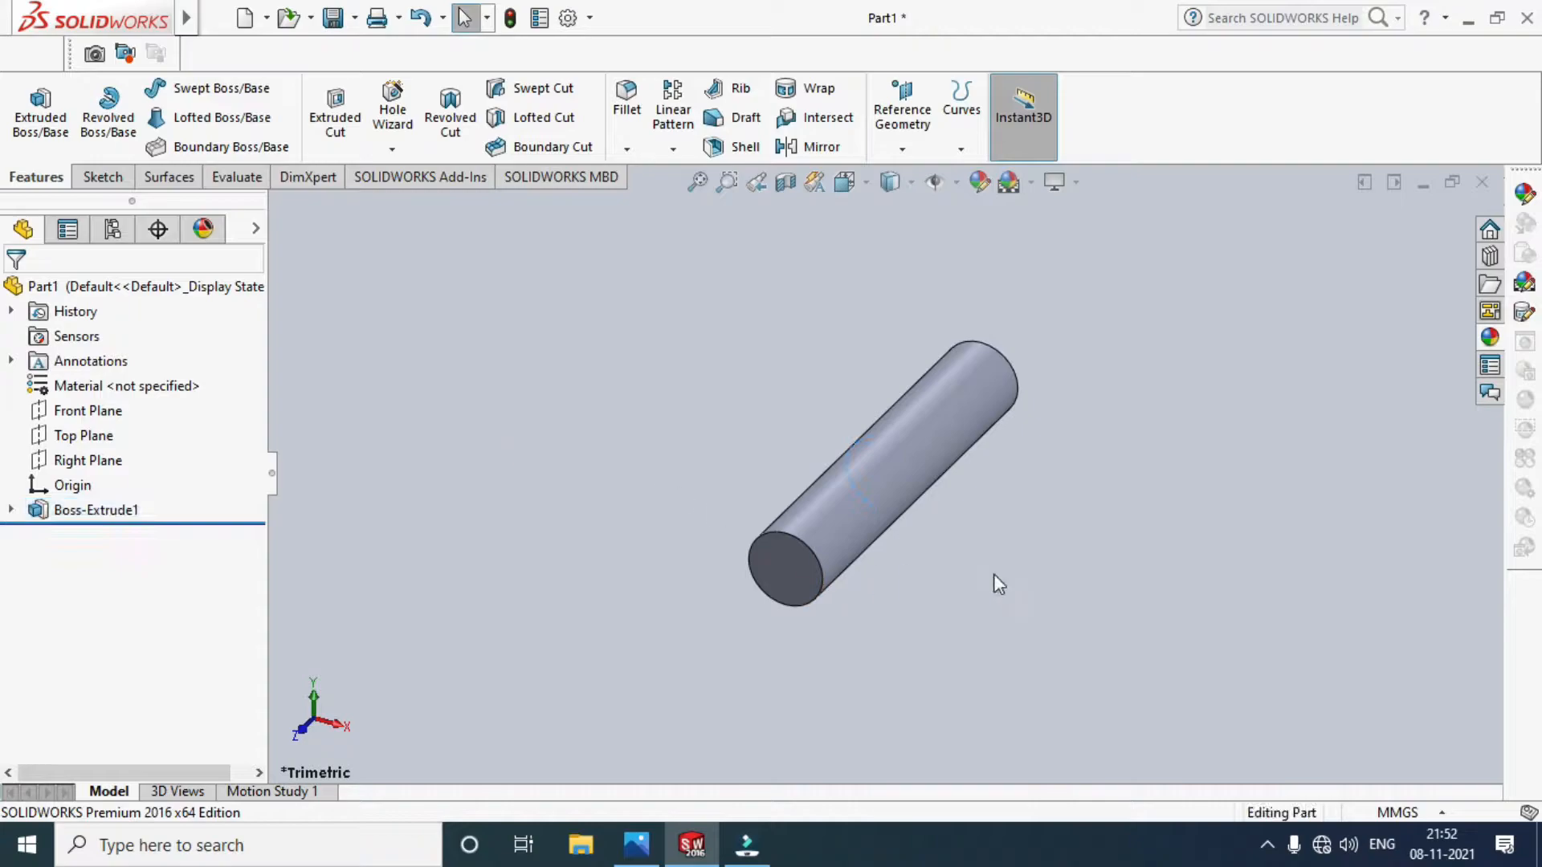
Sketch a smaller circle at the origin on the cylinder's end face and dimension its diameter.
left_click(98, 177)
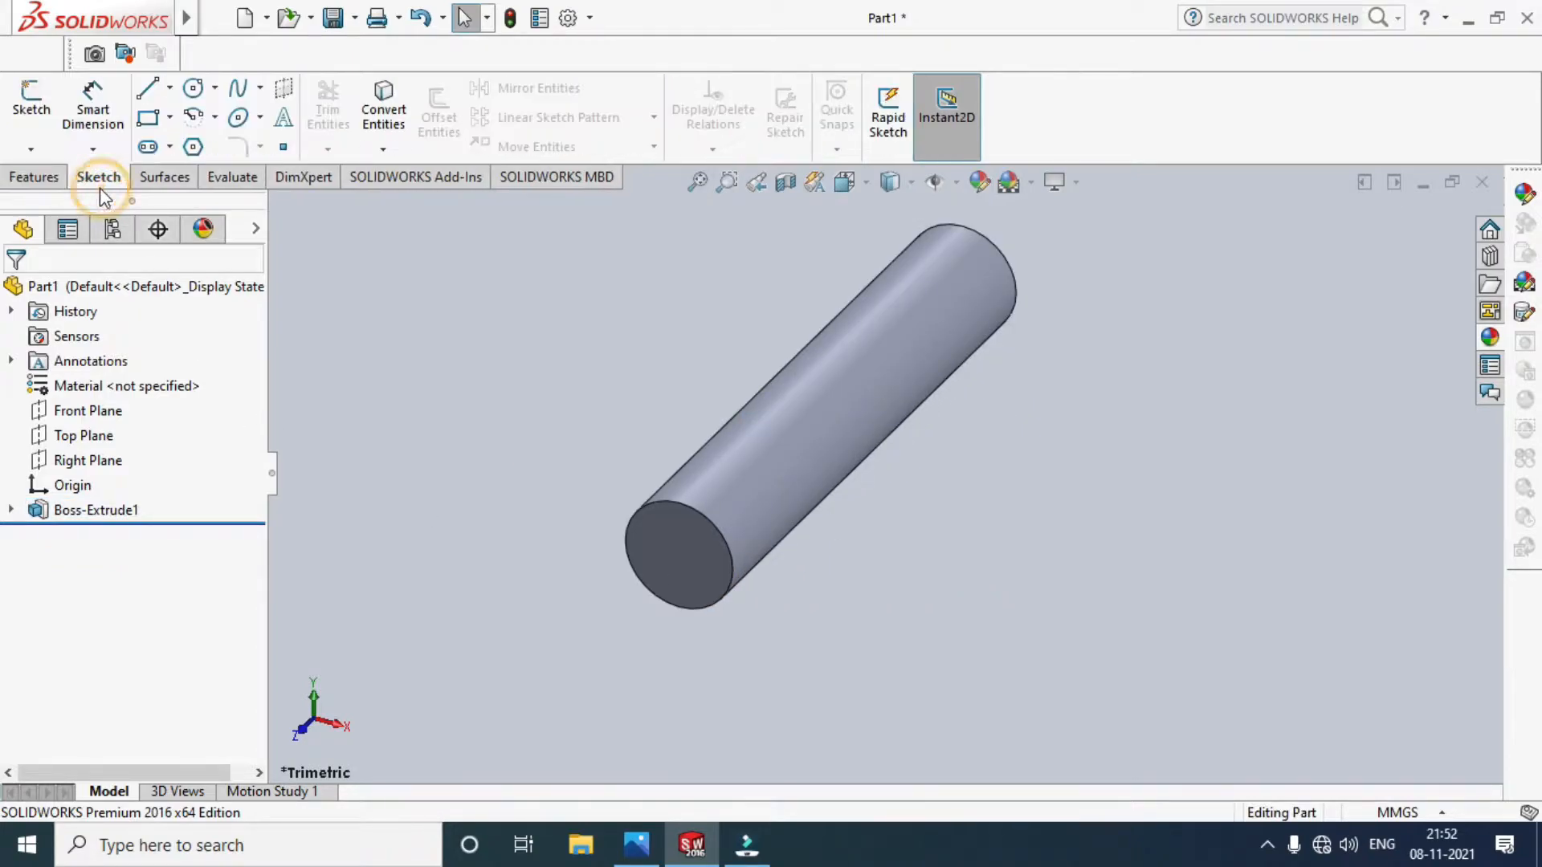
mouse_move(29, 103)
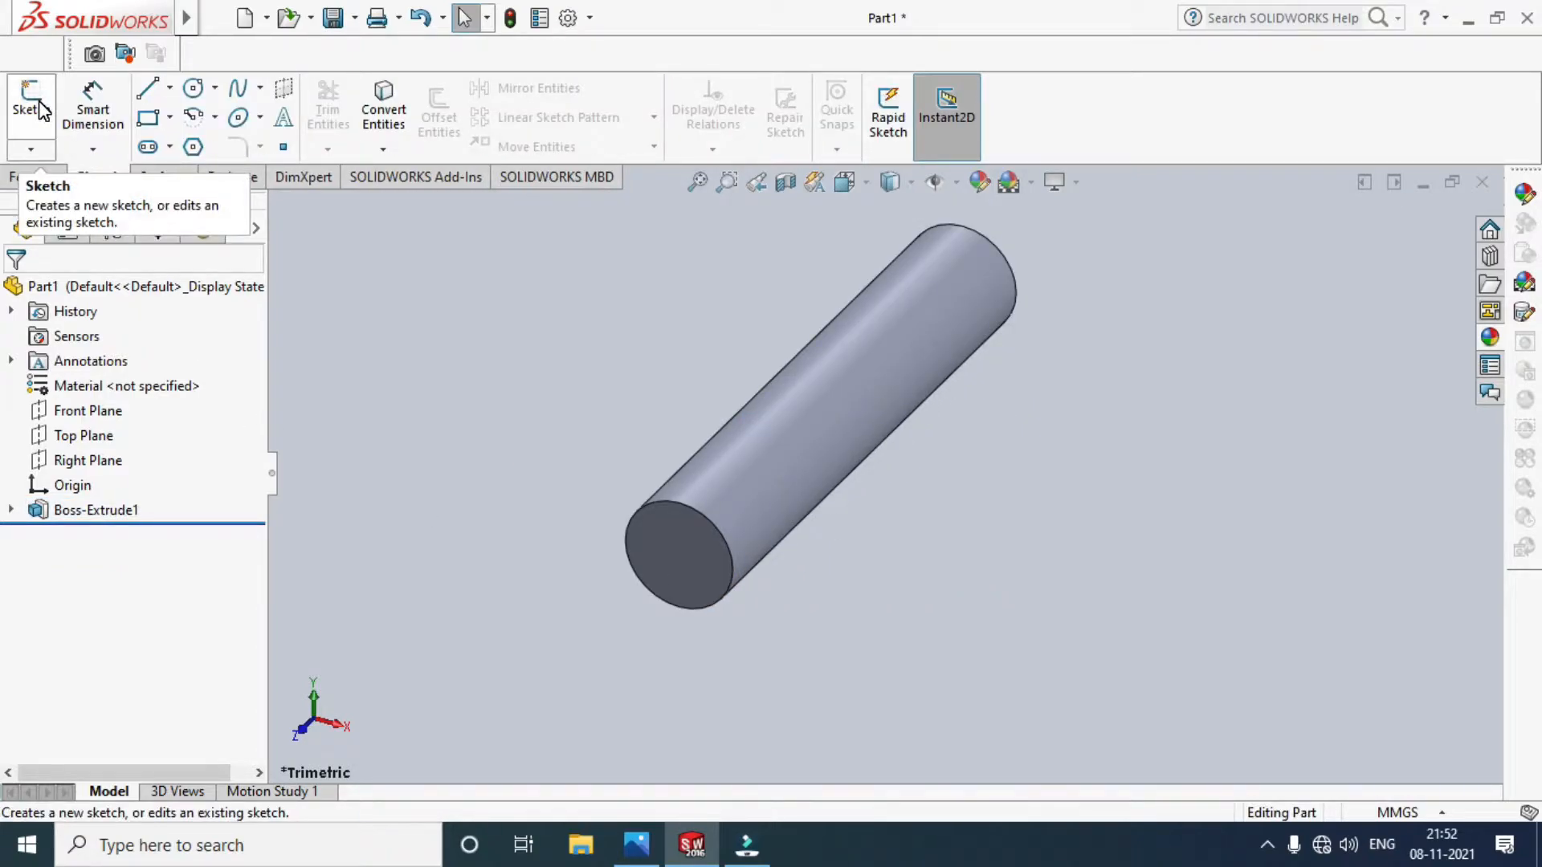
left_click(29, 107)
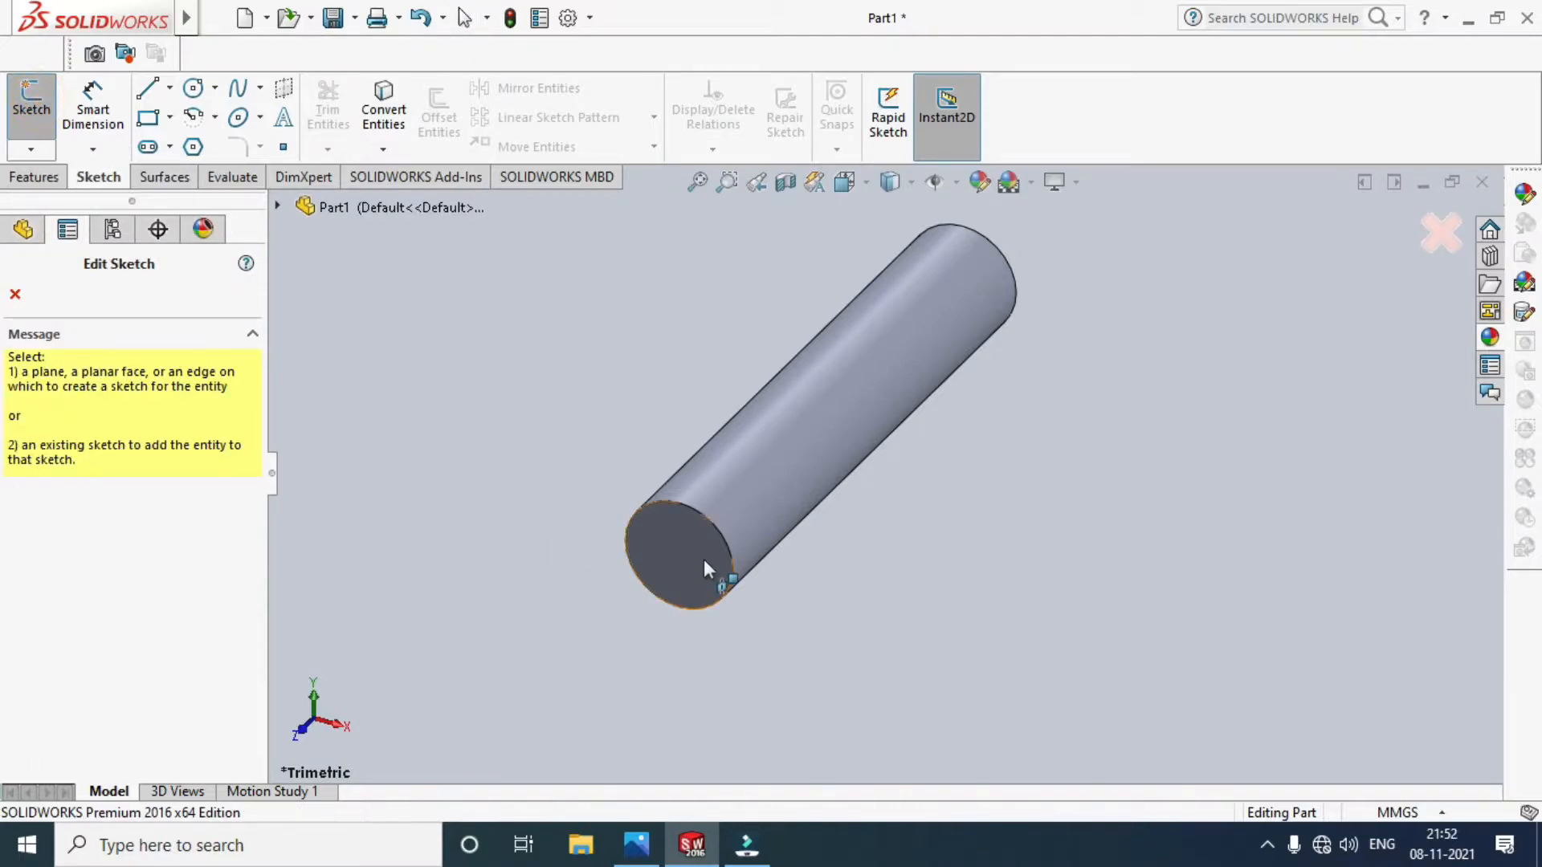
left_click(684, 551)
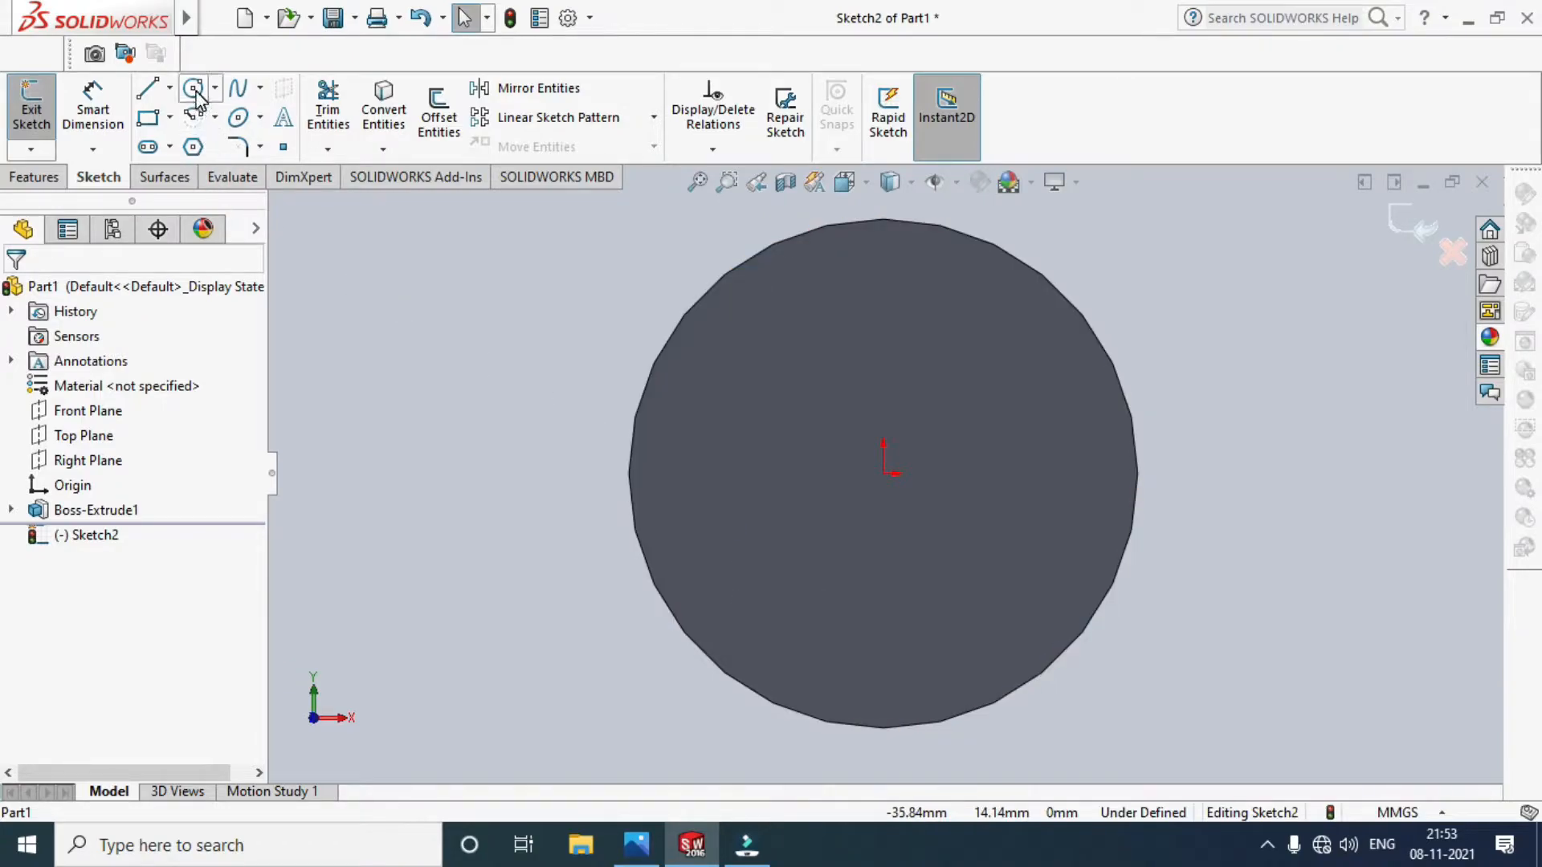
left_click(194, 86)
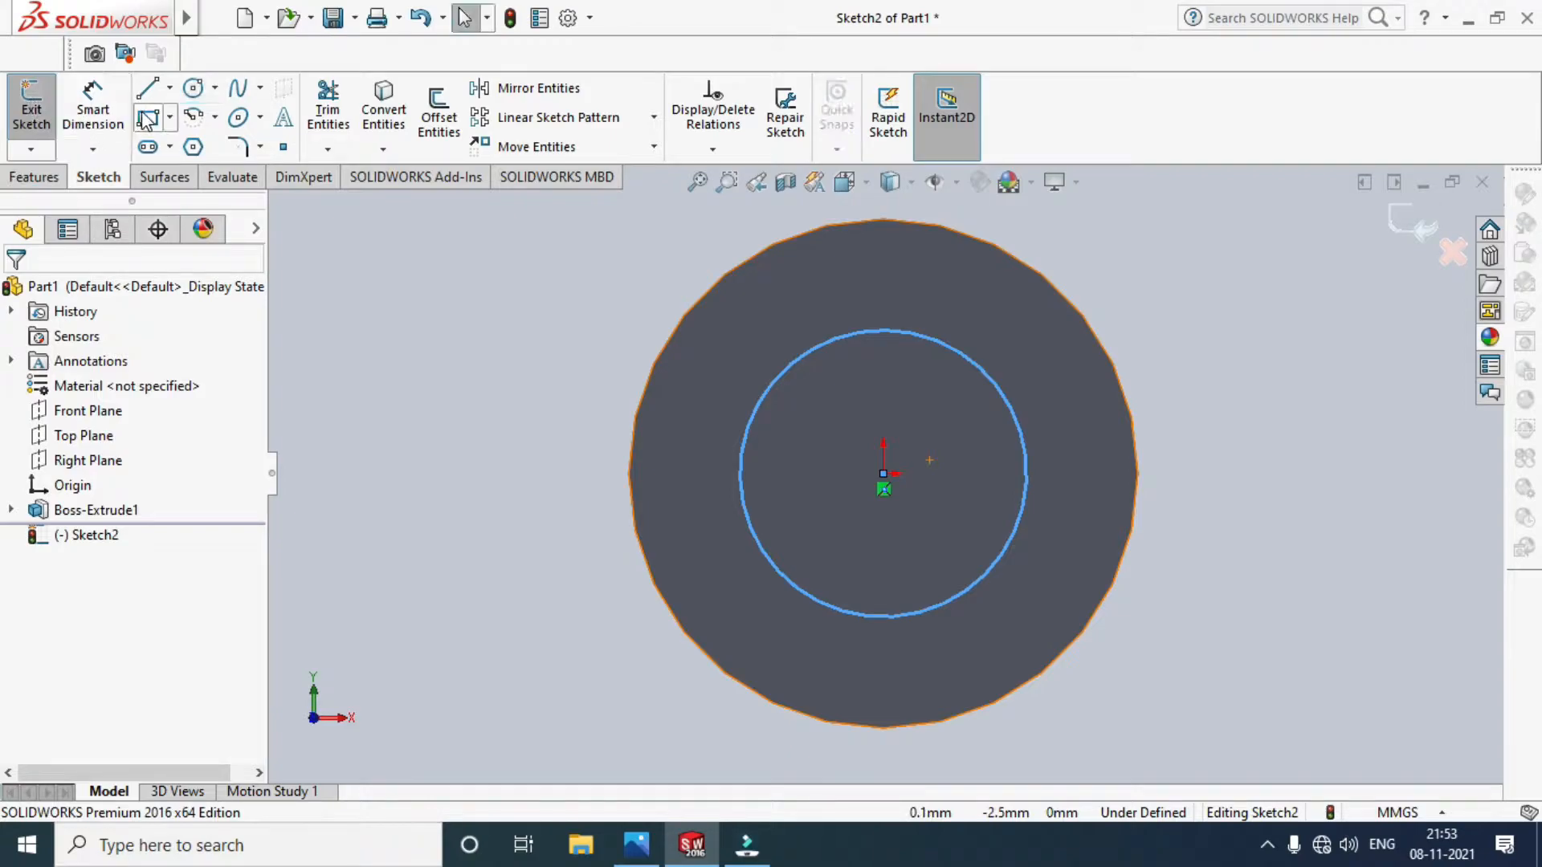
left_click(93, 107)
type("2")
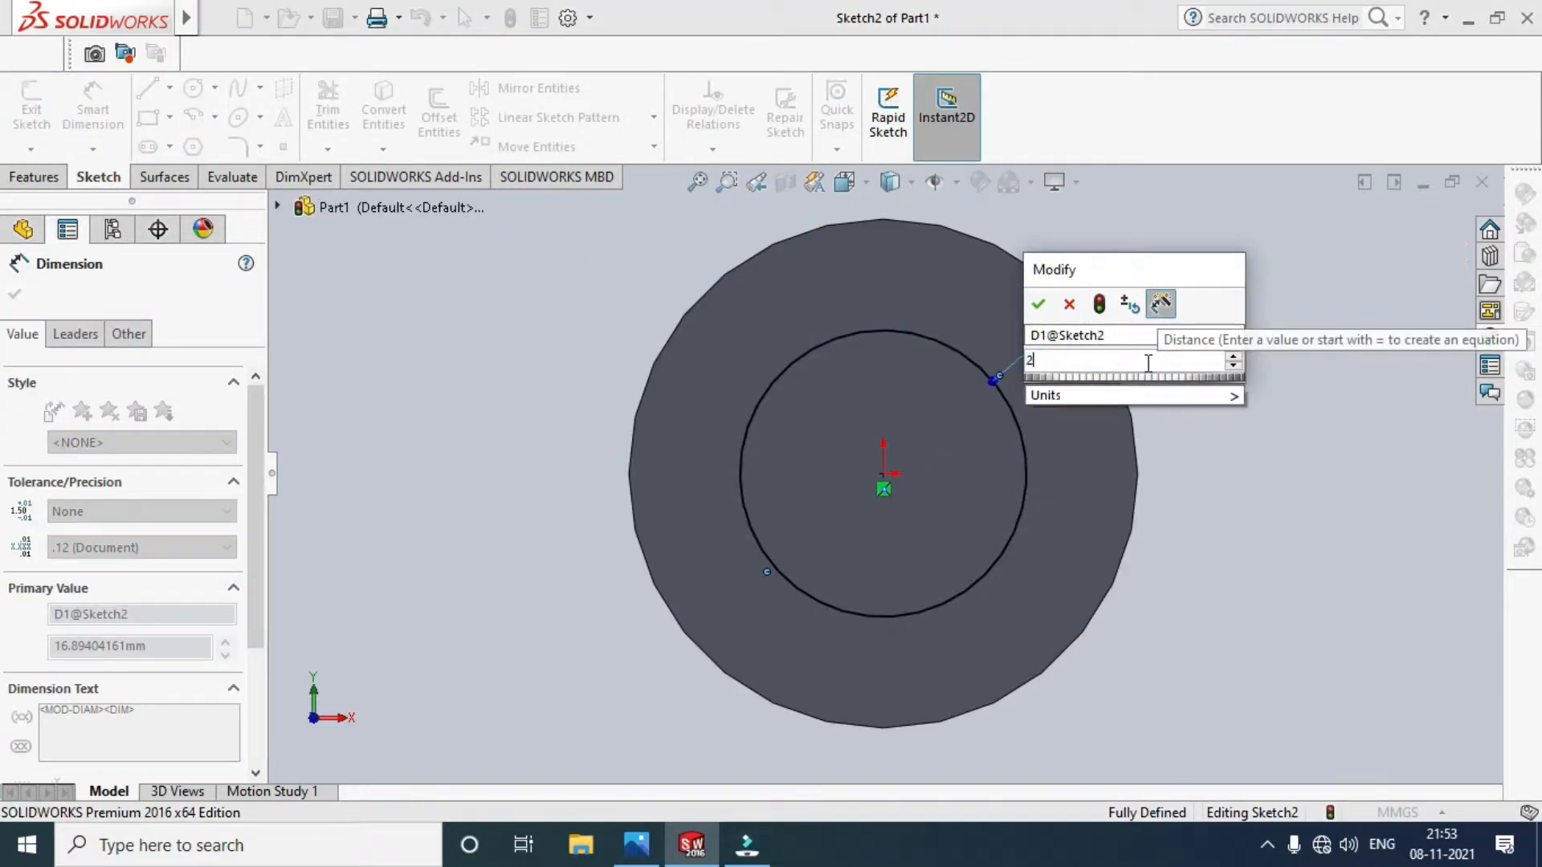
left_click(1038, 304)
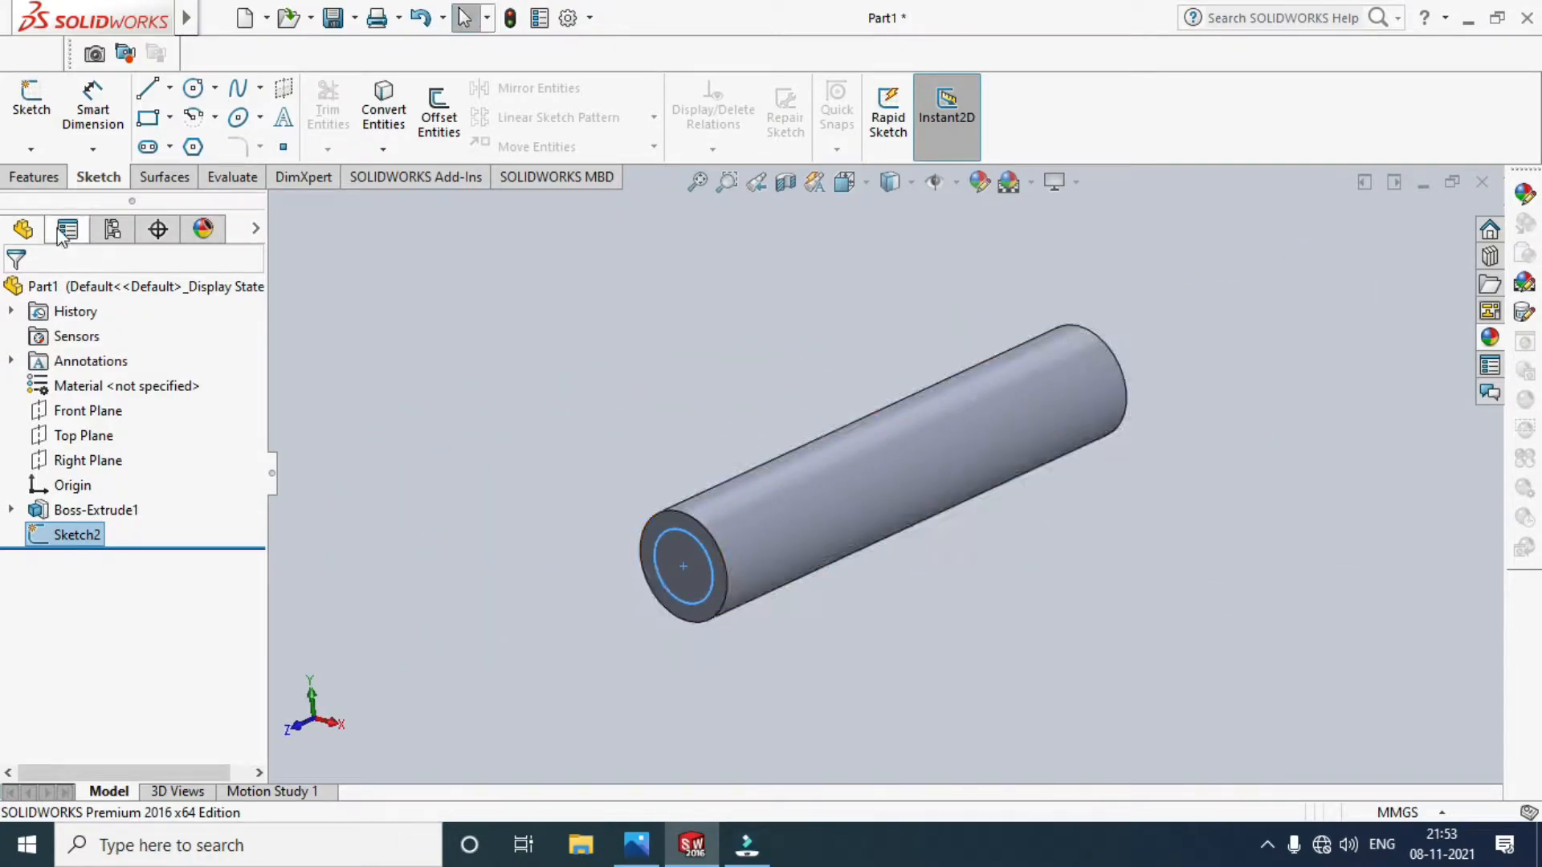
Extrude the smaller circle 45 mm blind as Boss-Extrude2.
left_click(39, 108)
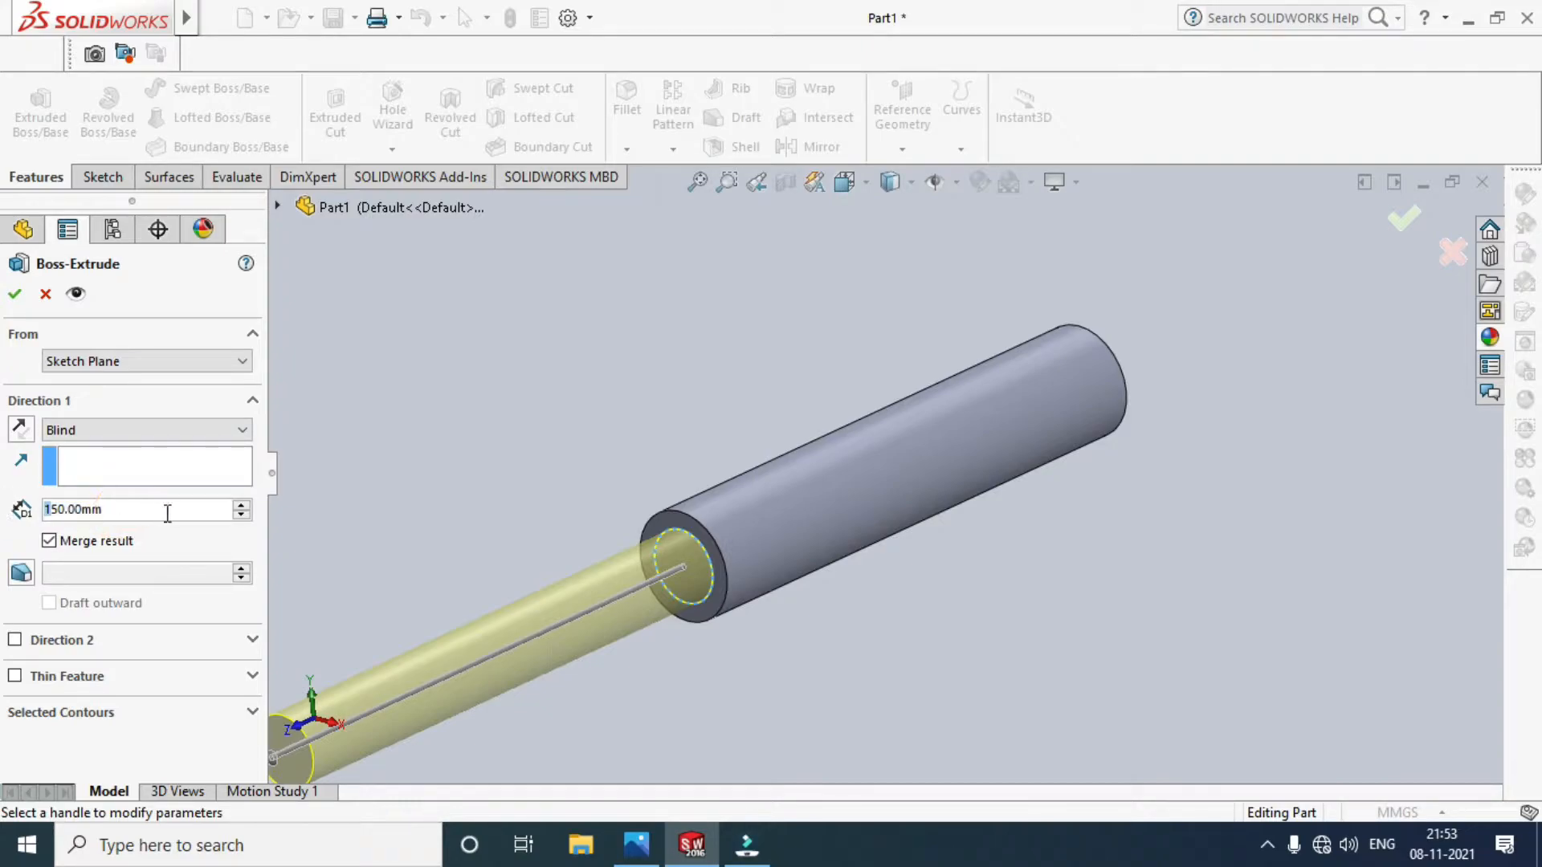
type("45.00mm")
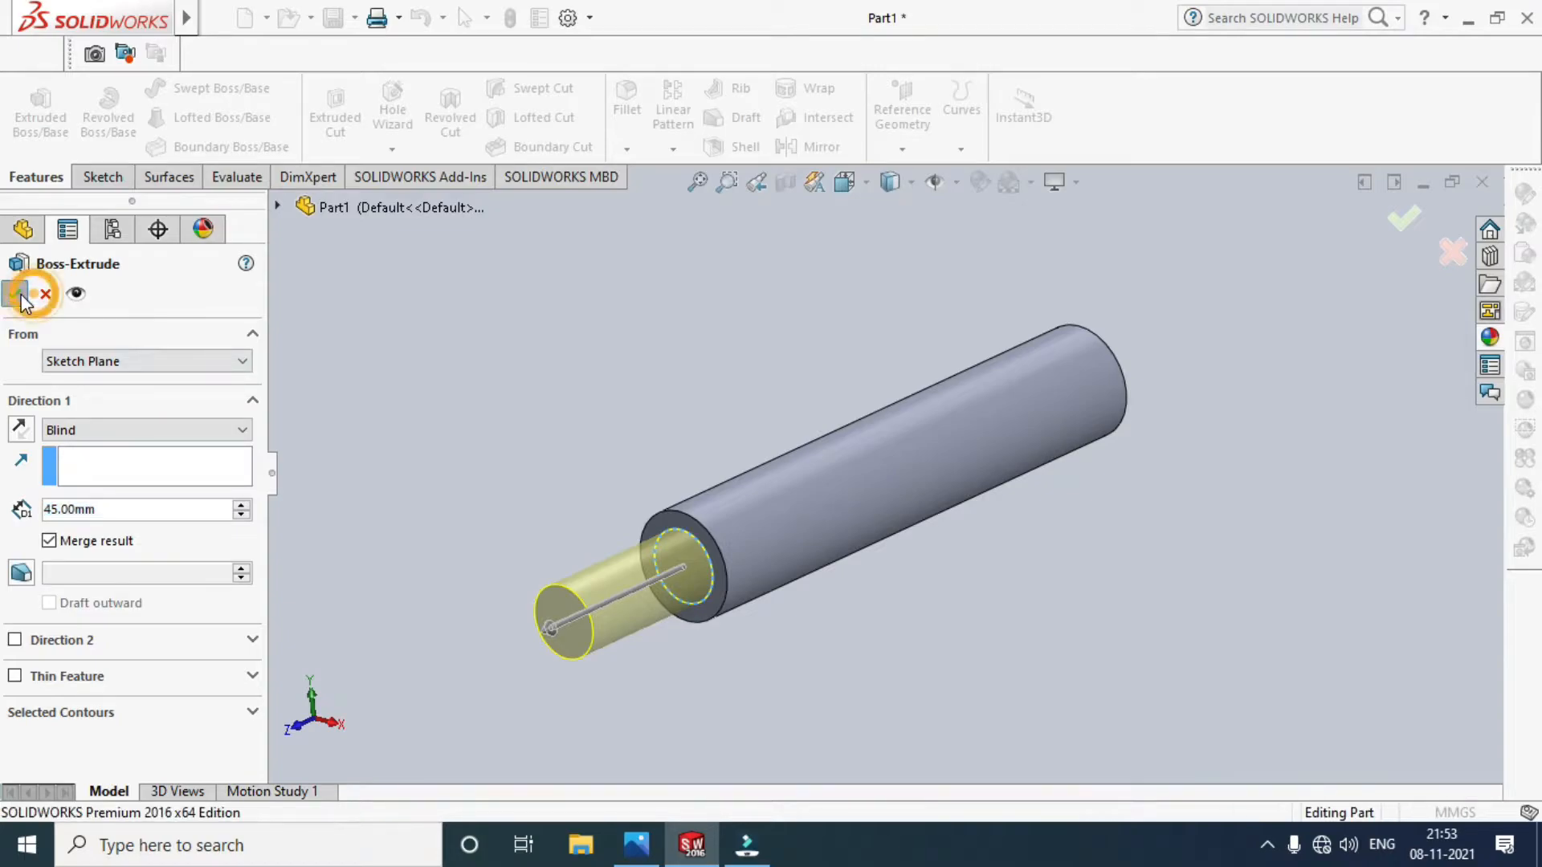
left_click(1404, 216)
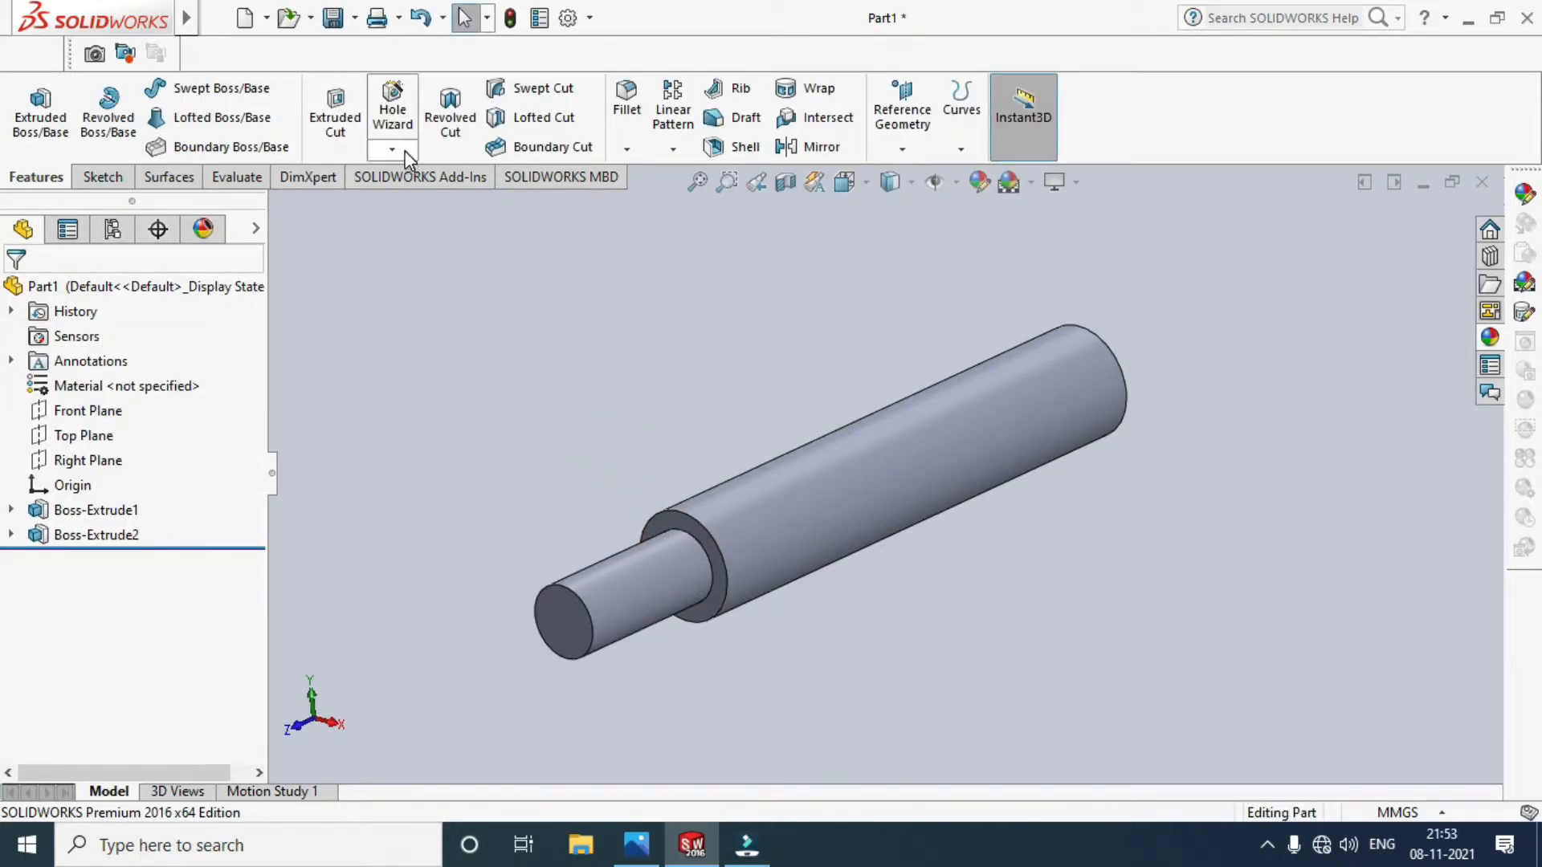
Start a Thread feature on the narrow end's circular edge, dismissing the profile warning.
left_click(392, 148)
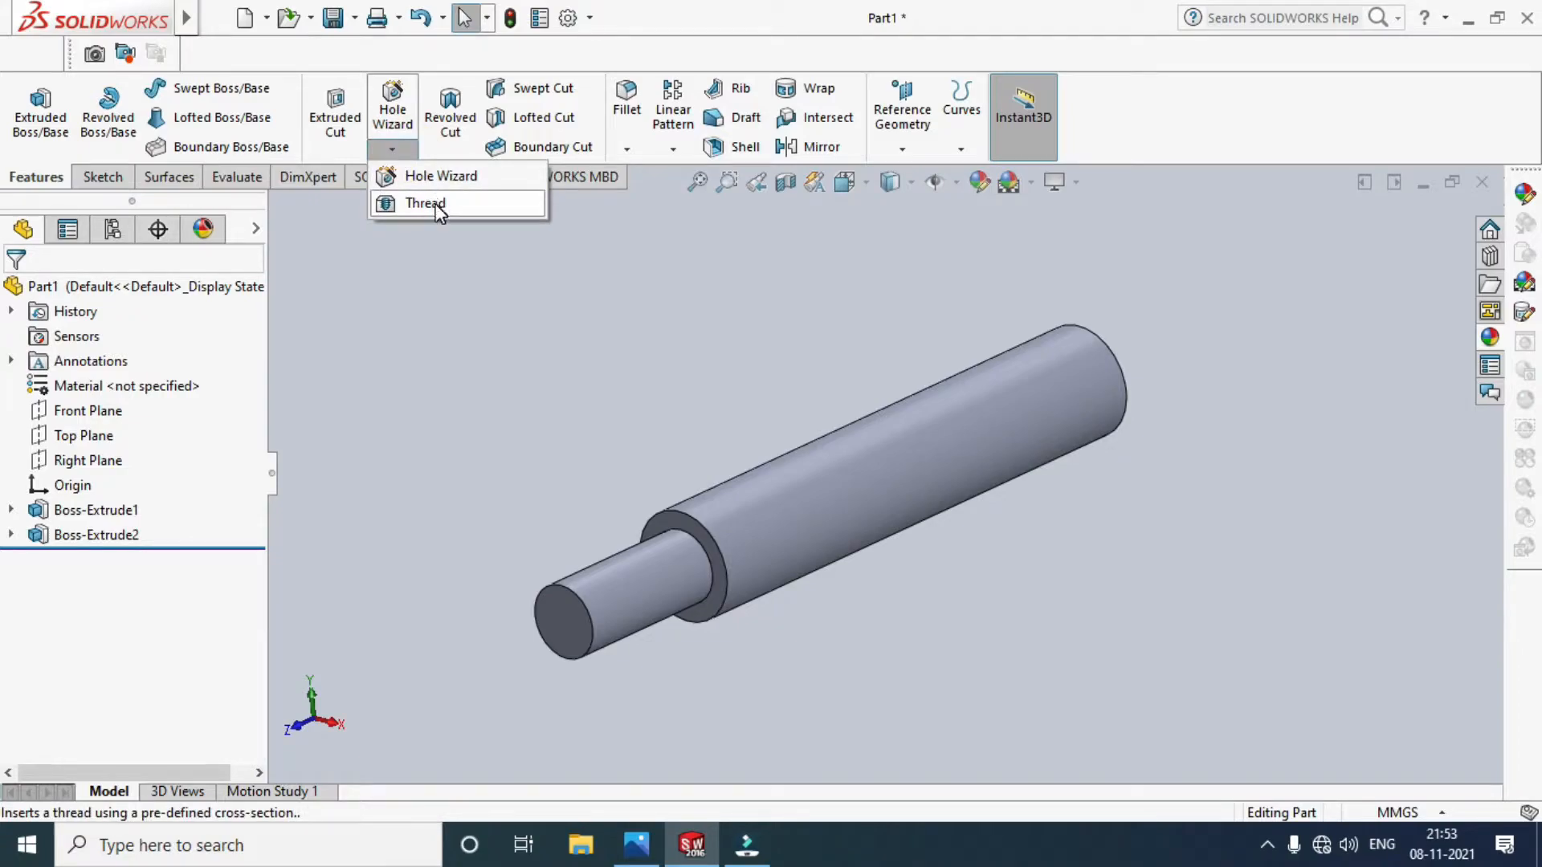
left_click(424, 203)
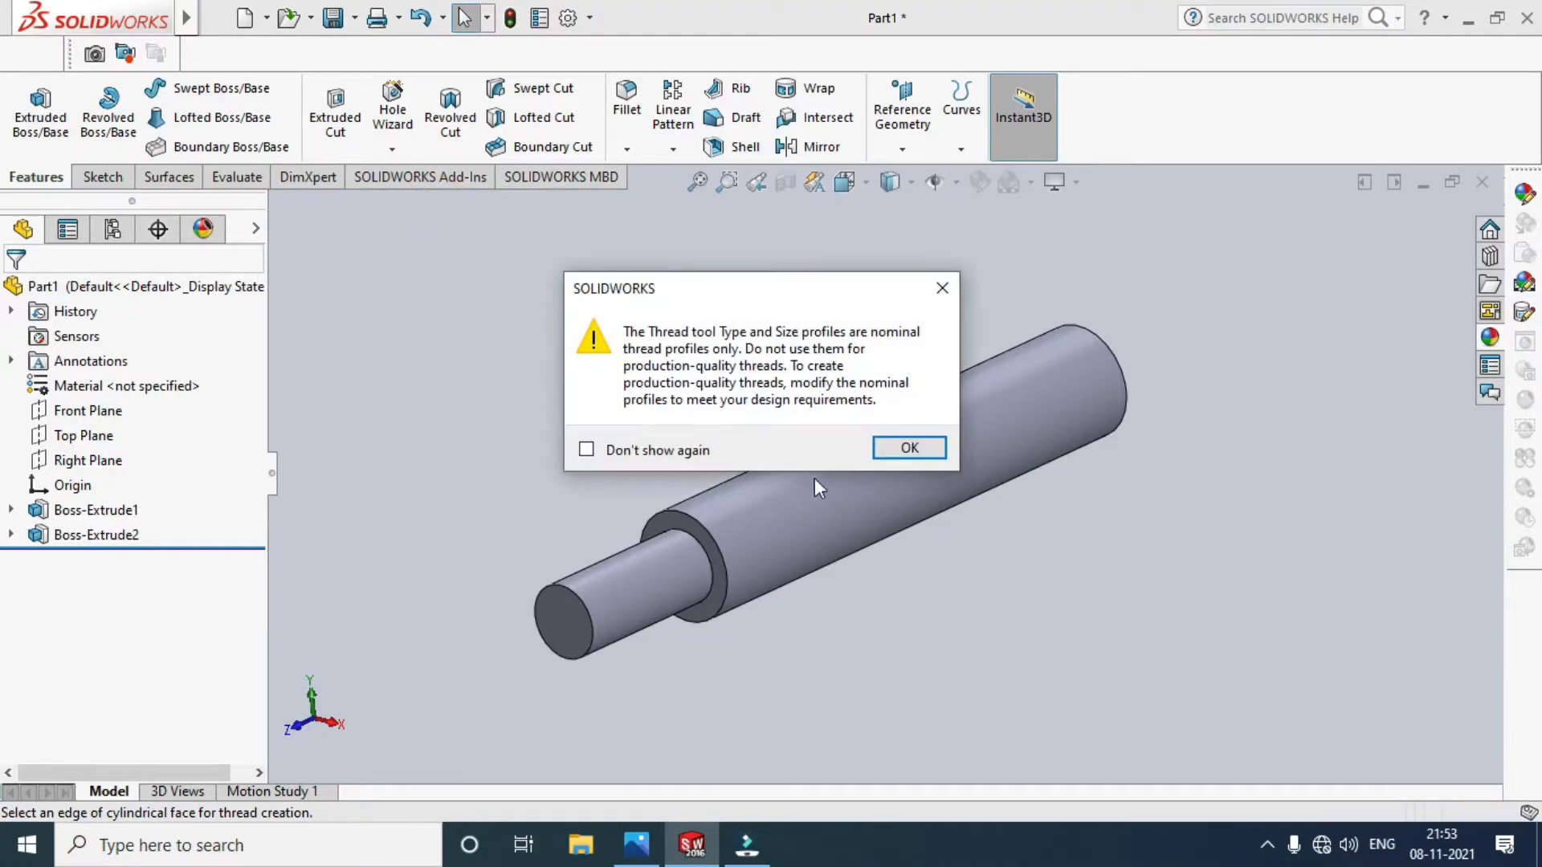
left_click(906, 448)
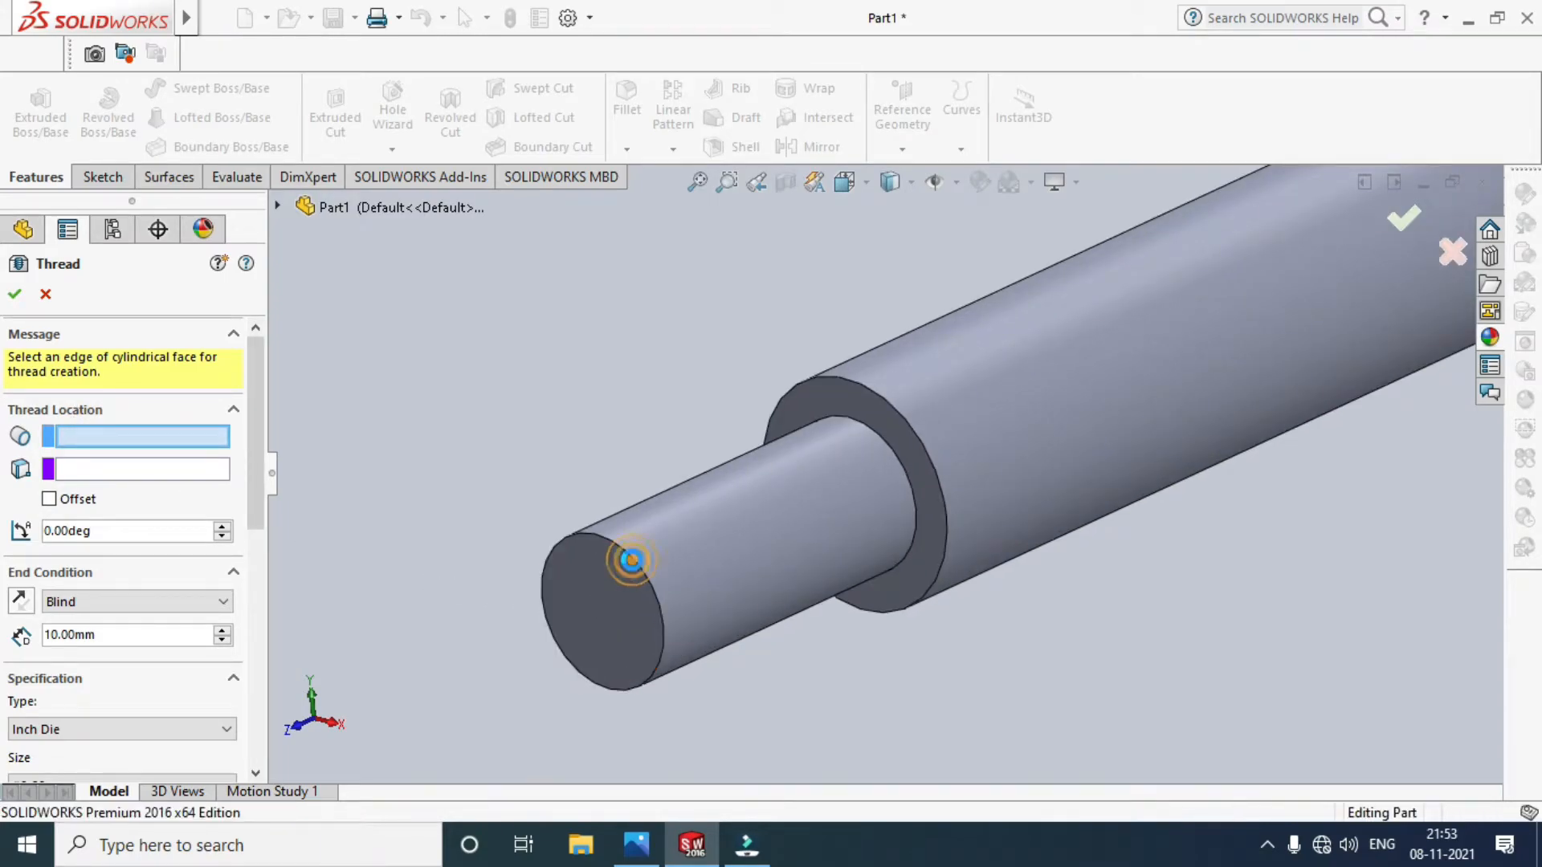
left_click(630, 561)
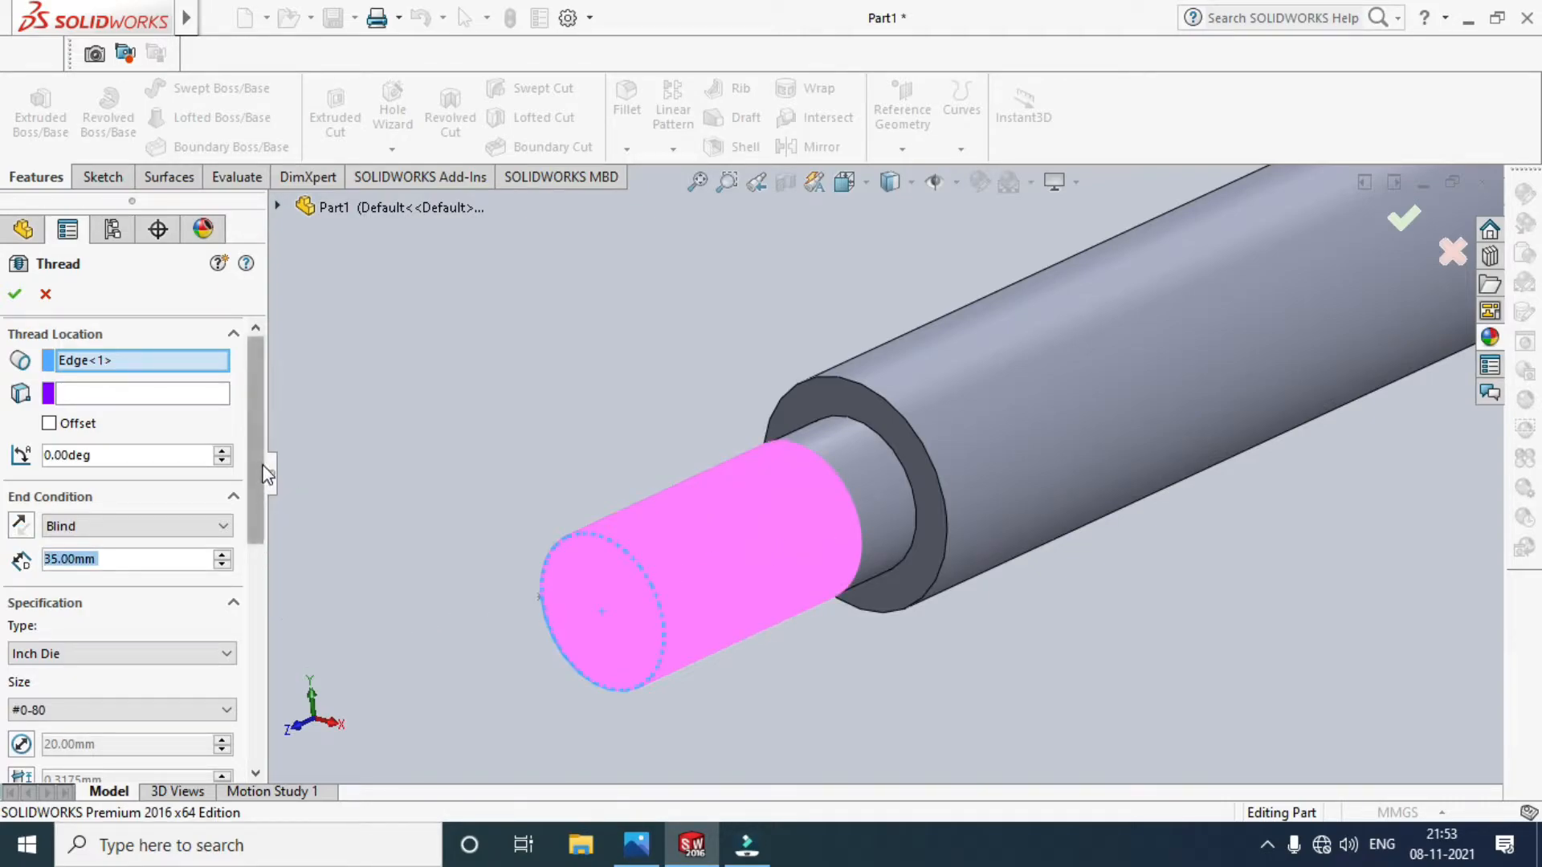
Set the thread type to Metric Die with size M20x1.5.
scroll("down", 3)
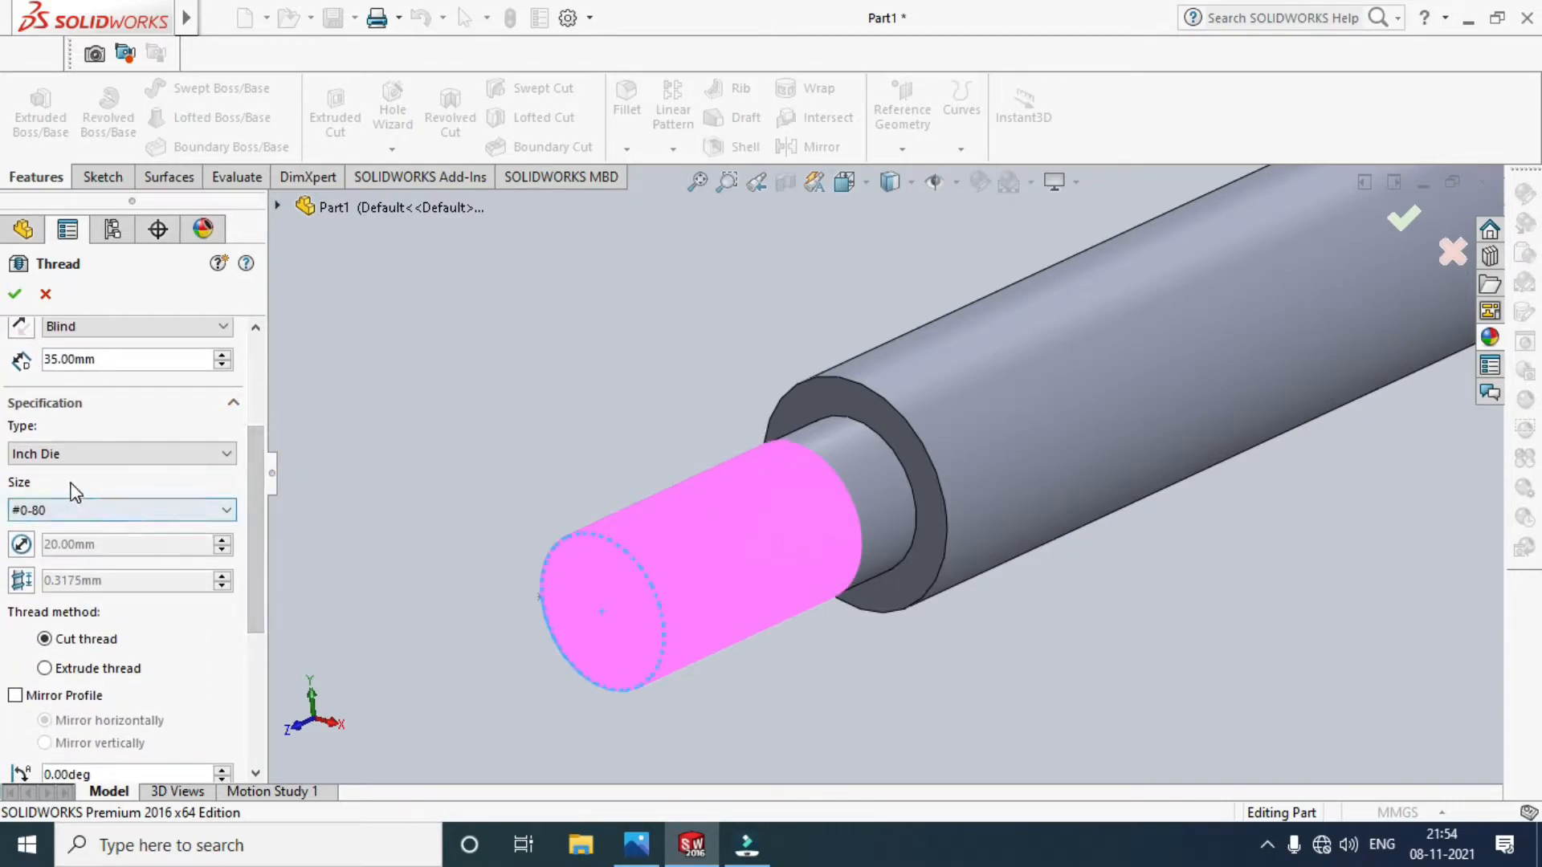
left_click(122, 452)
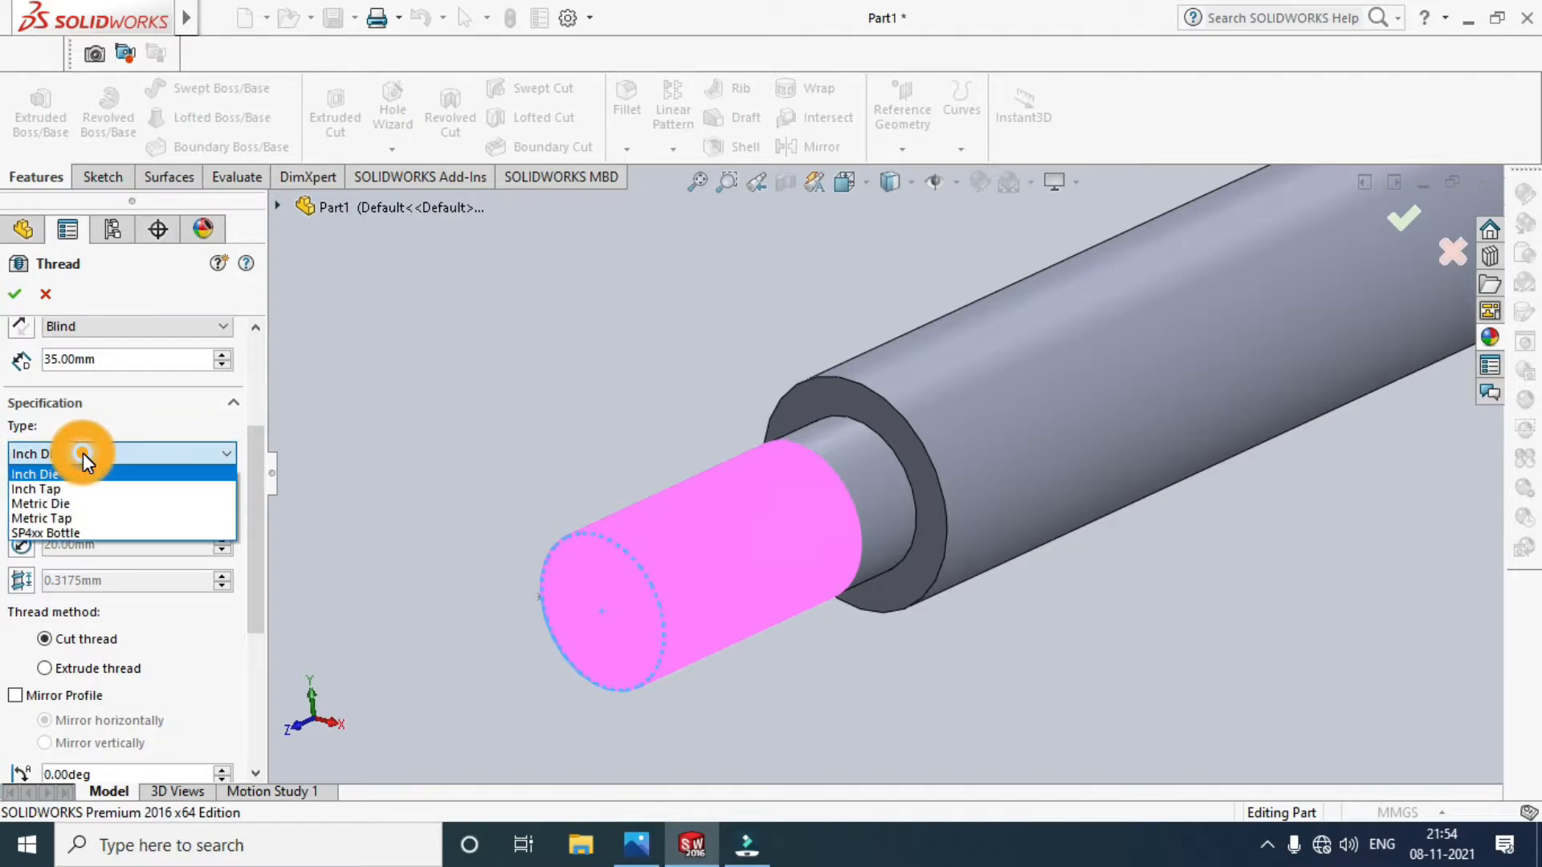
mouse_move(90, 516)
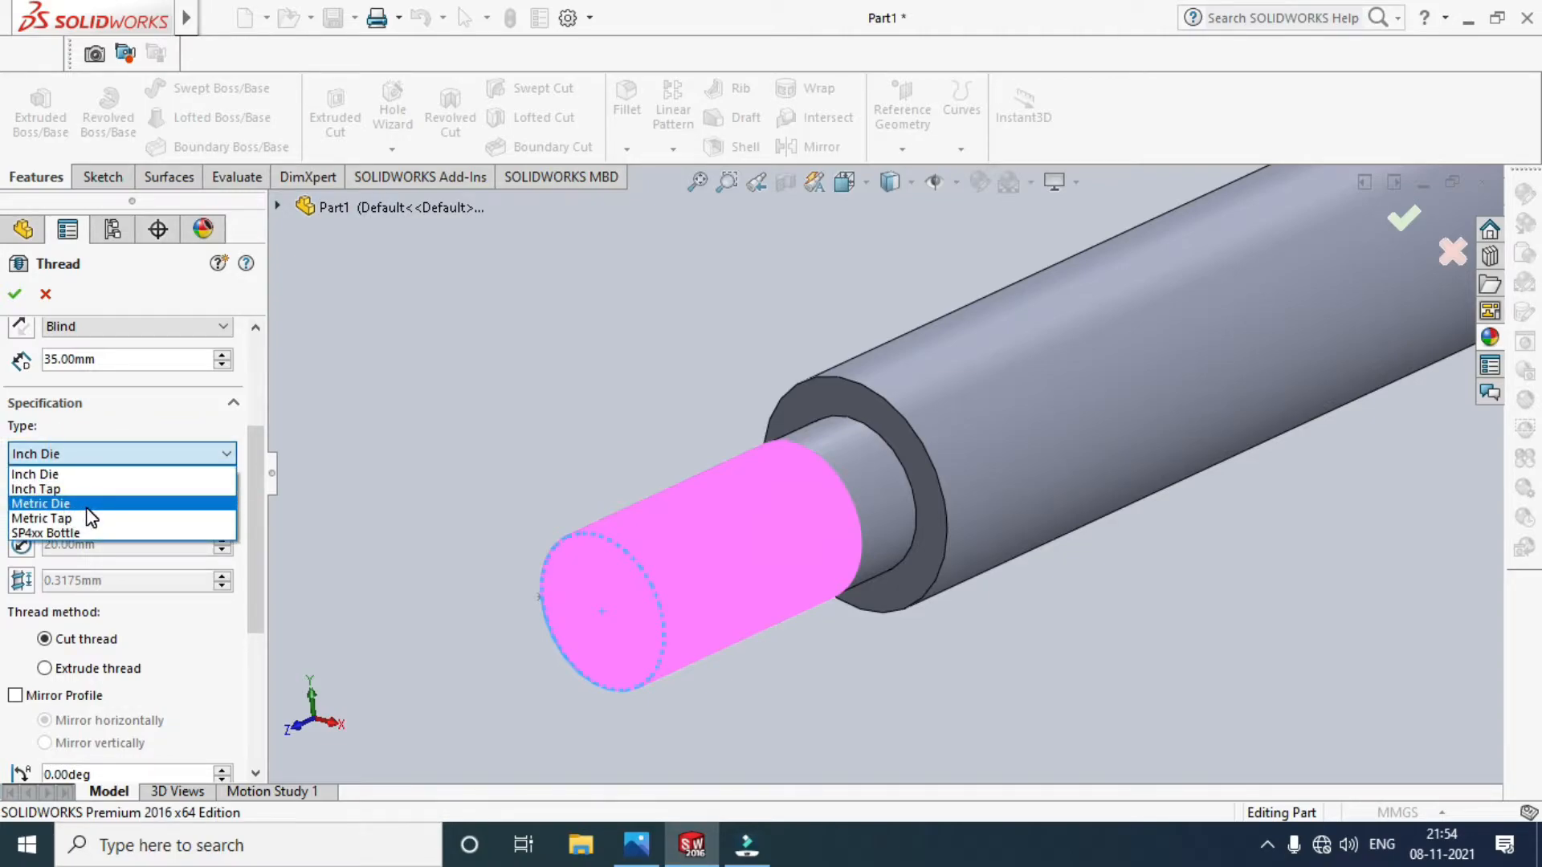
left_click(39, 502)
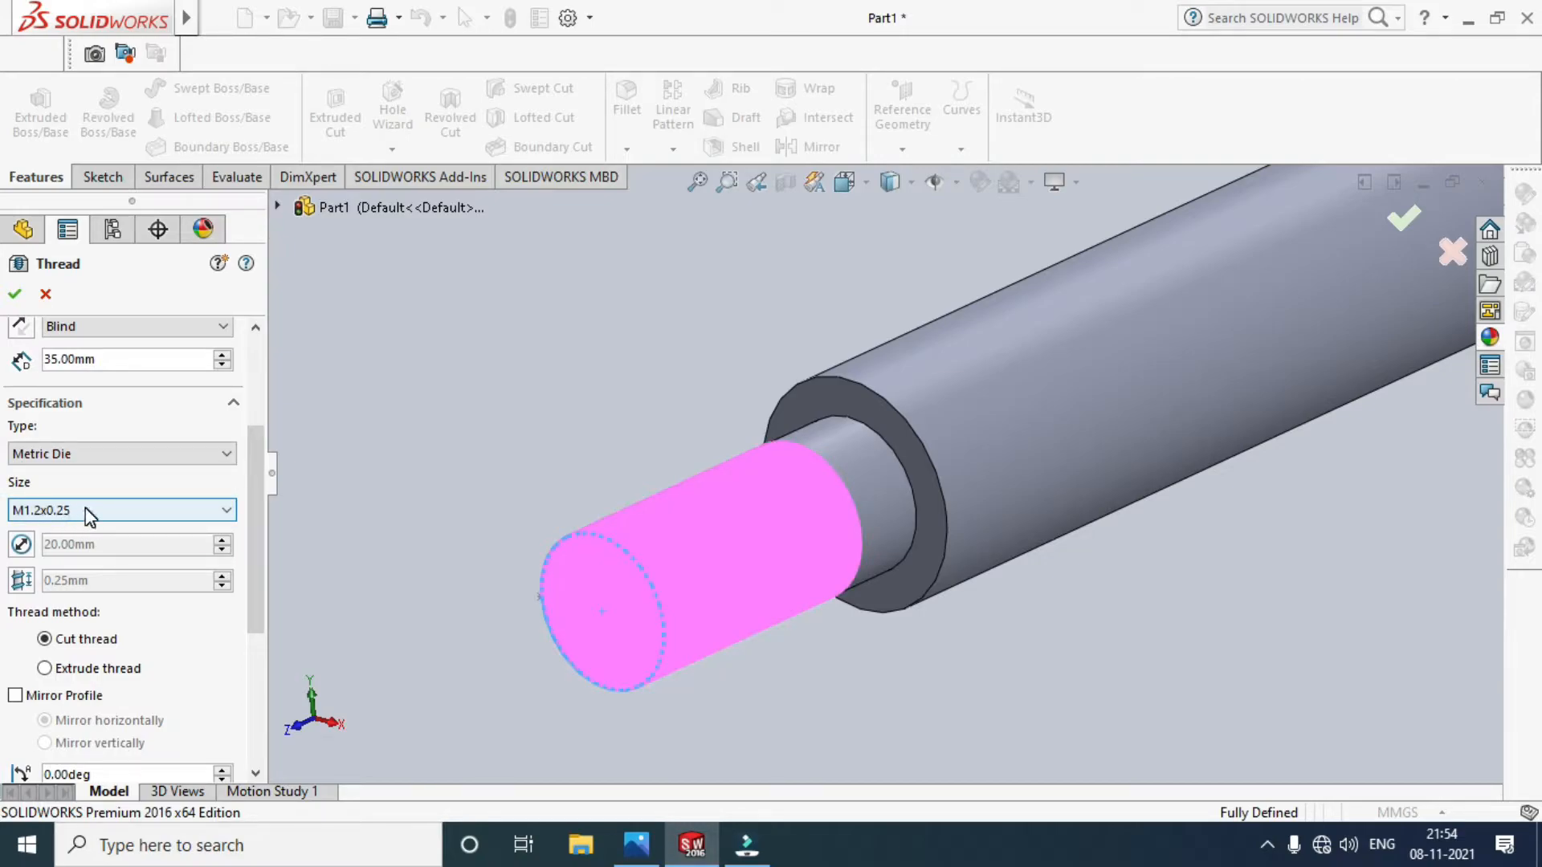
left_click(223, 510)
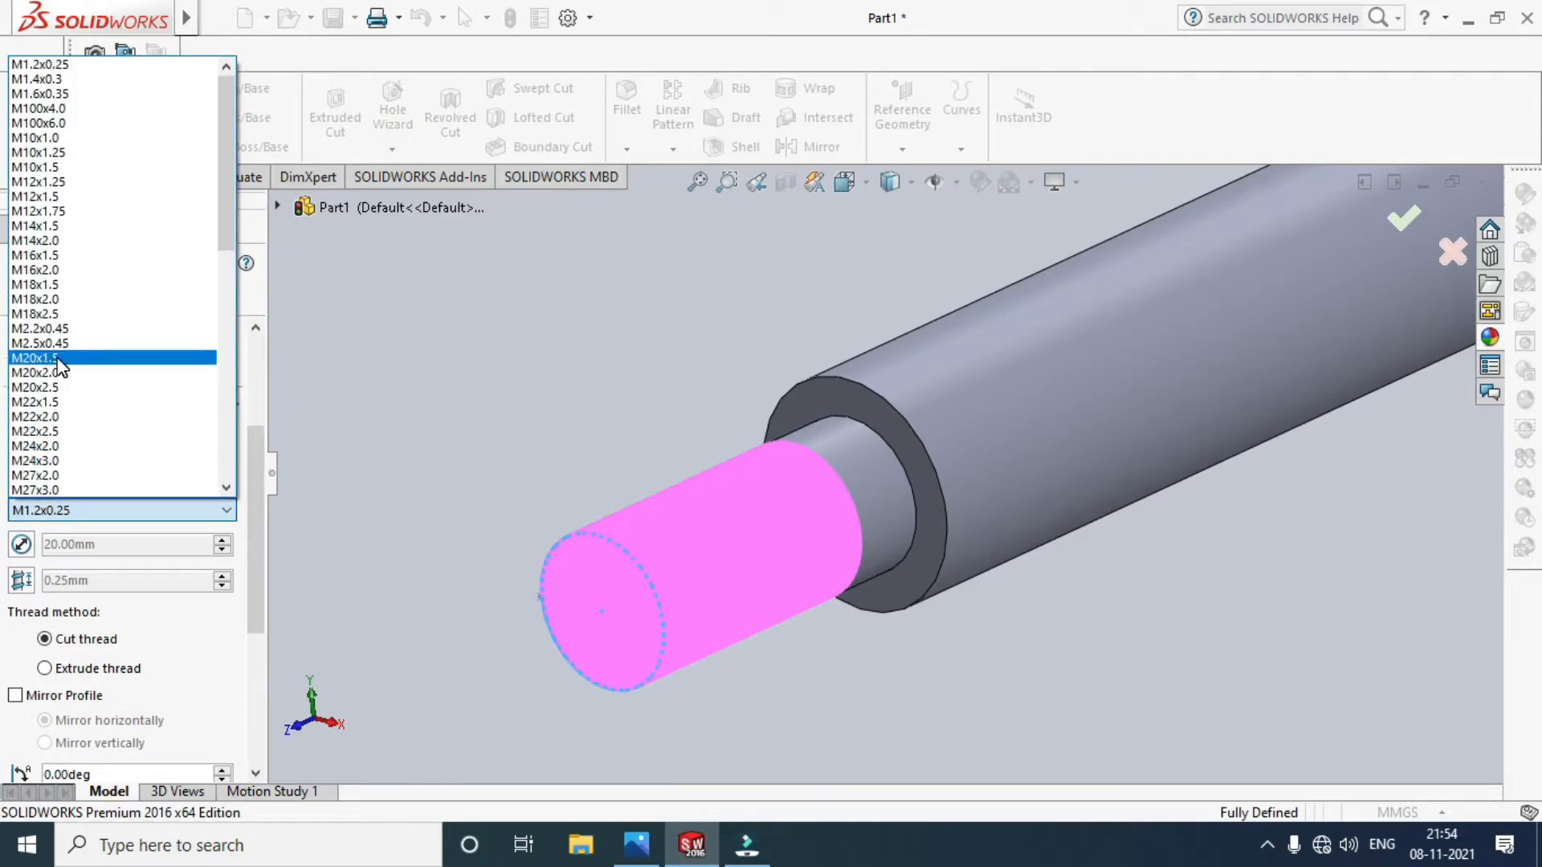
left_click(34, 356)
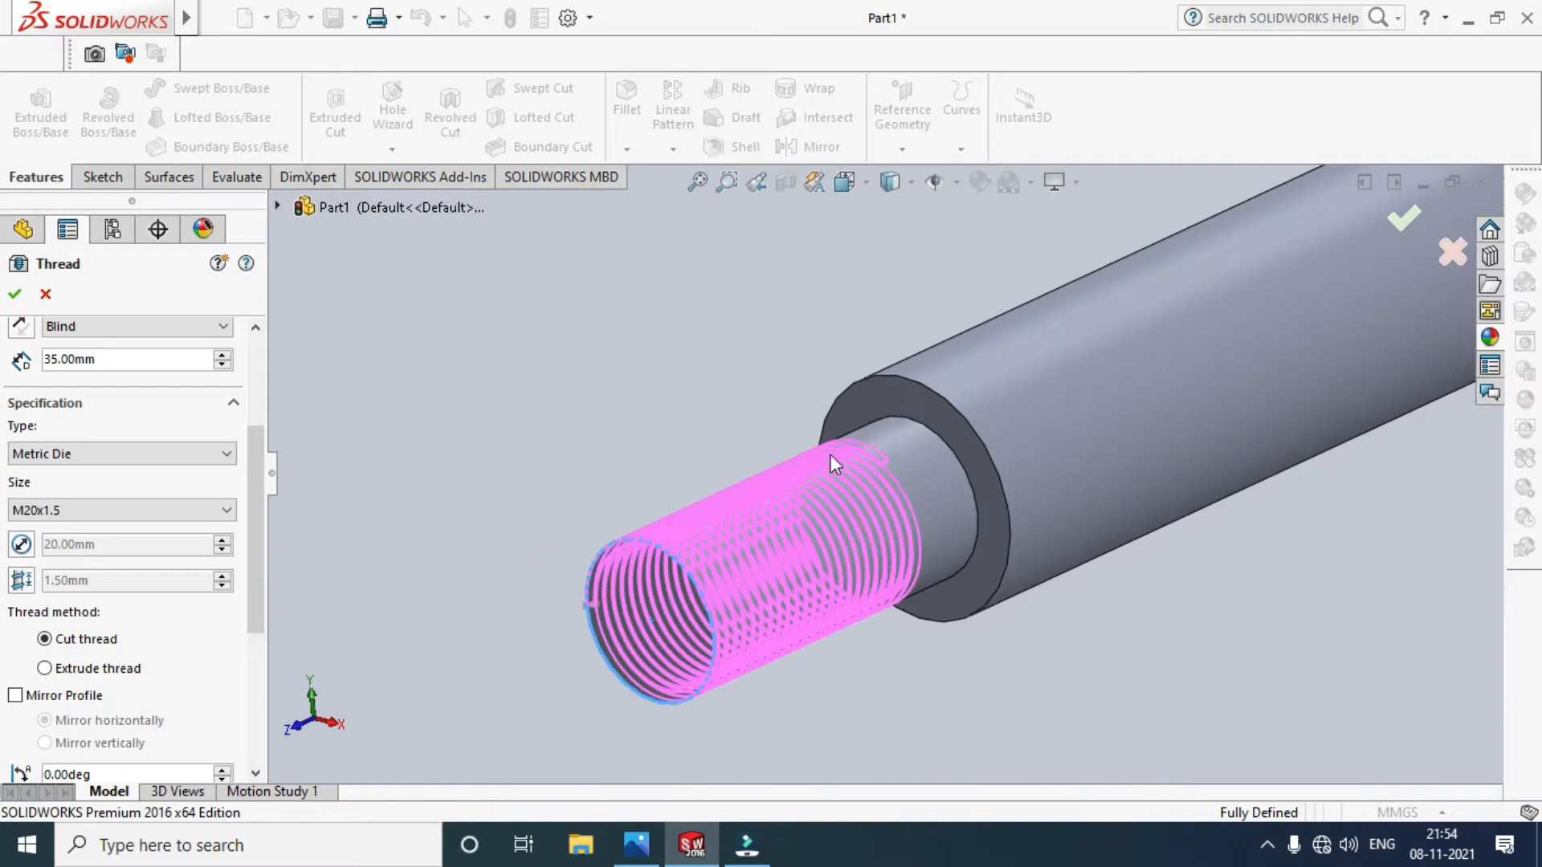
Toggle left-hand then back to right-hand thread and confirm Thread1.
scroll("down", 3)
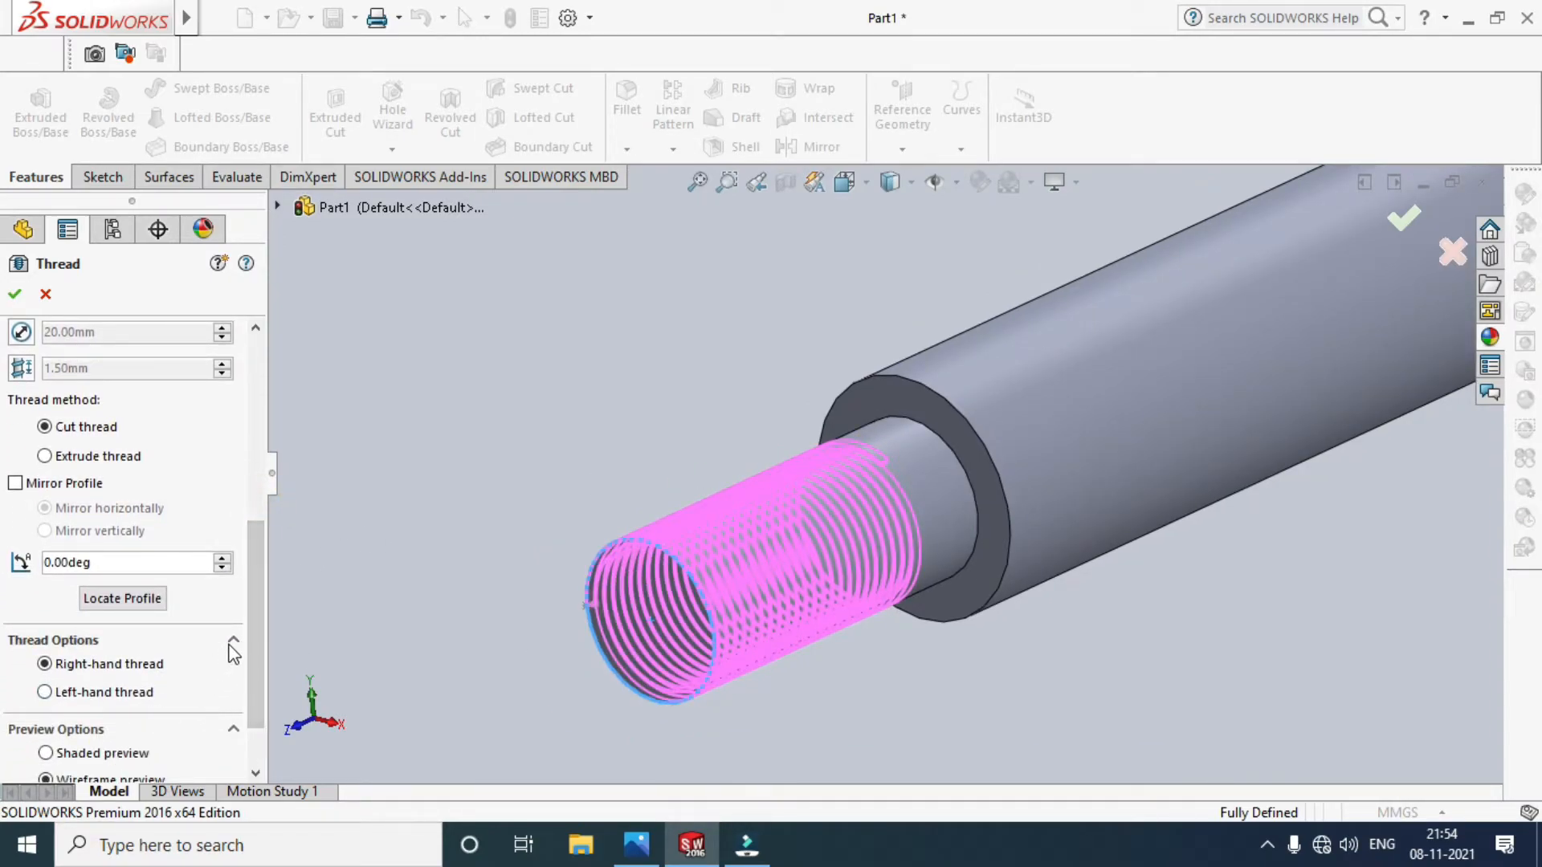
scroll("down", 3)
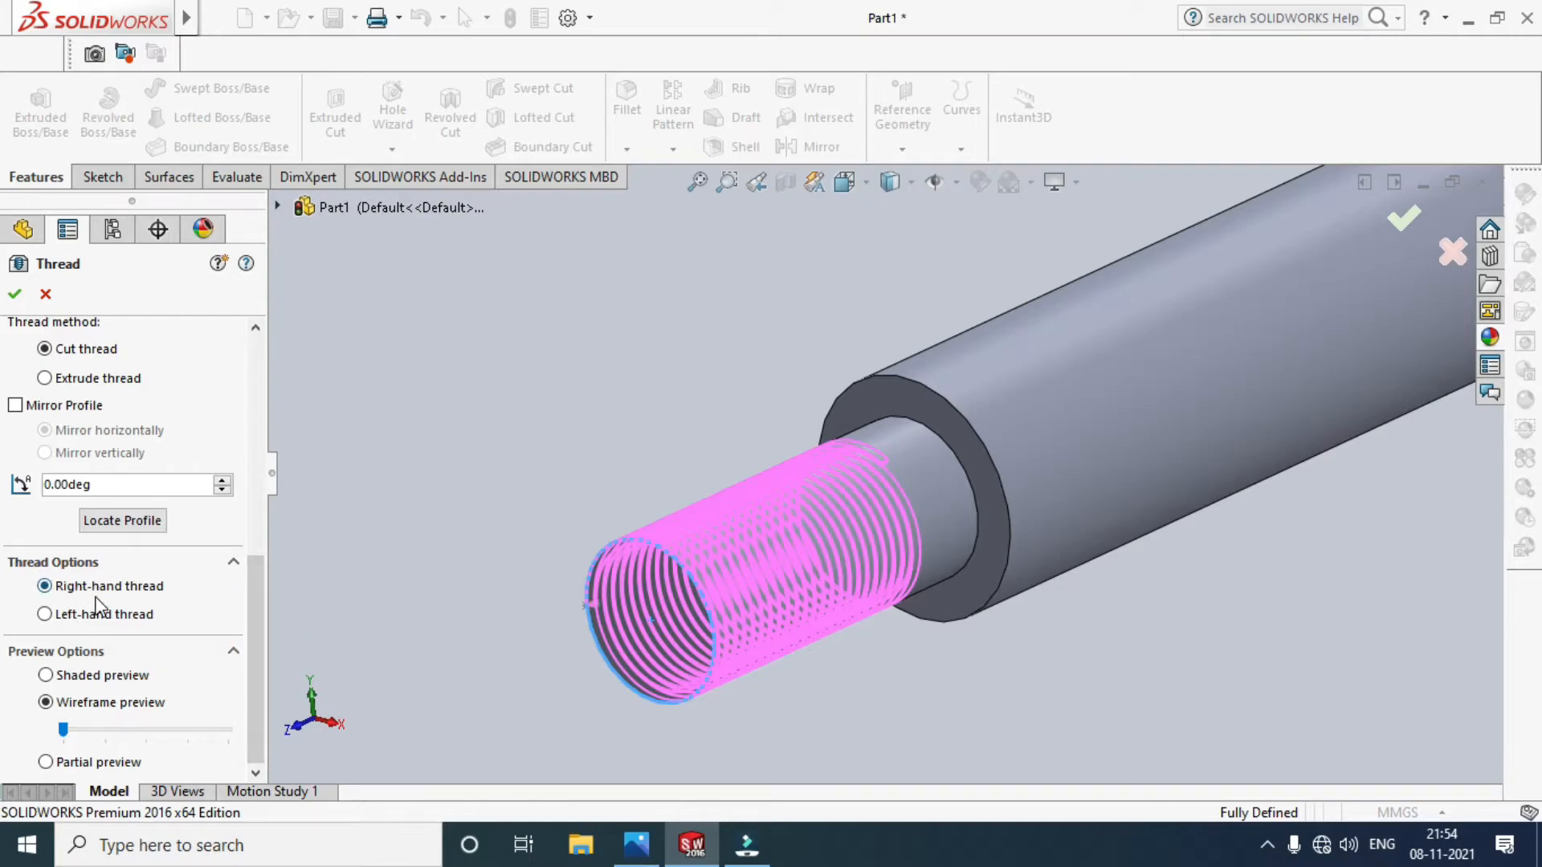
left_click(45, 613)
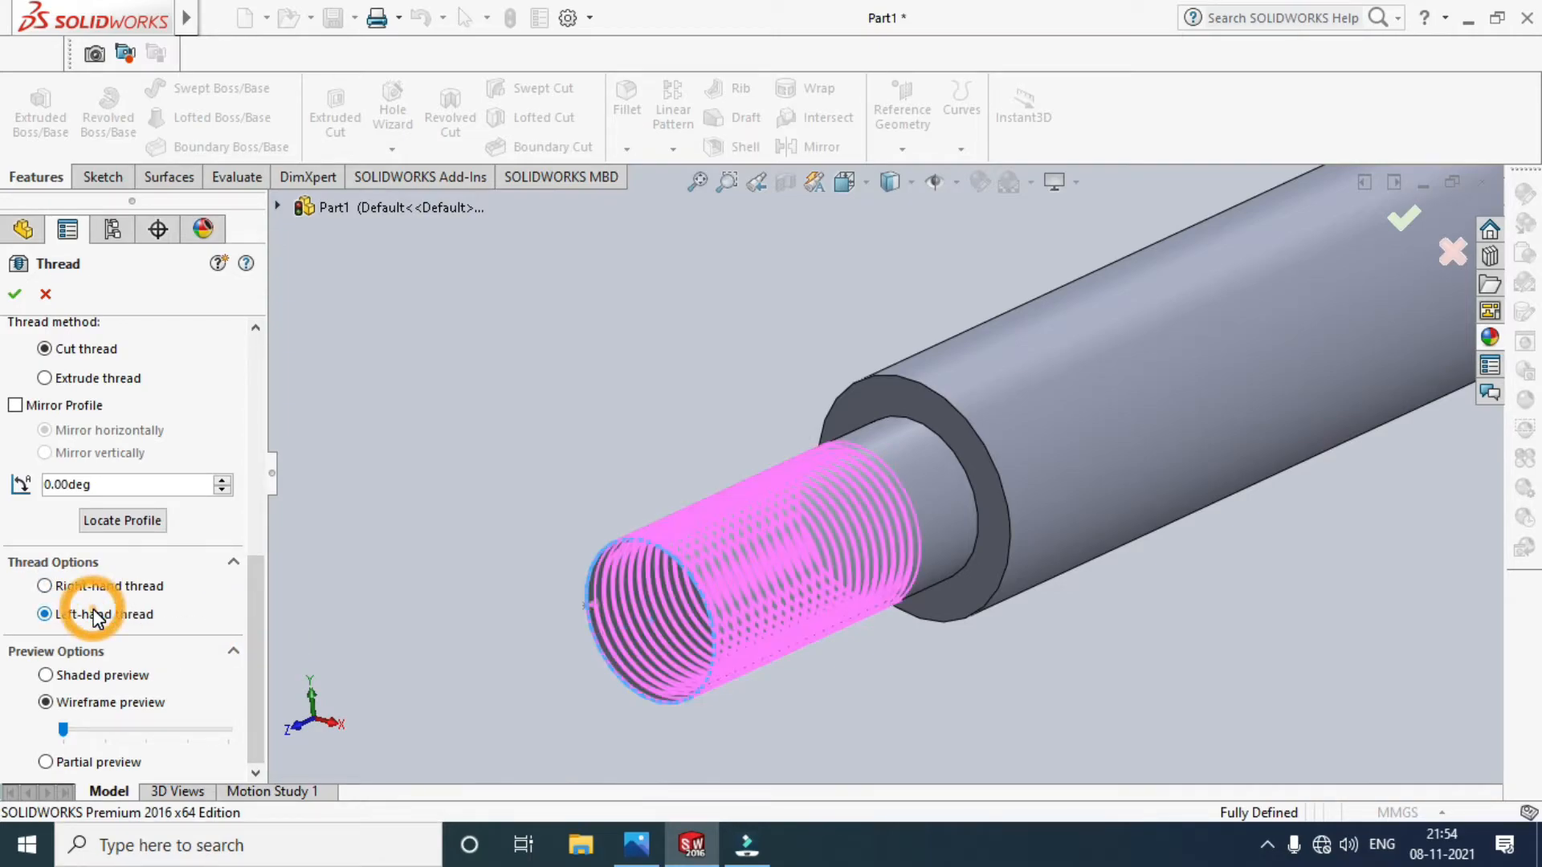
left_click(45, 587)
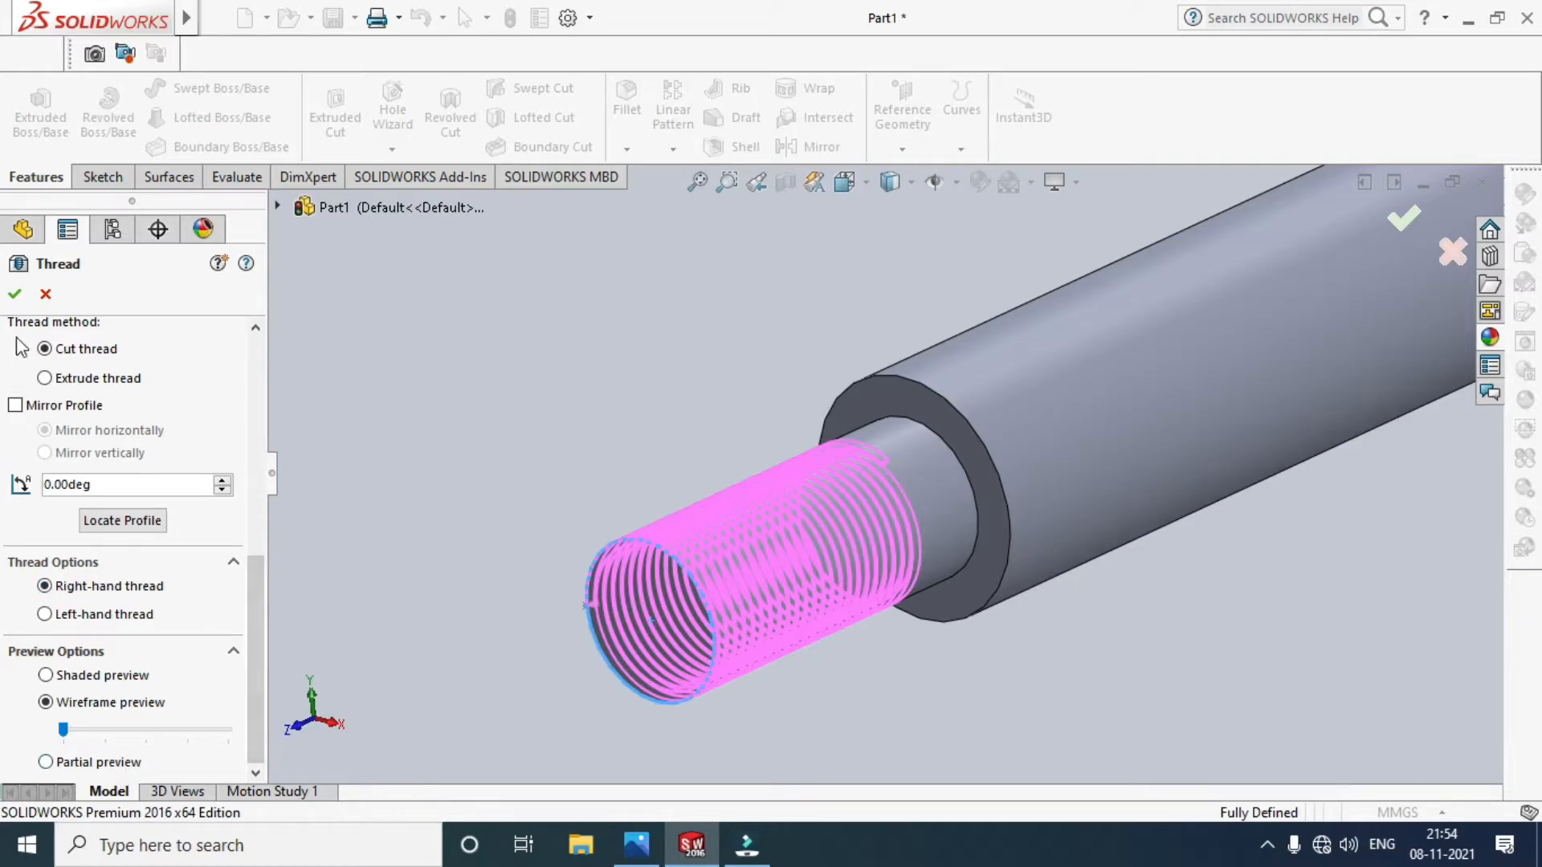
left_click(14, 294)
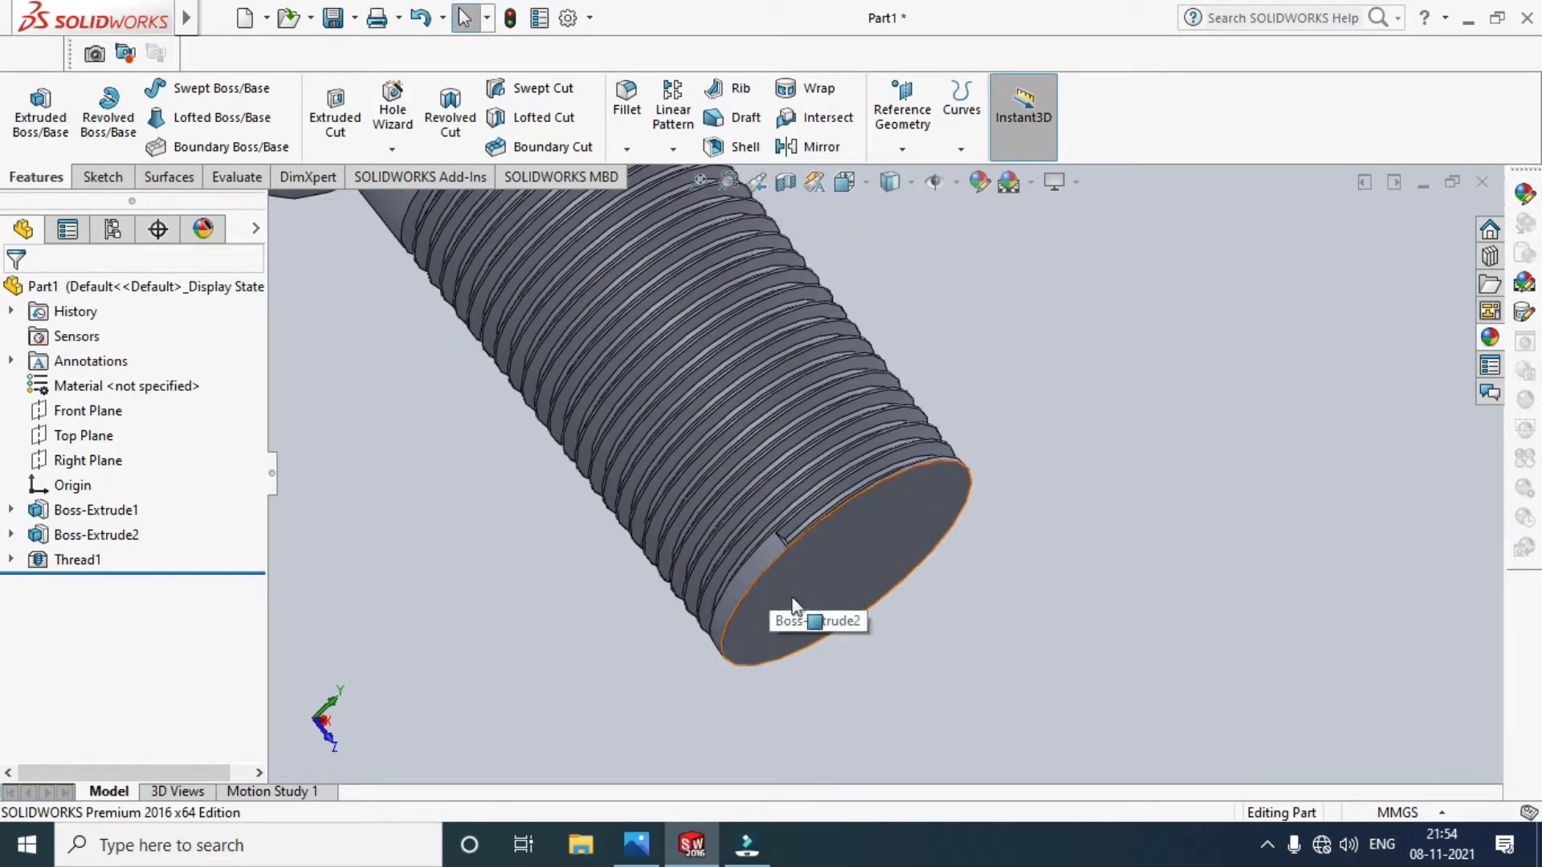
Start a sketch on the Right Plane and launch Convert Entities.
left_click(87, 461)
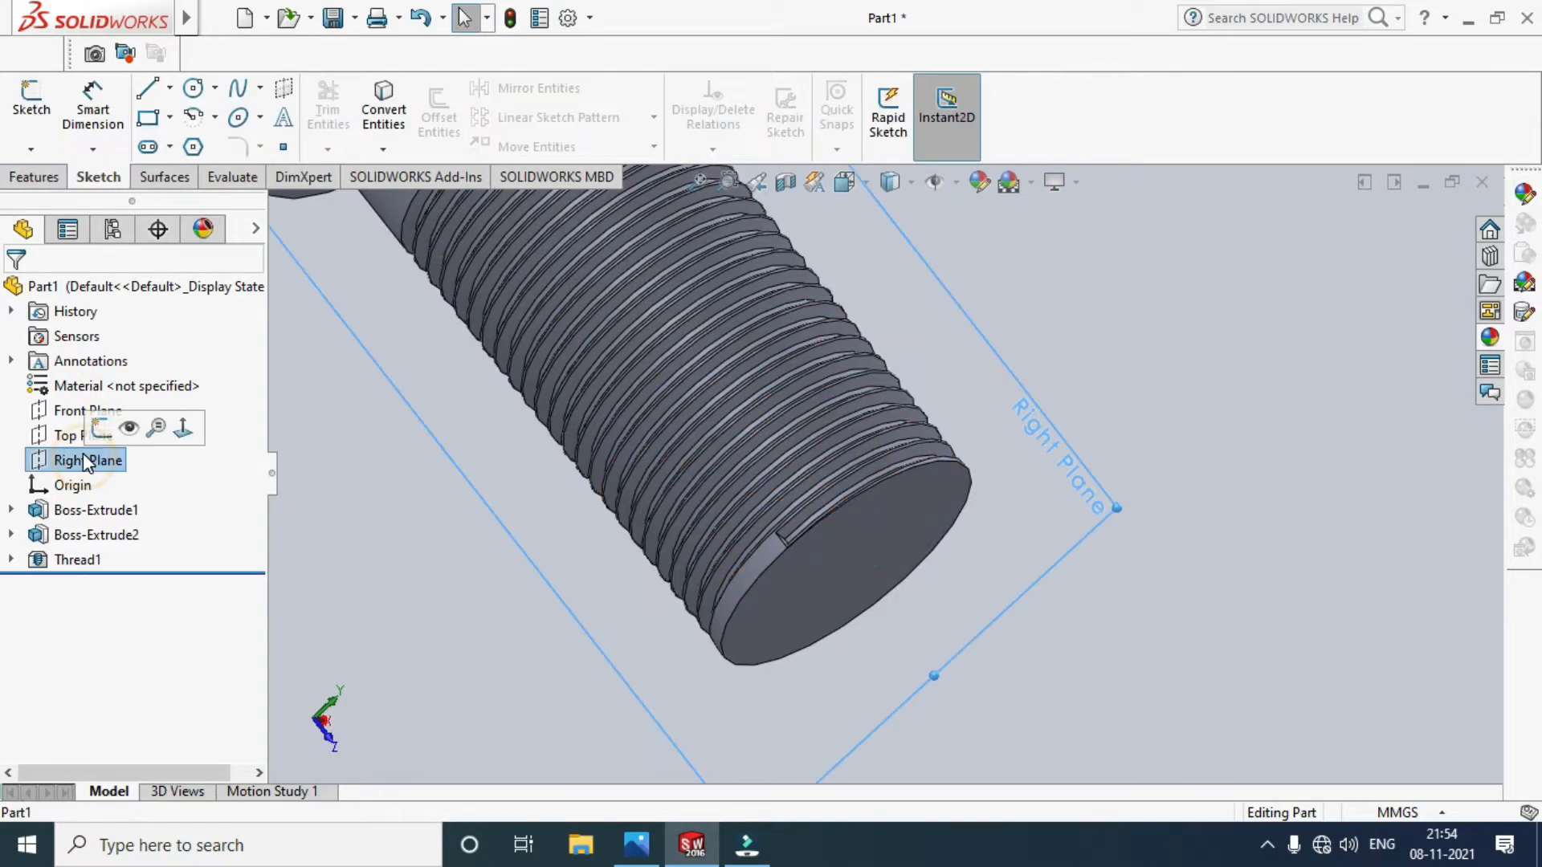
left_click(31, 103)
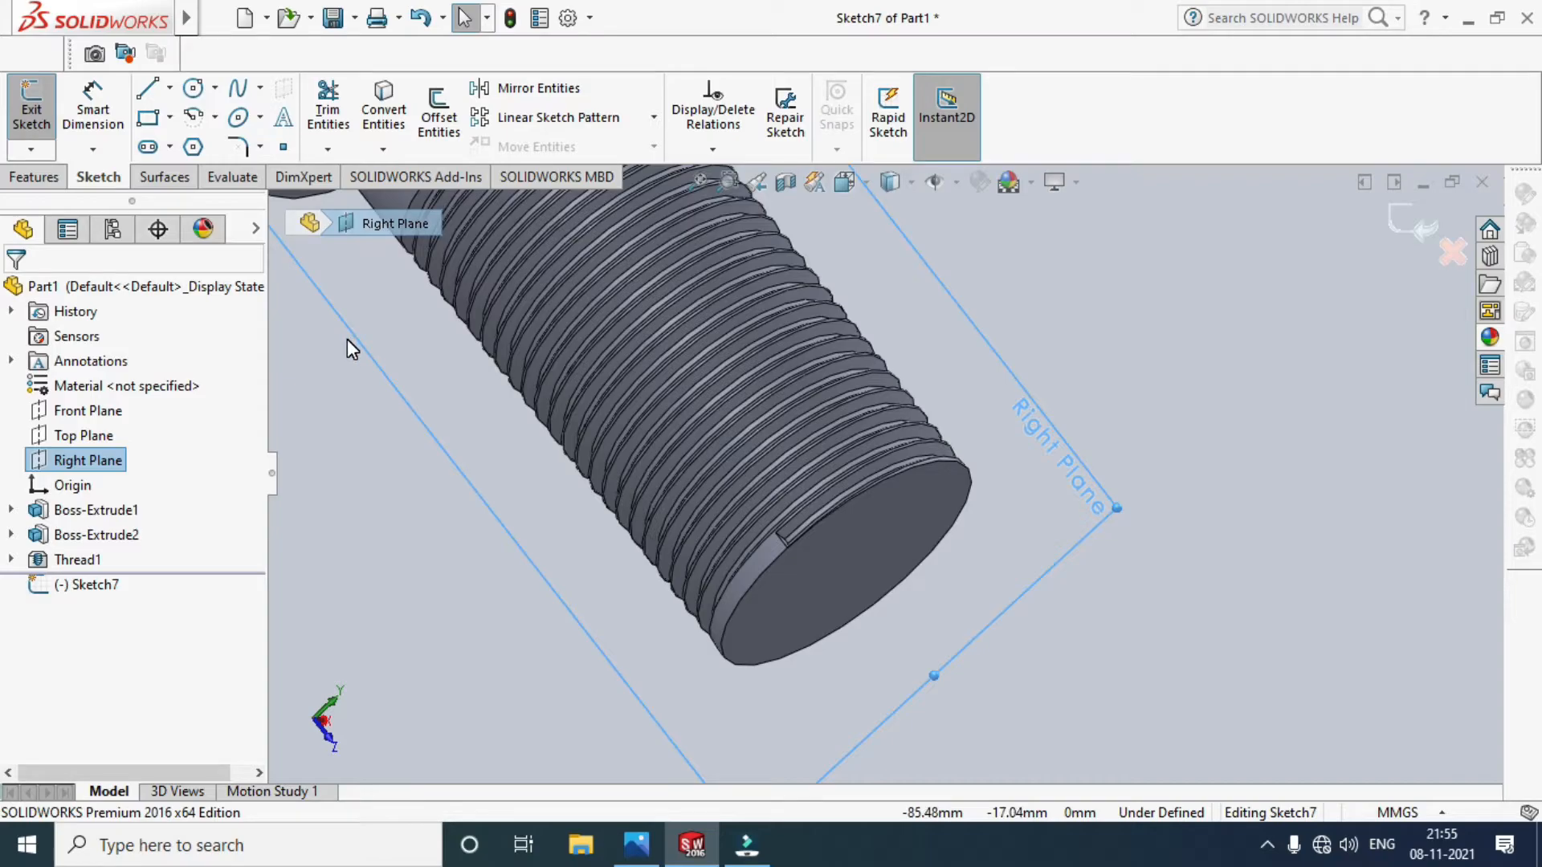
left_click(383, 148)
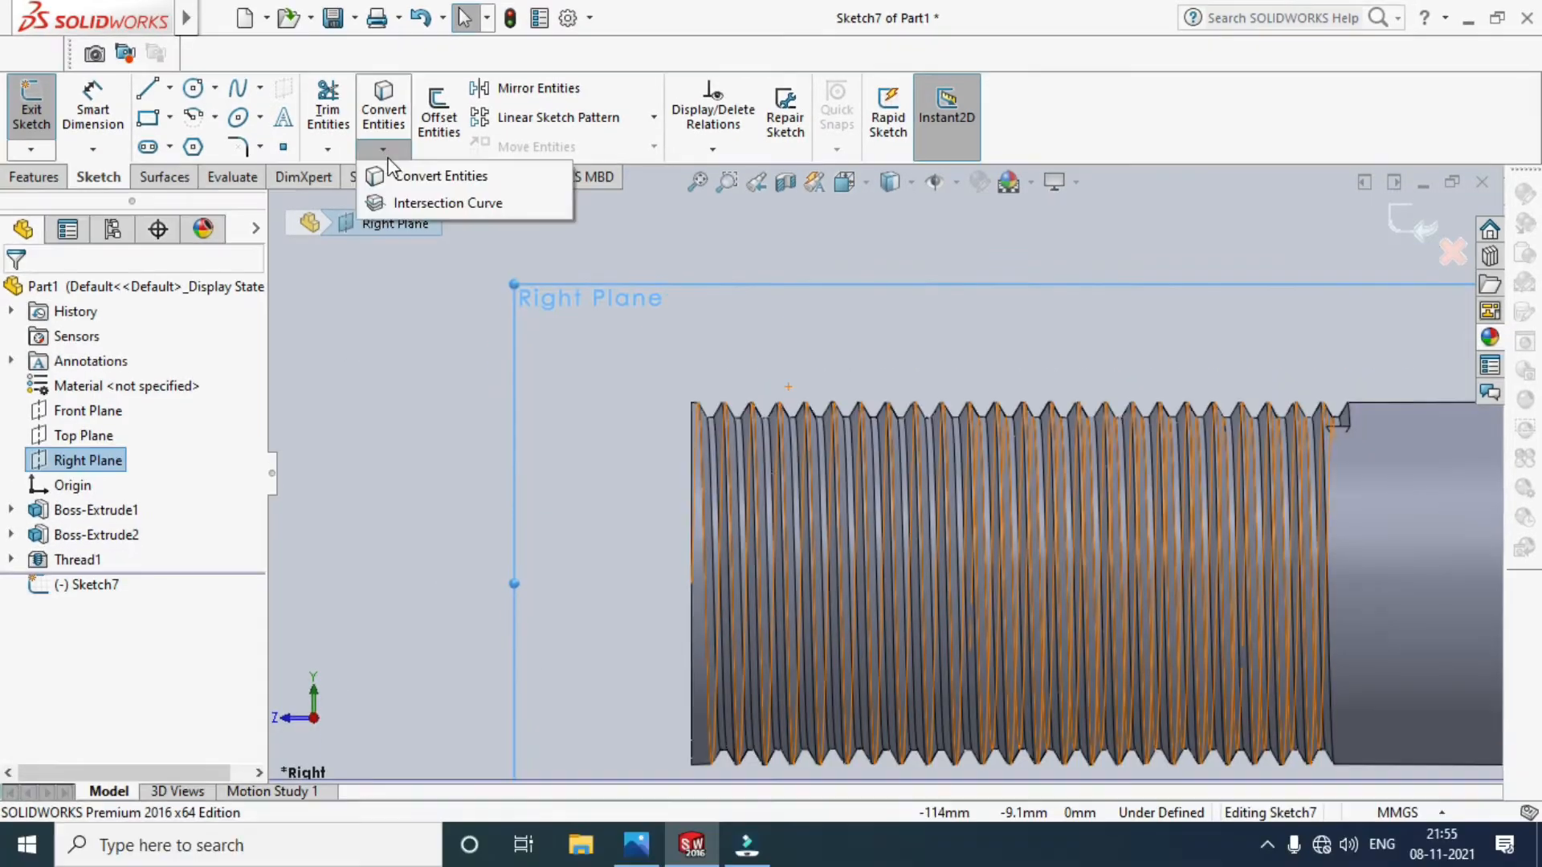
left_click(445, 175)
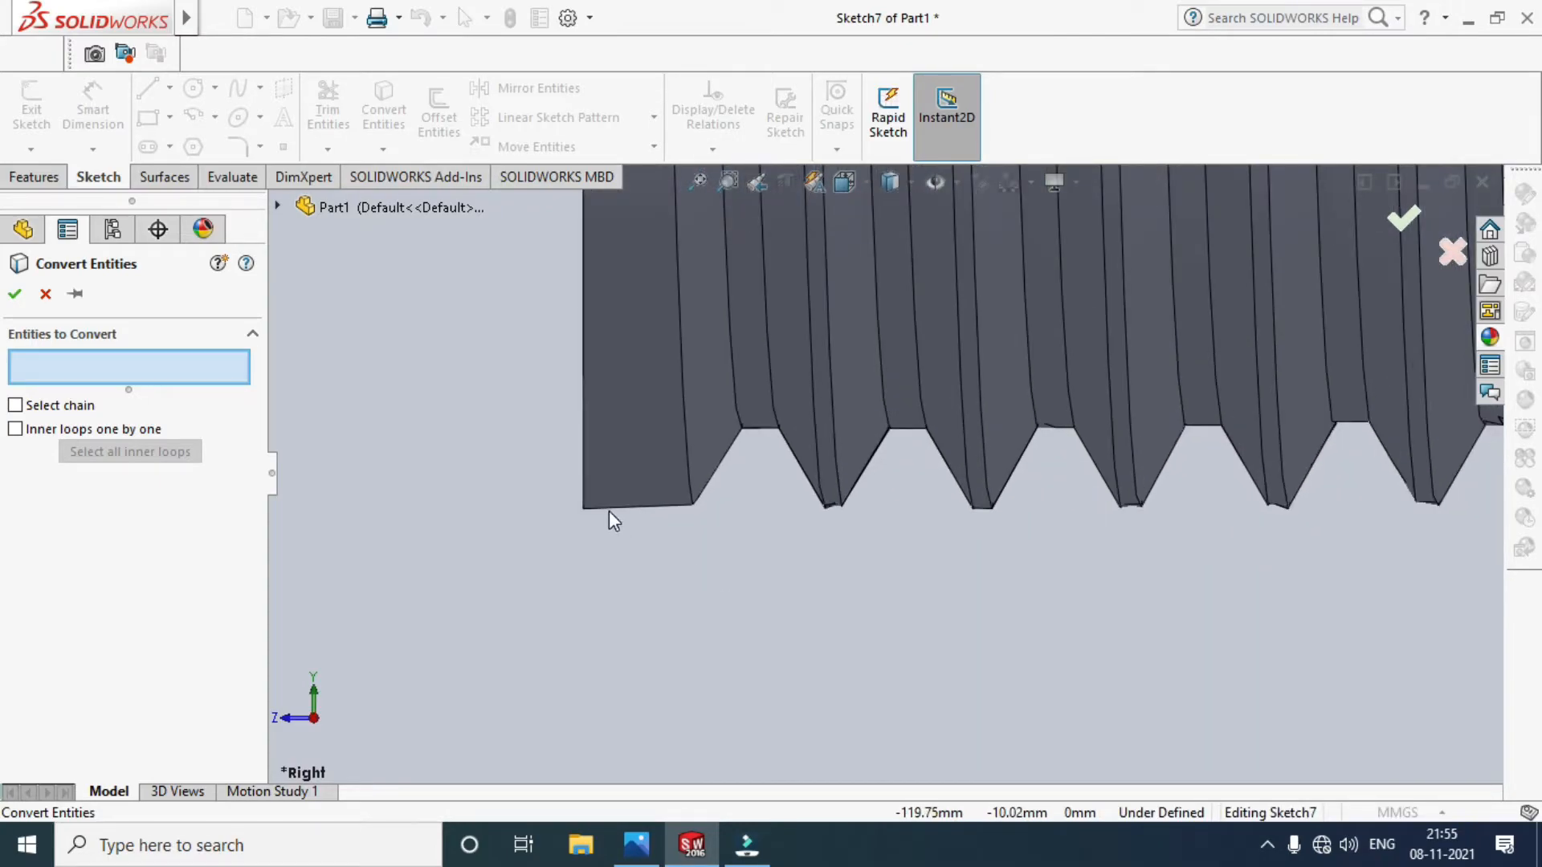
Convert the threaded end's edge and silhouette outline into sketch lines.
left_click(610, 515)
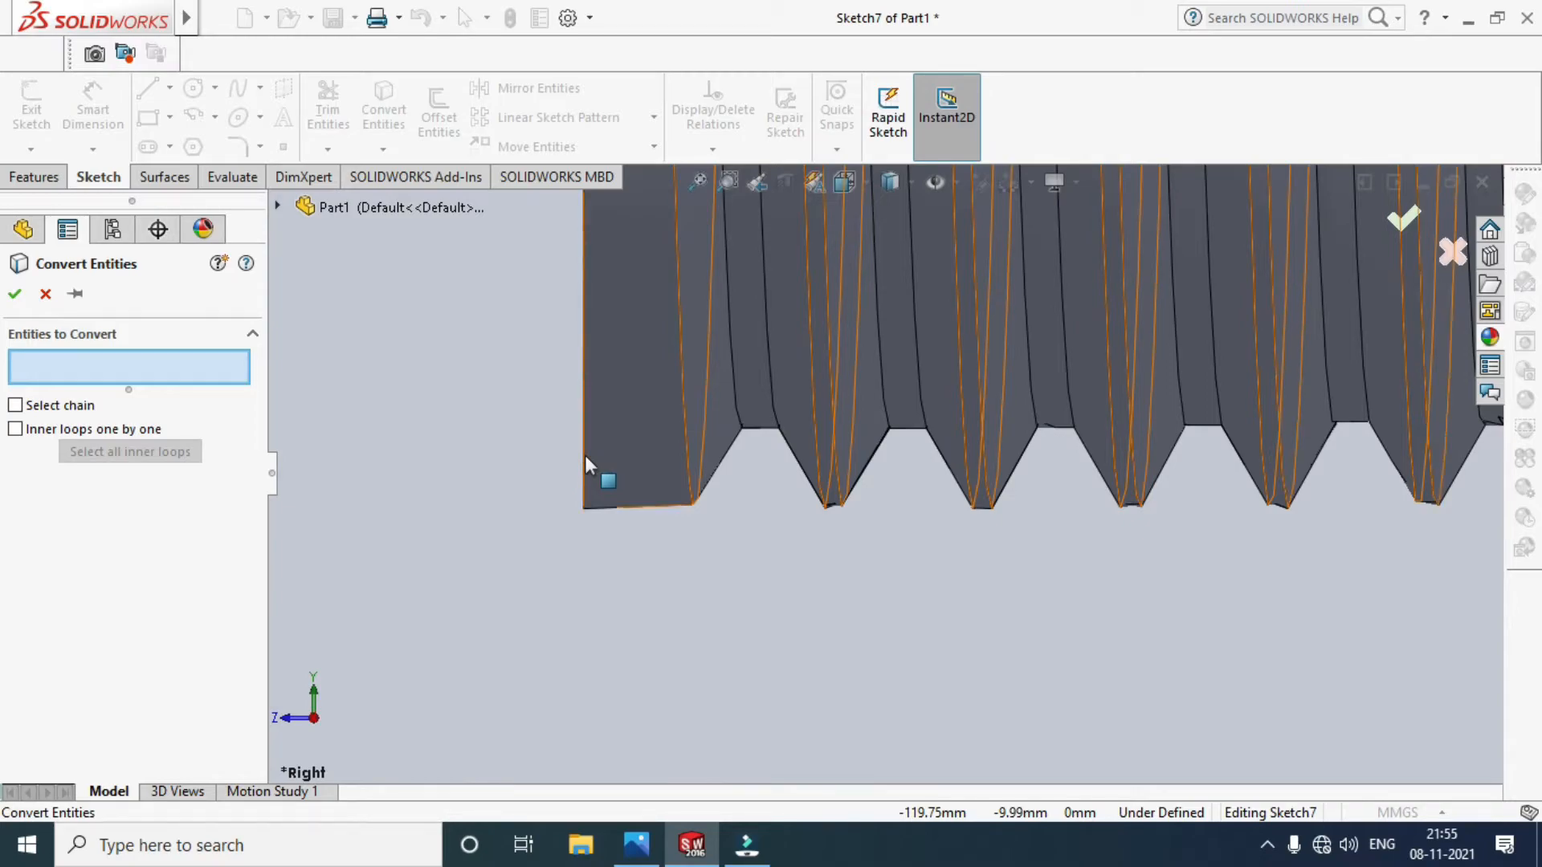
left_click(610, 482)
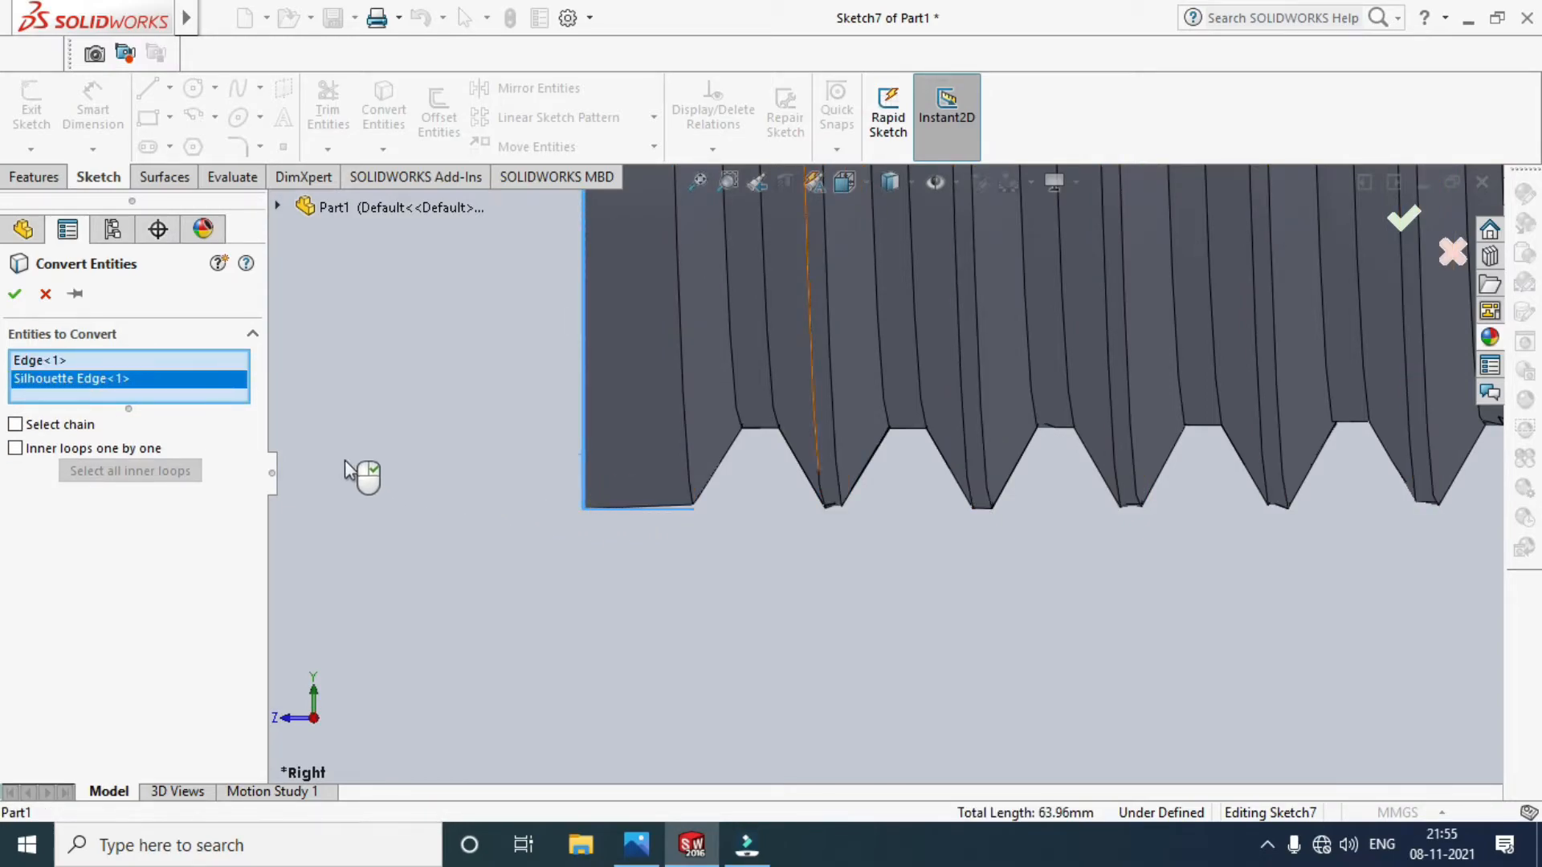
left_click(14, 294)
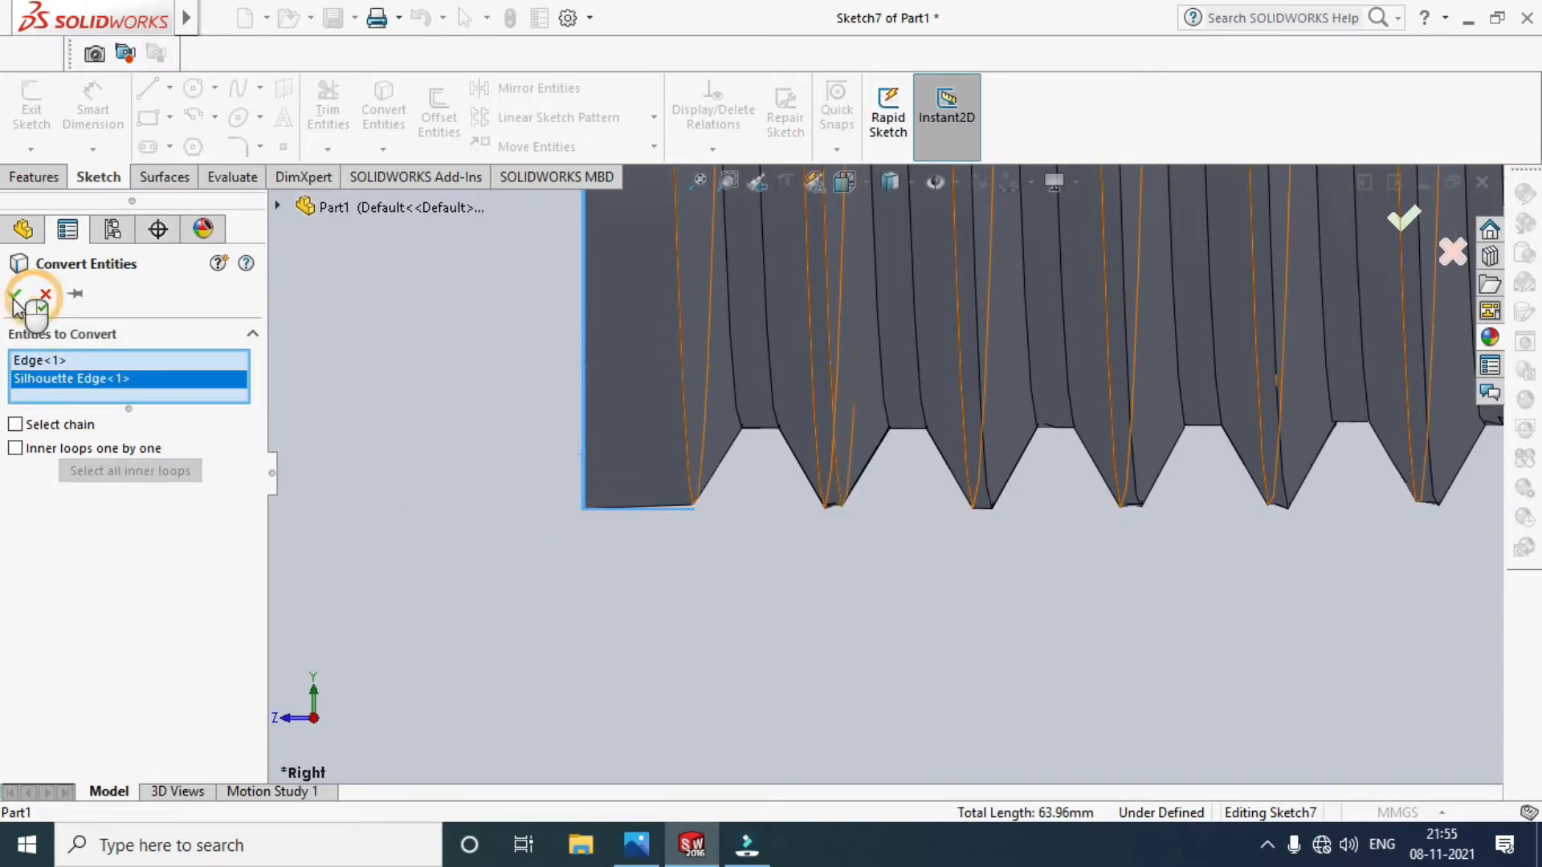
left_click(16, 296)
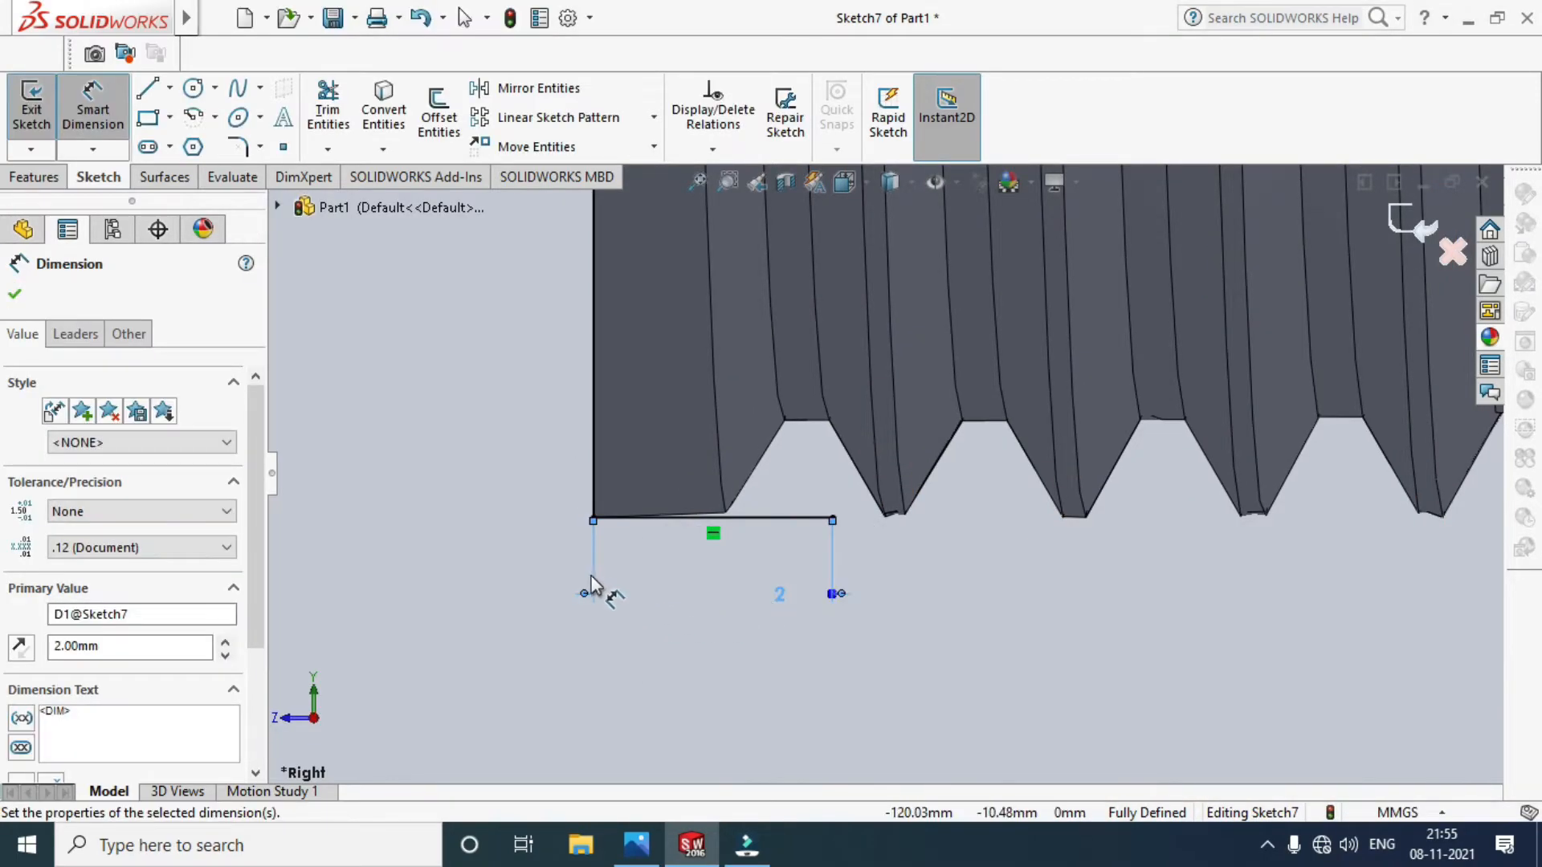
Dimension the chamfer profile with a 2 mm edge and 45° sloped line, fully defining the sketch.
left_click(148, 86)
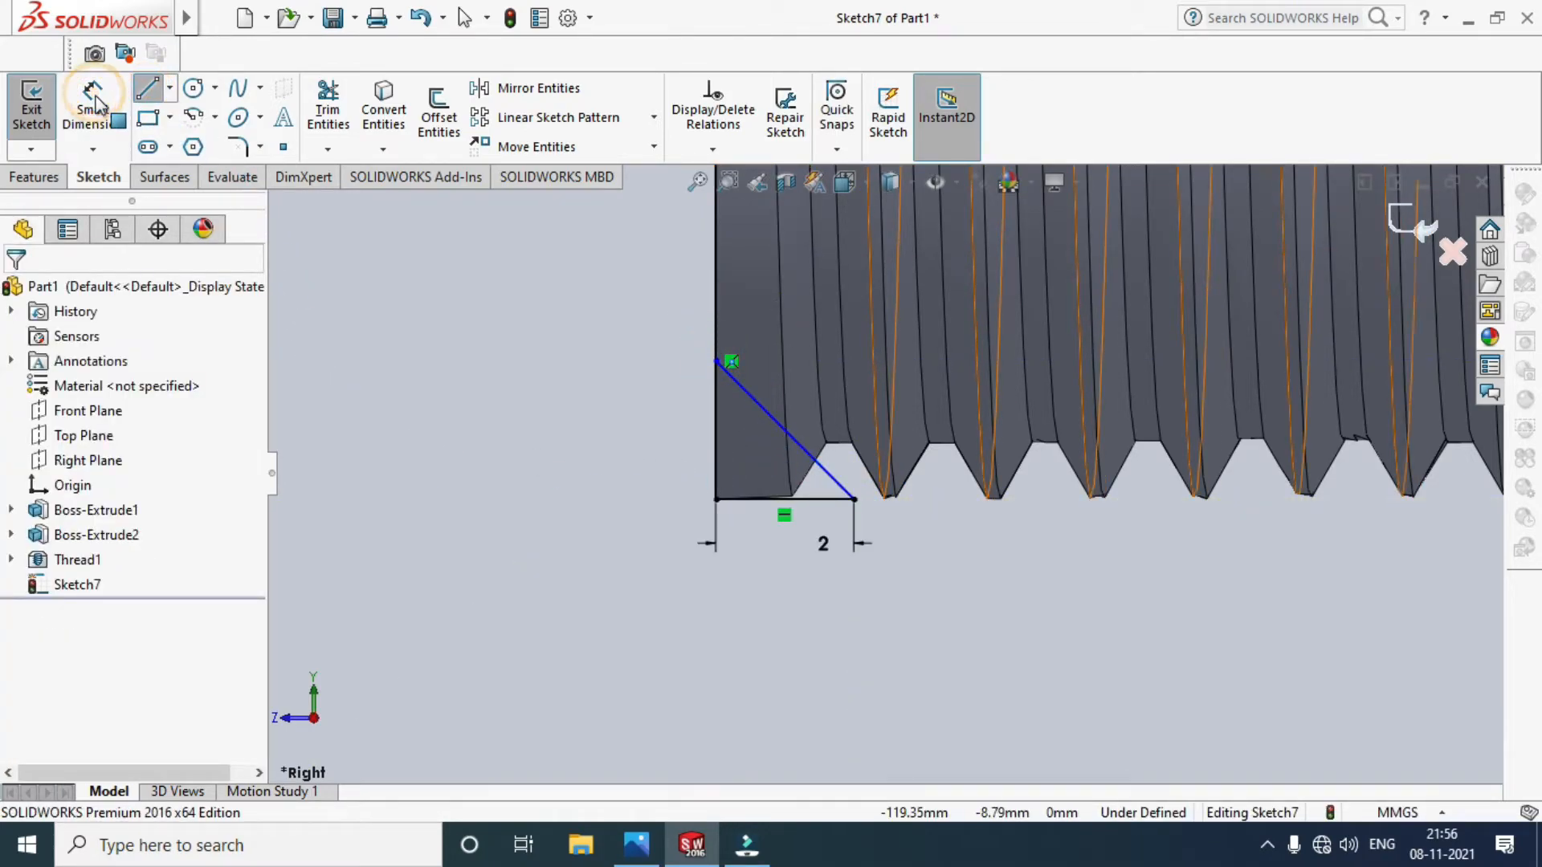
left_click(787, 432)
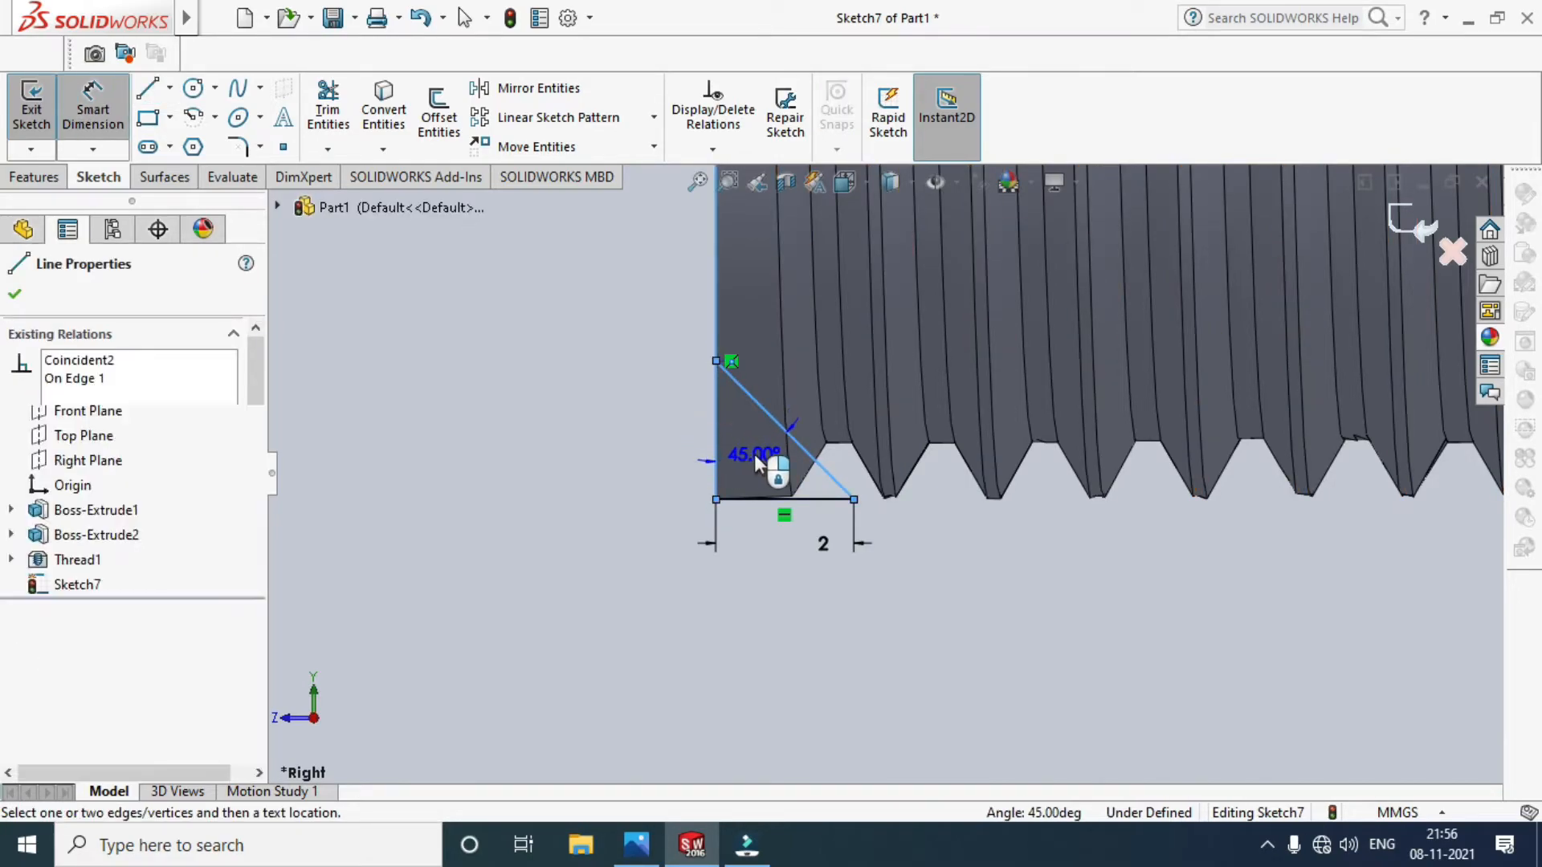
double_click(752, 455)
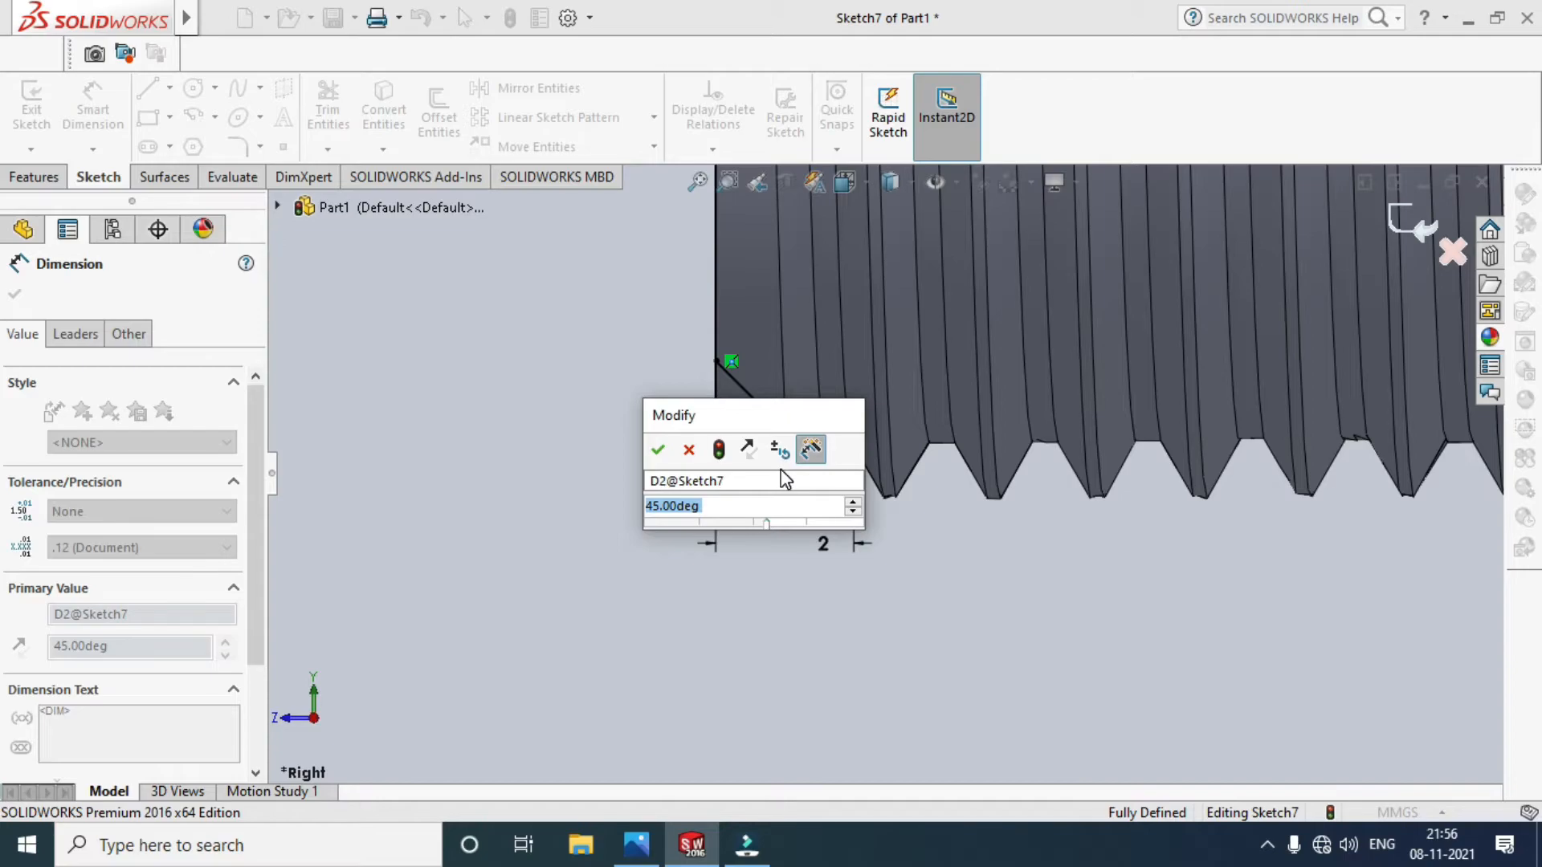
left_click(658, 449)
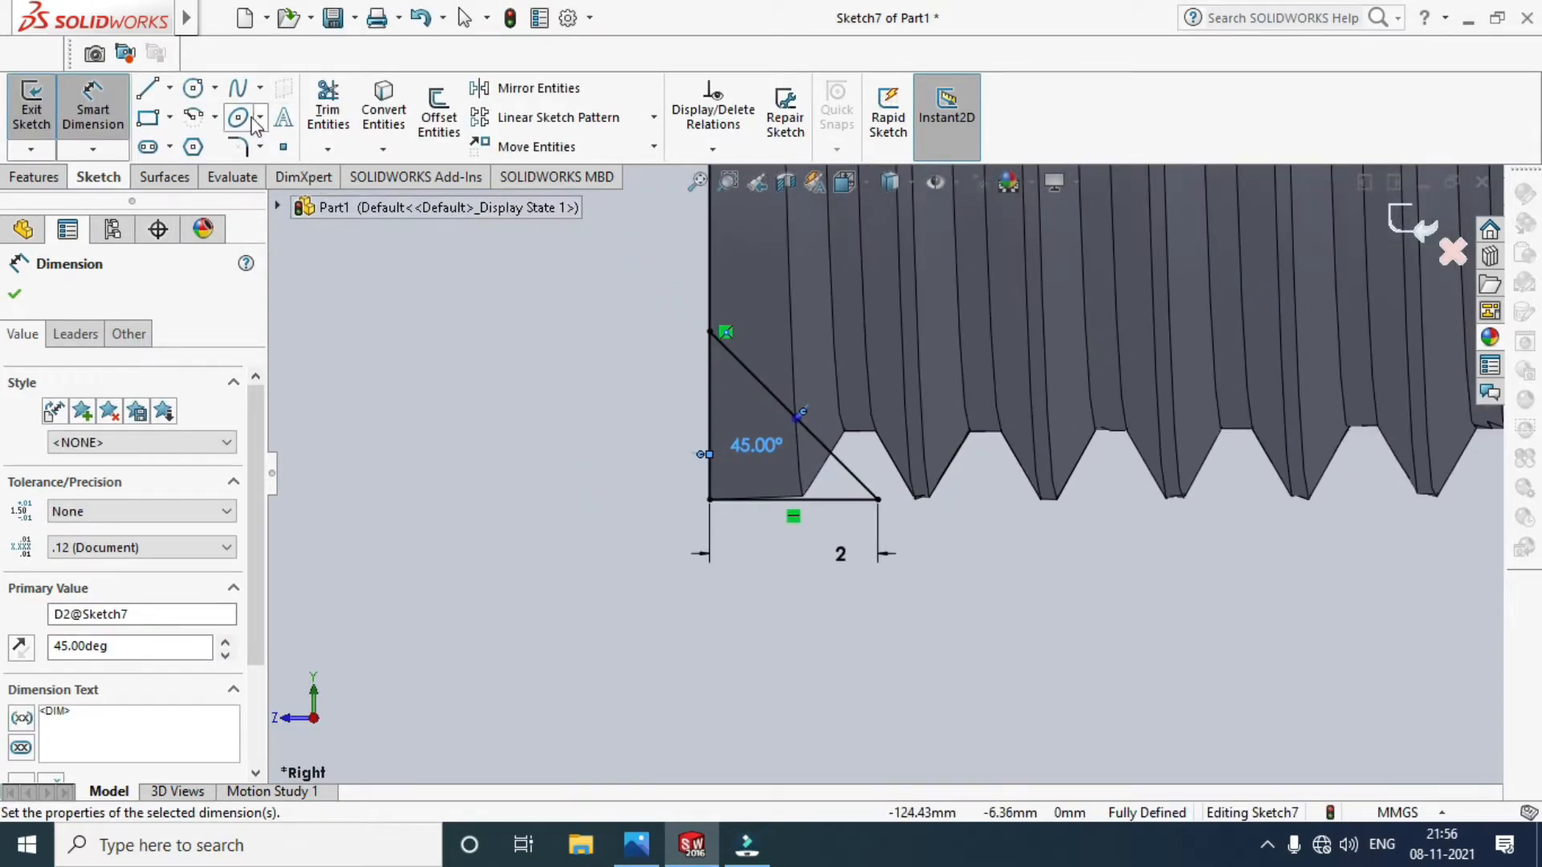
left_click(327, 108)
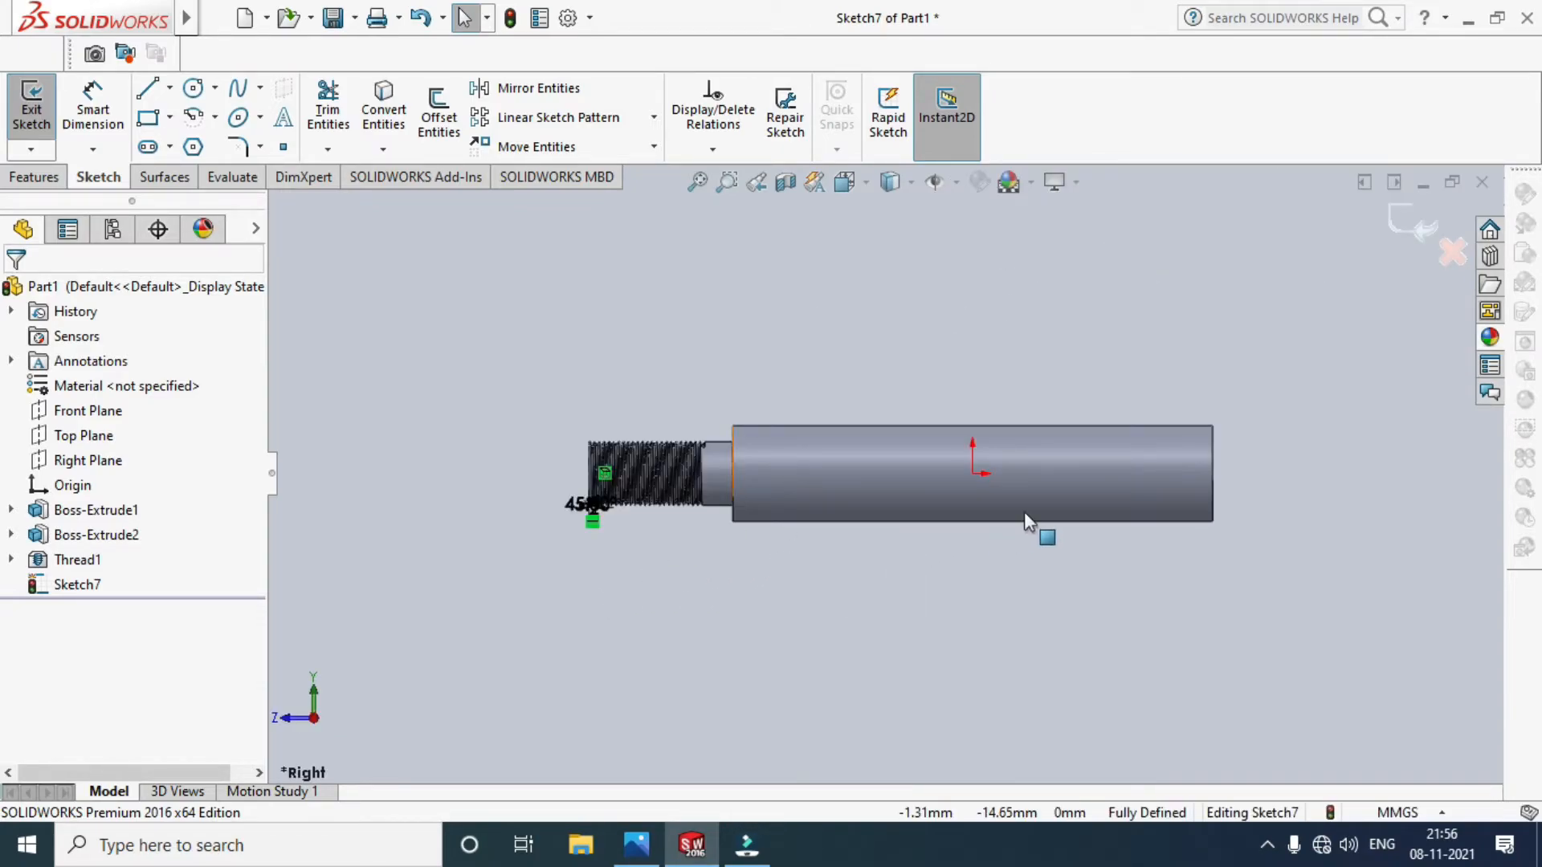
Switch the Line tool to Centerline to draw the shaft axis in Sketch7.
left_click(169, 88)
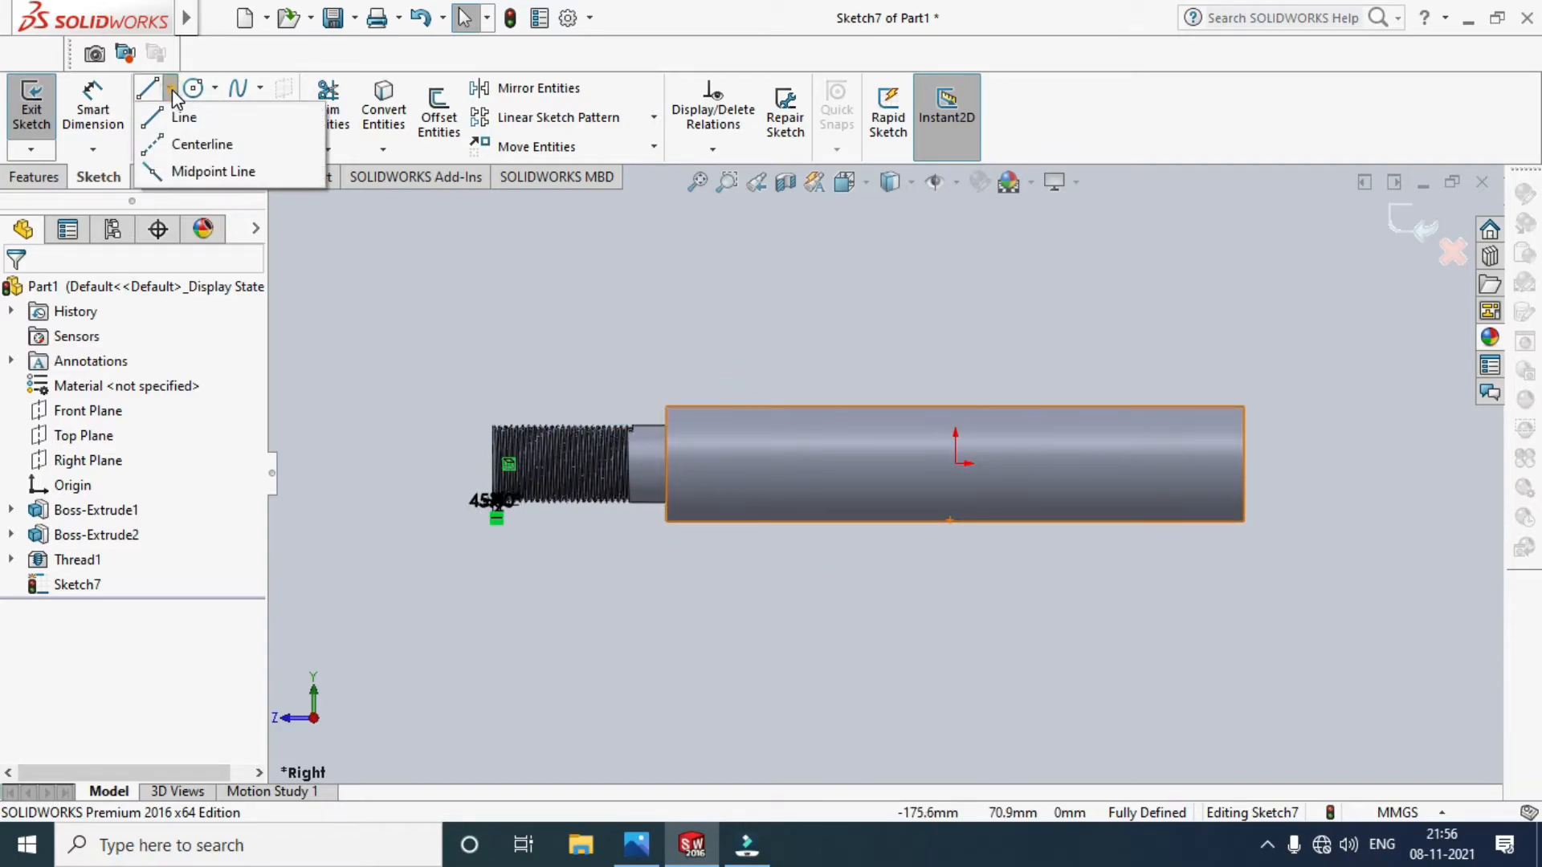
left_click(202, 143)
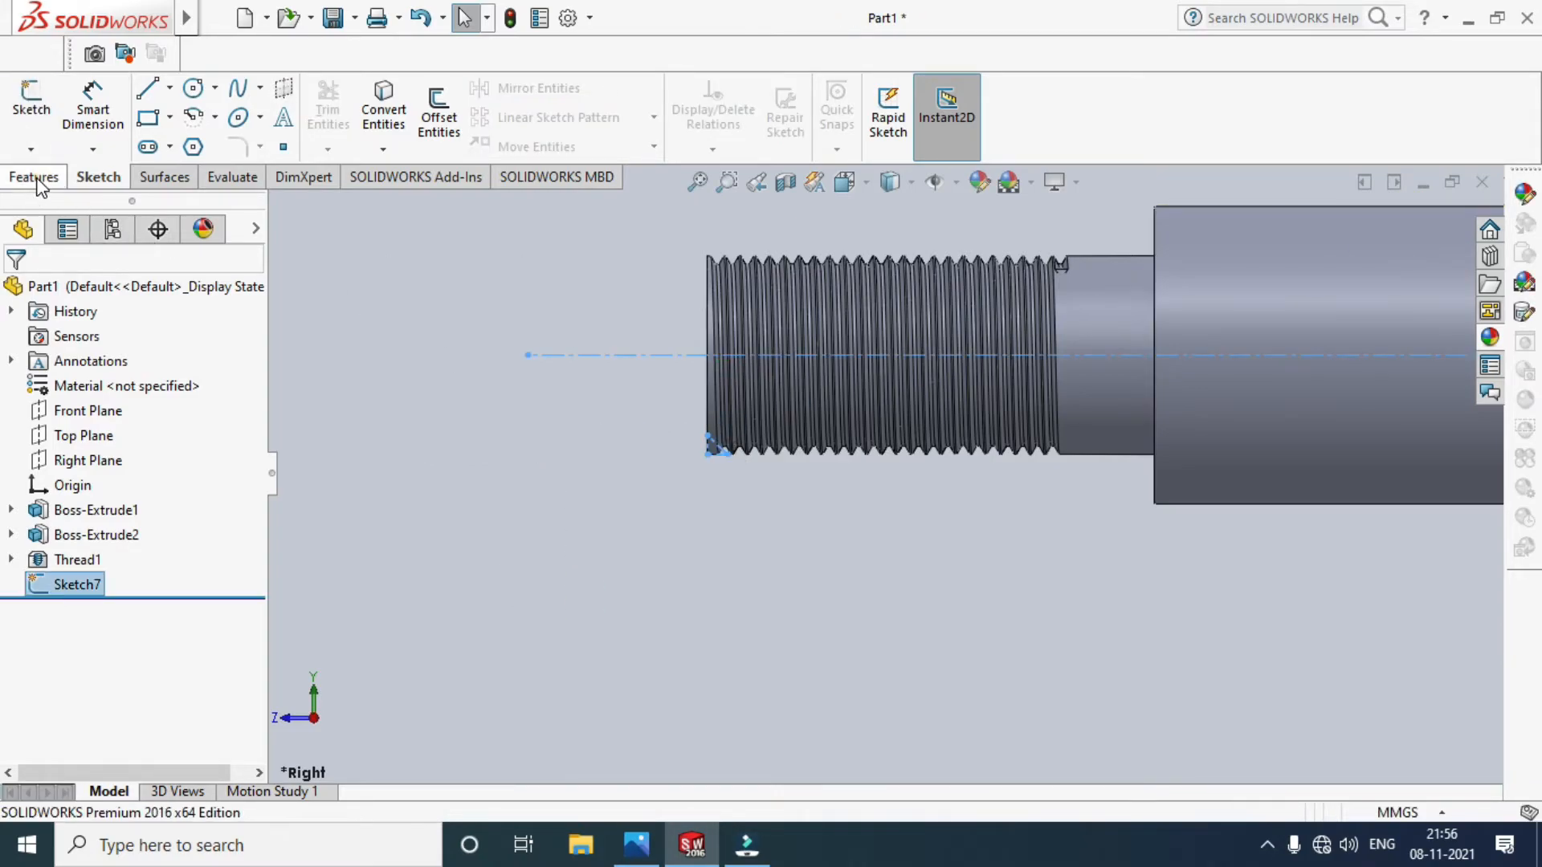
Cut the 45° chamfer on the threaded end with a Revolved Cut of Sketch7 (Cut-Revolve1).
left_click(34, 176)
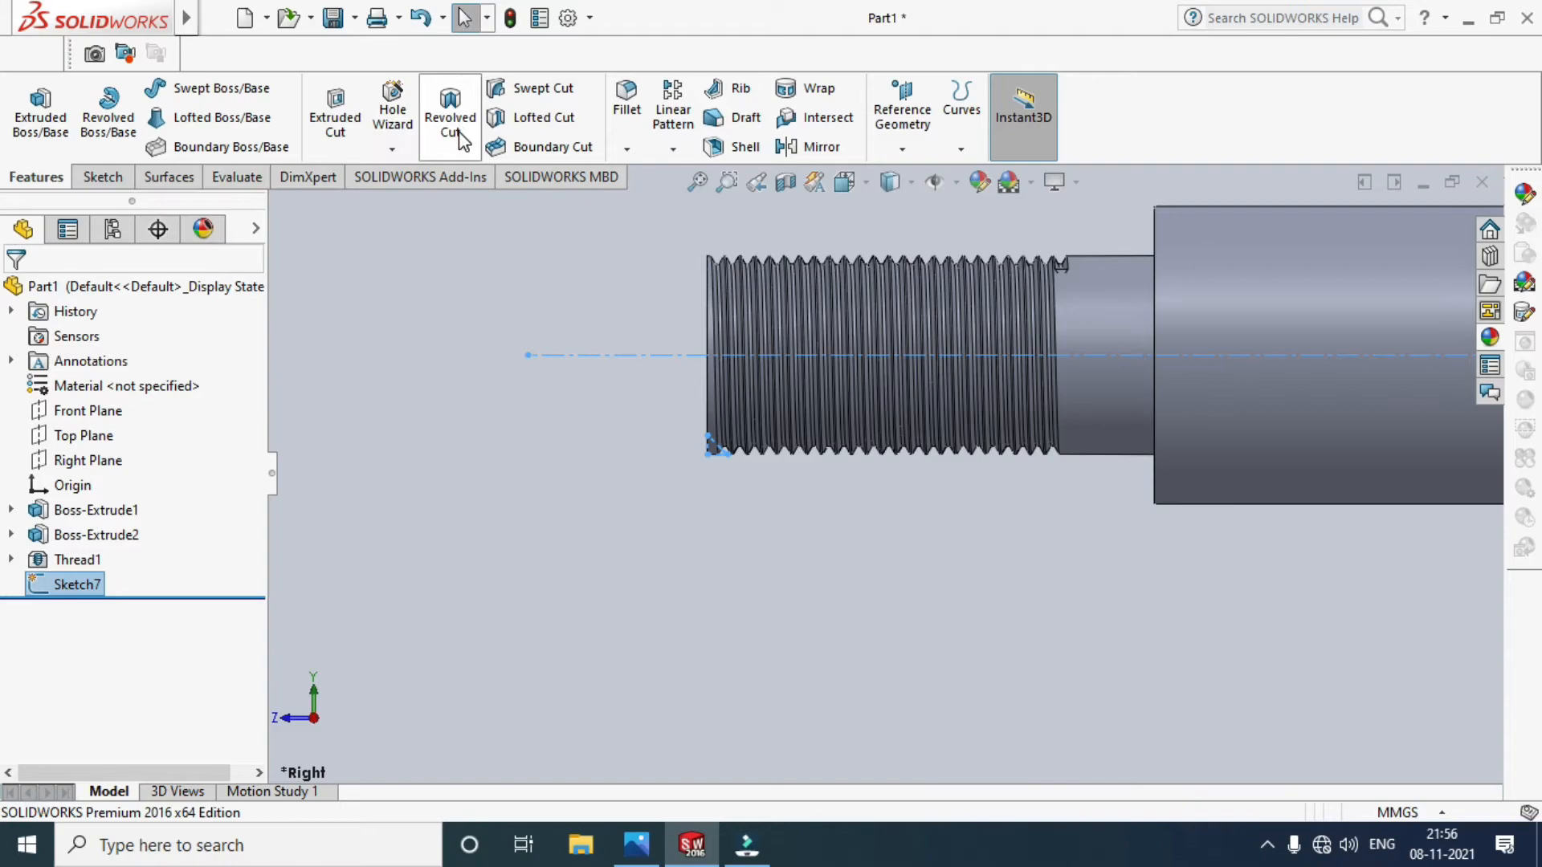
left_click(450, 110)
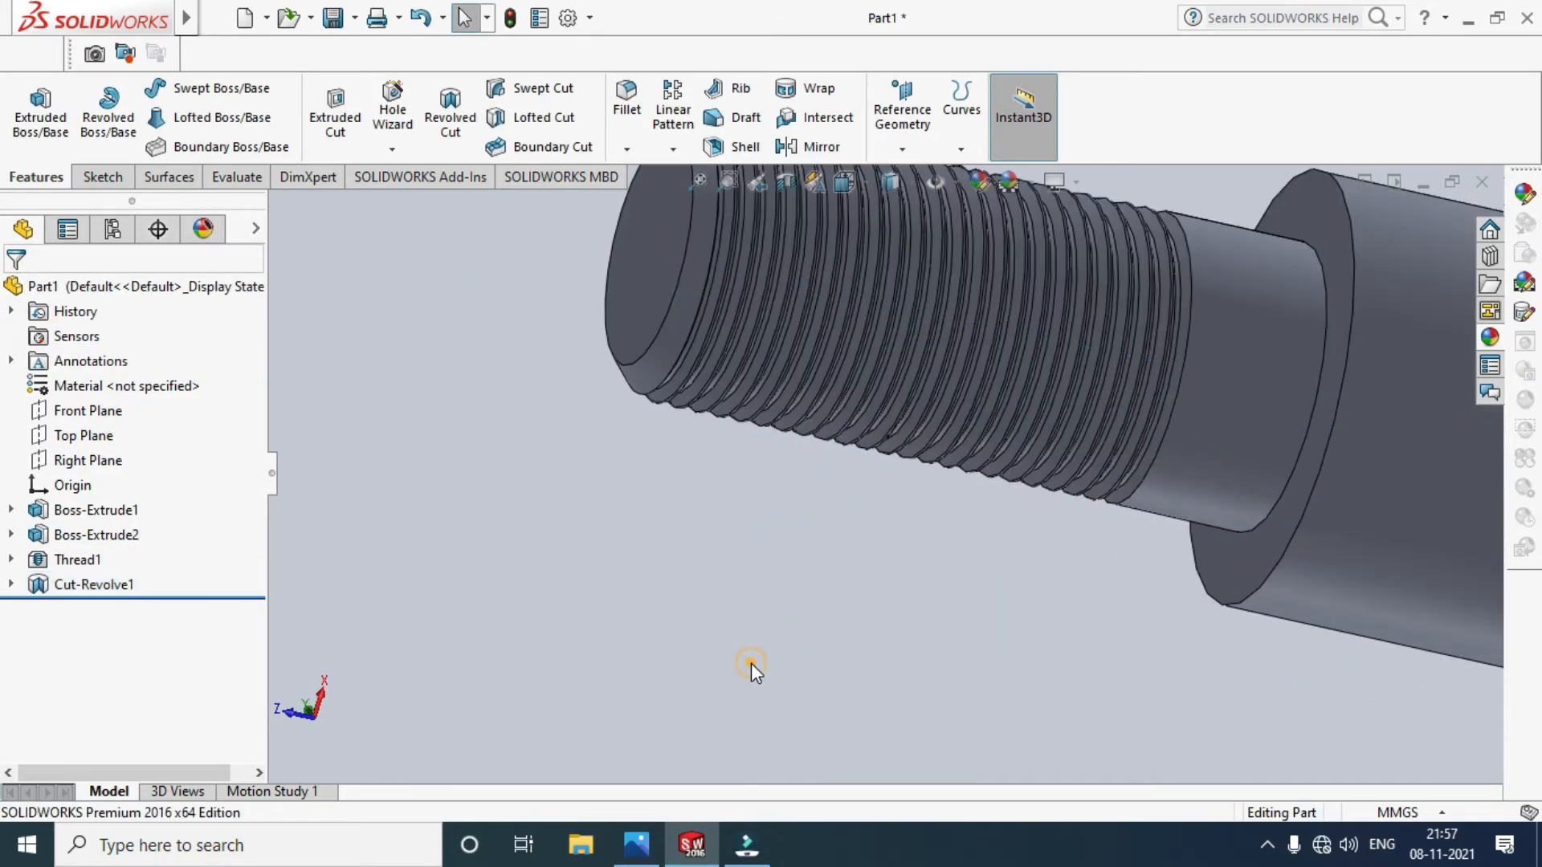
left_click(819, 146)
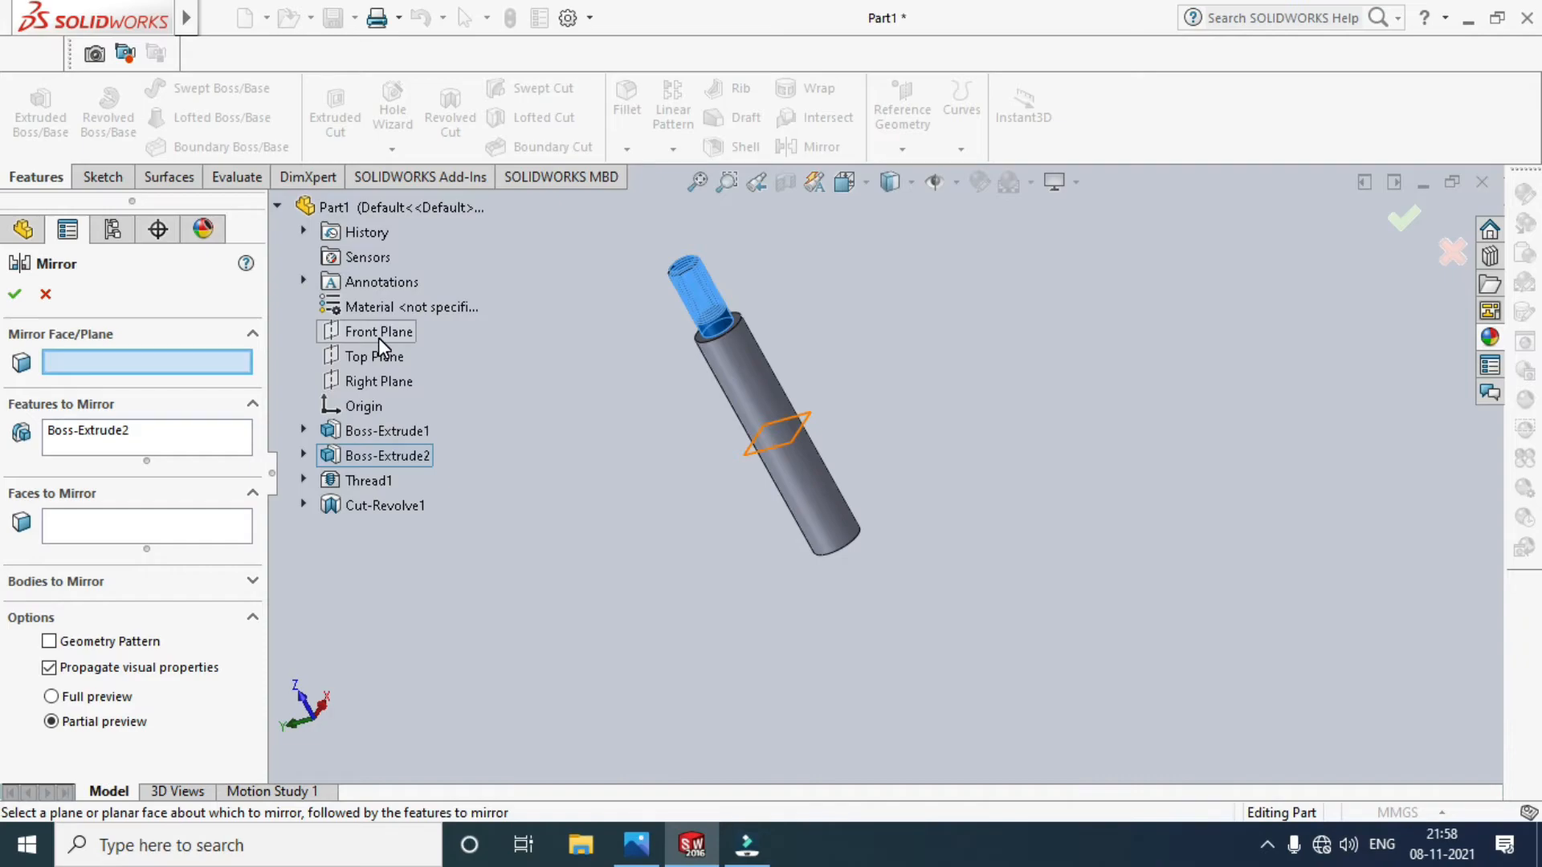
Mirror Boss-Extrude2 about the Front Plane to create Mirror2.
left_click(377, 331)
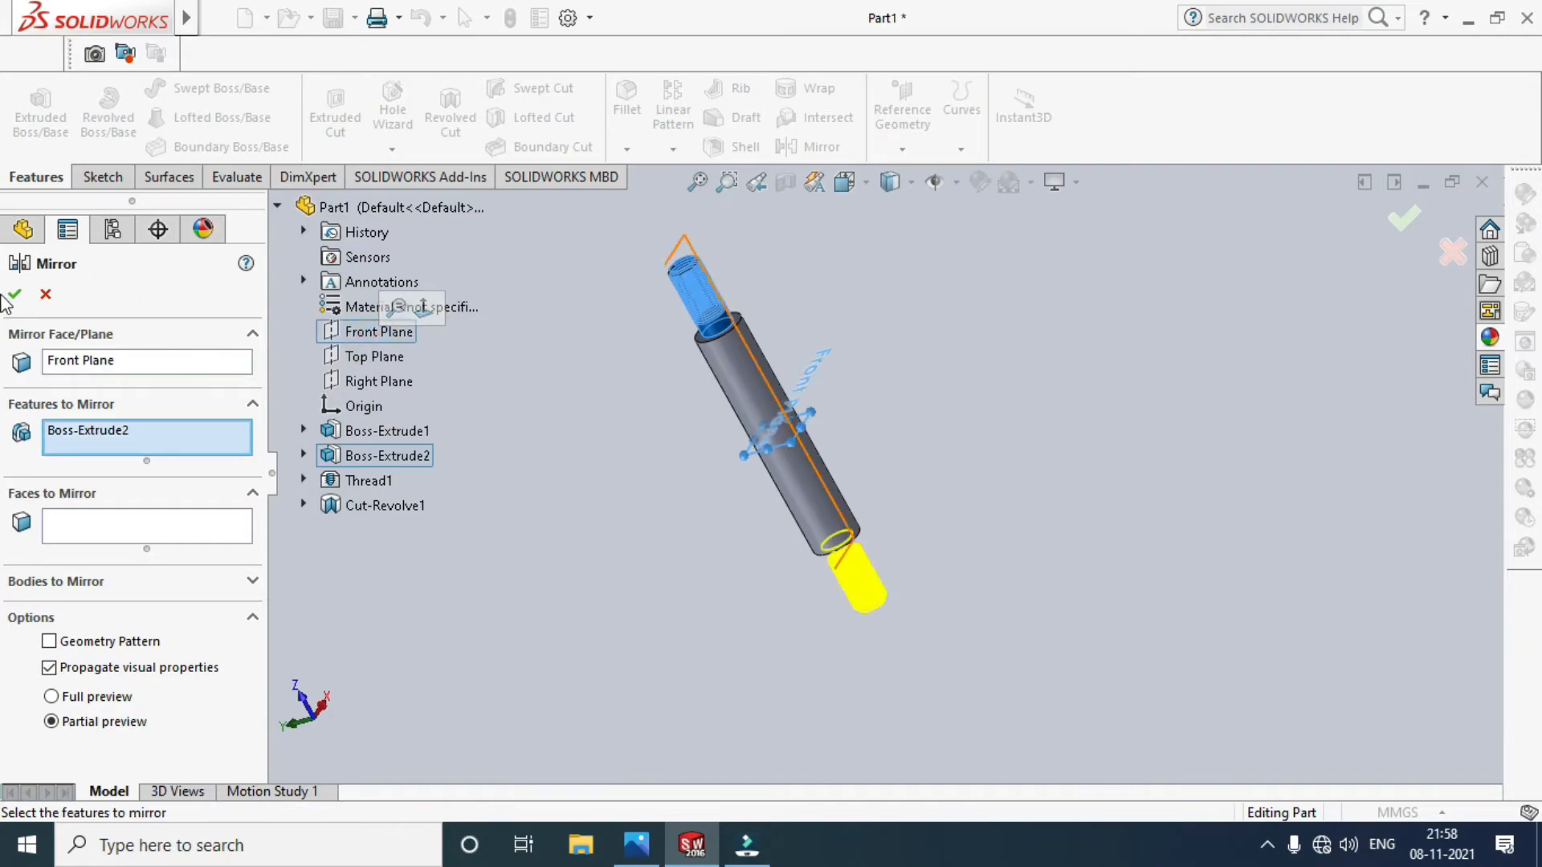
left_click(12, 294)
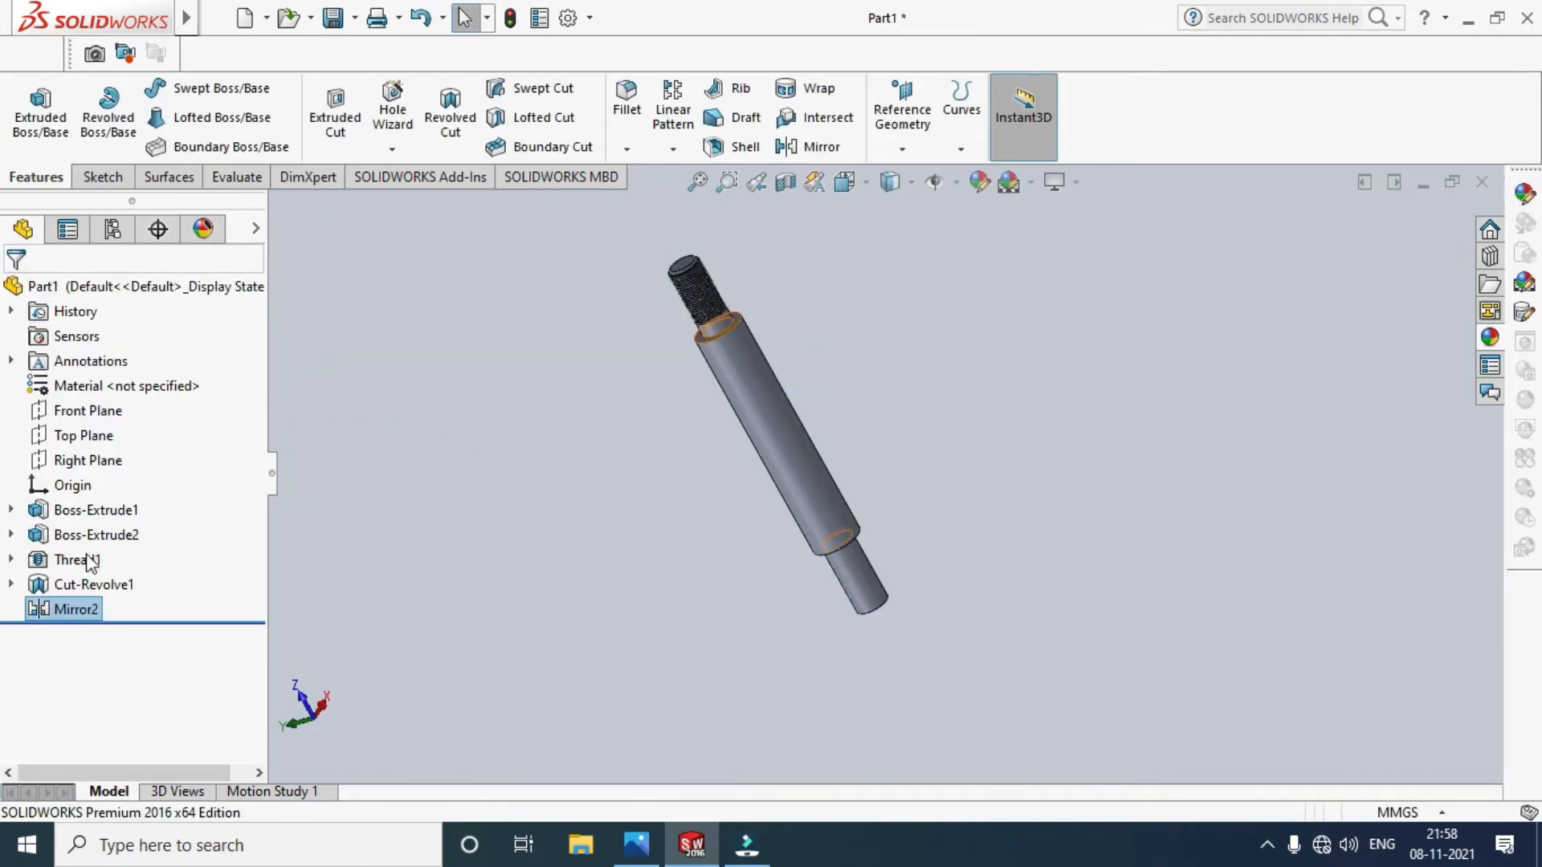
Add an M20x1.5 metric die cut thread on the mirrored reduced end's edge (Thread2).
left_click(391, 101)
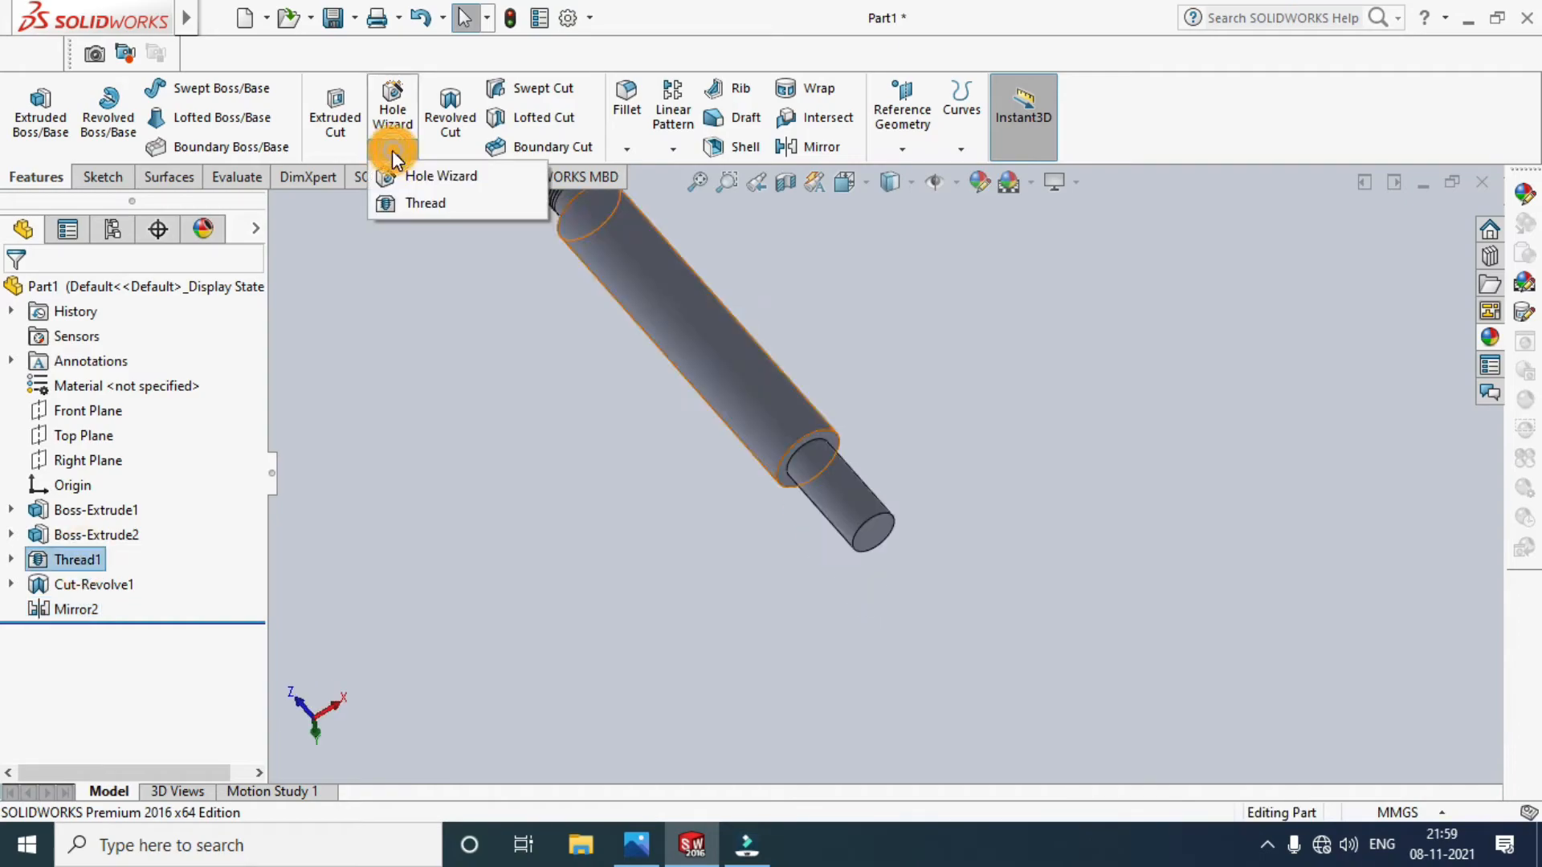
left_click(424, 202)
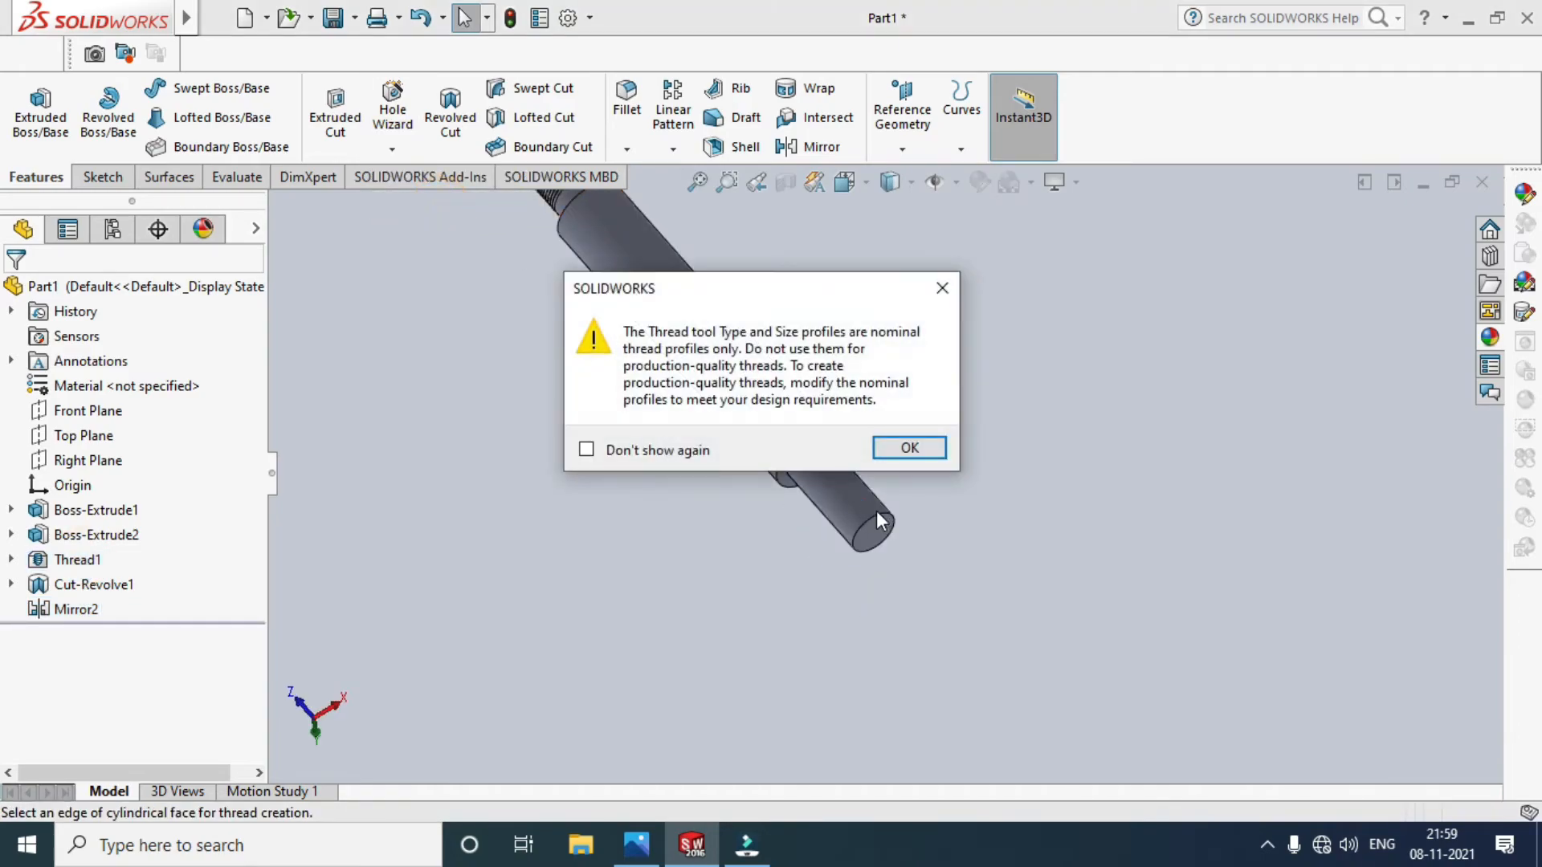
left_click(905, 449)
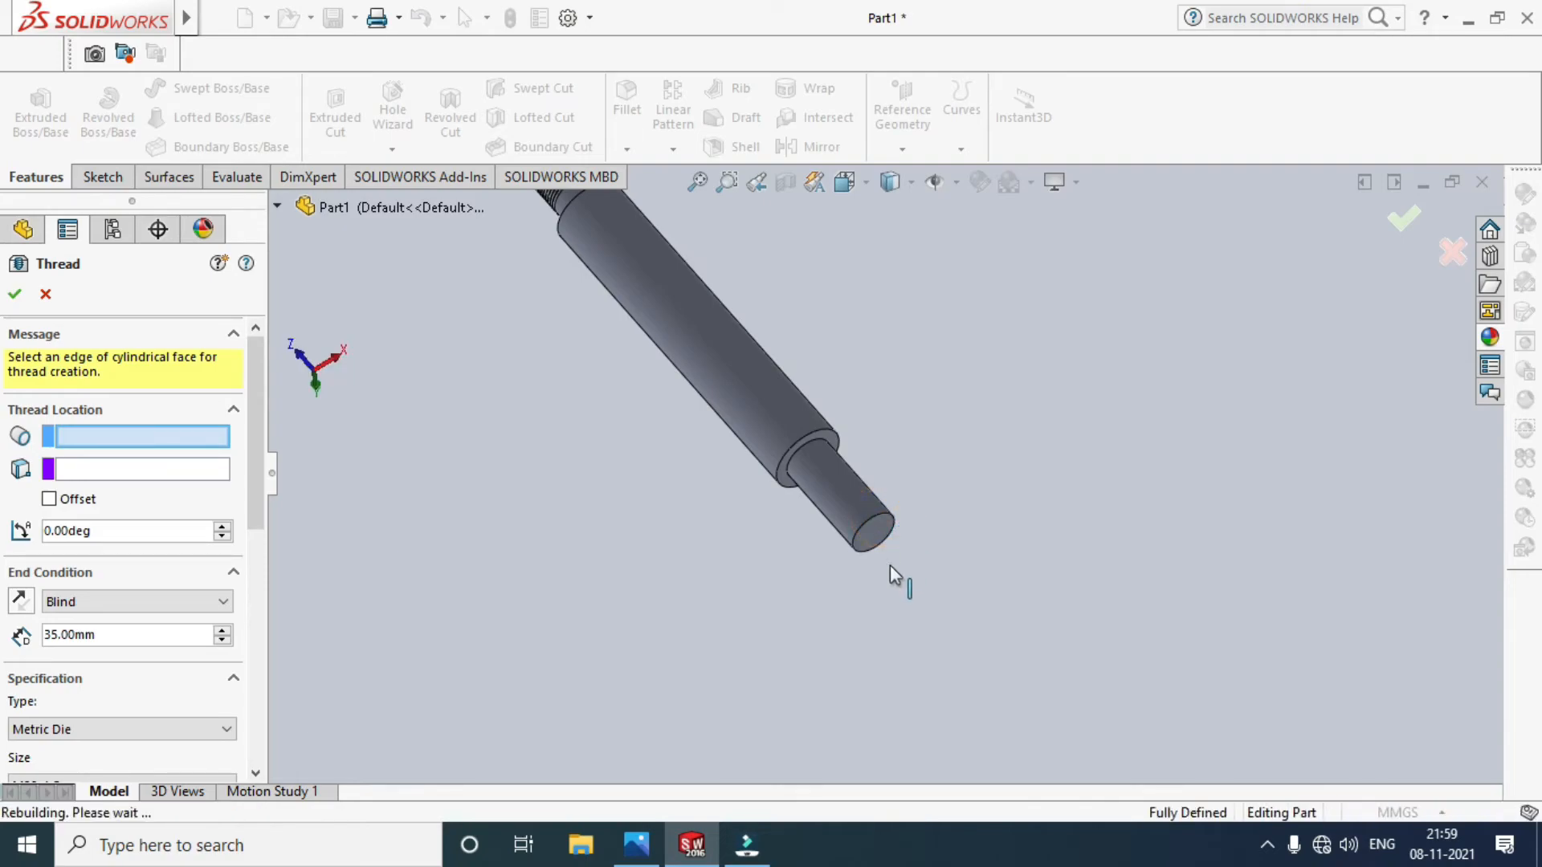
left_click(870, 531)
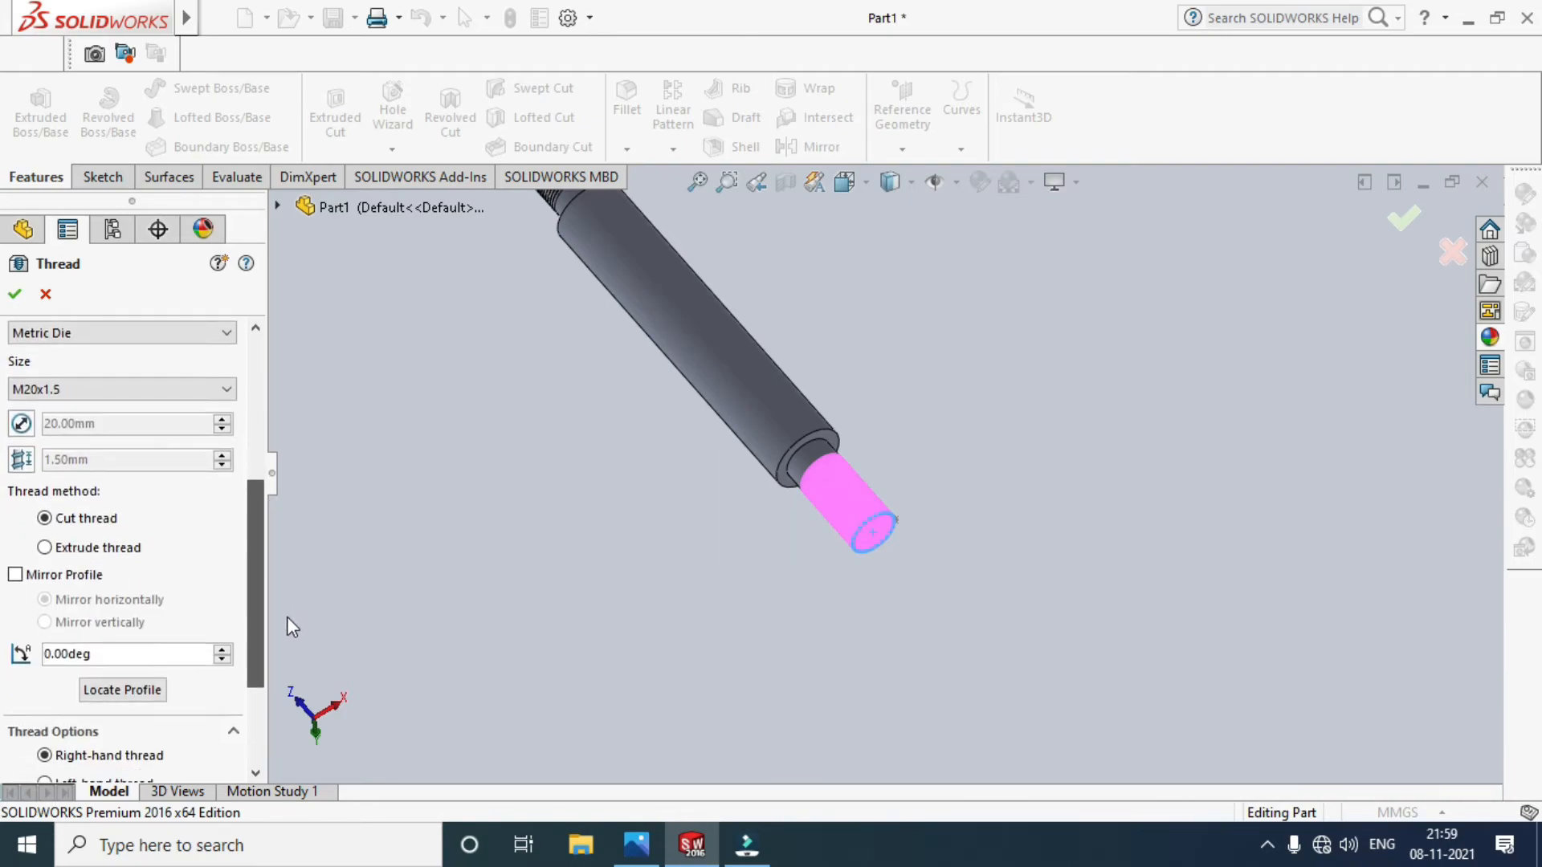
scroll("down", 3)
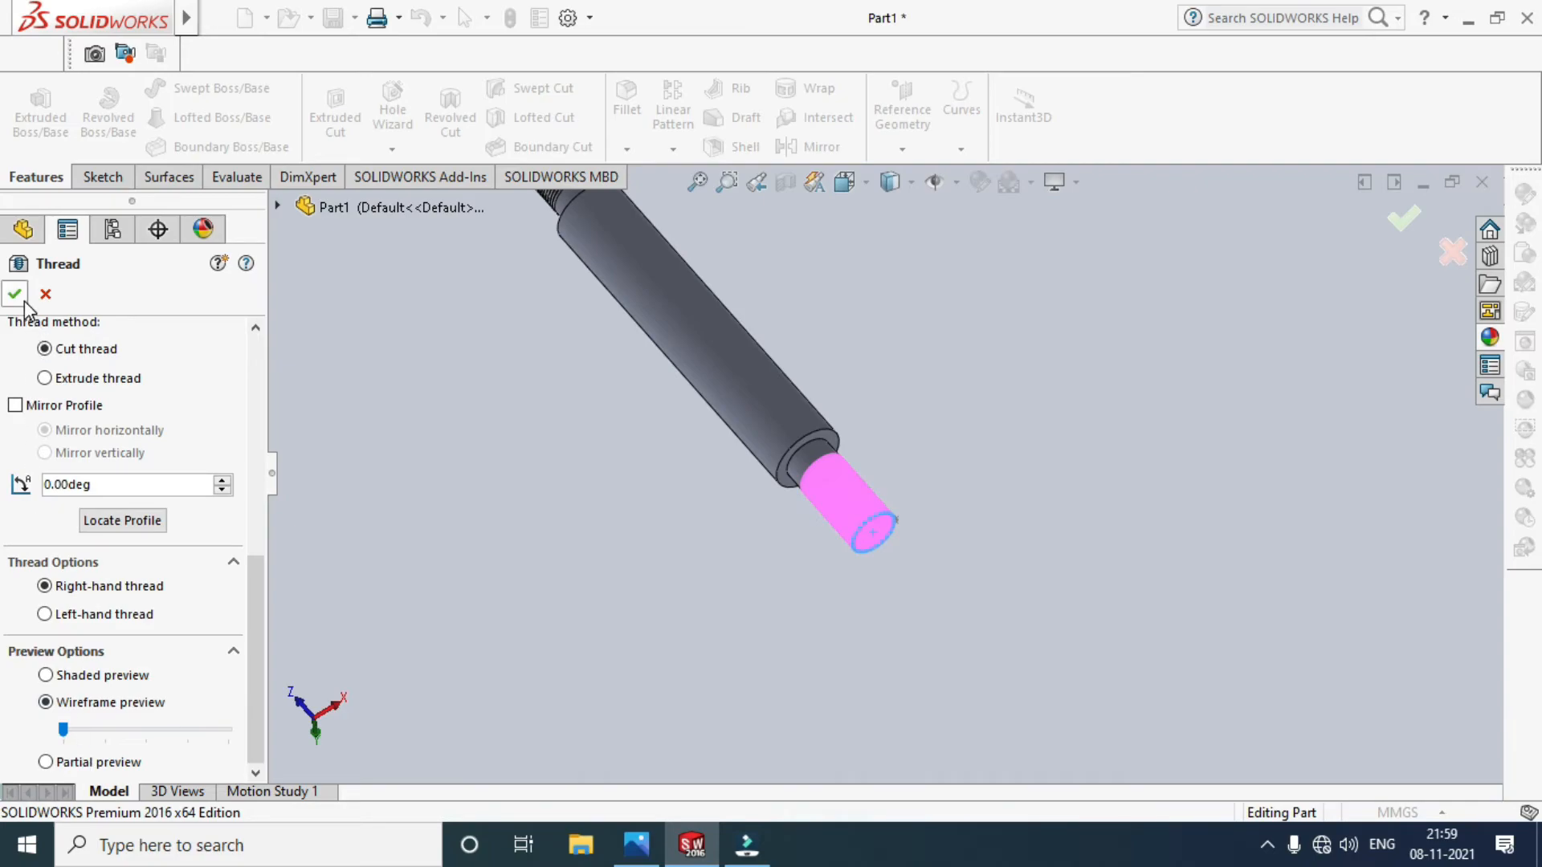
left_click(14, 294)
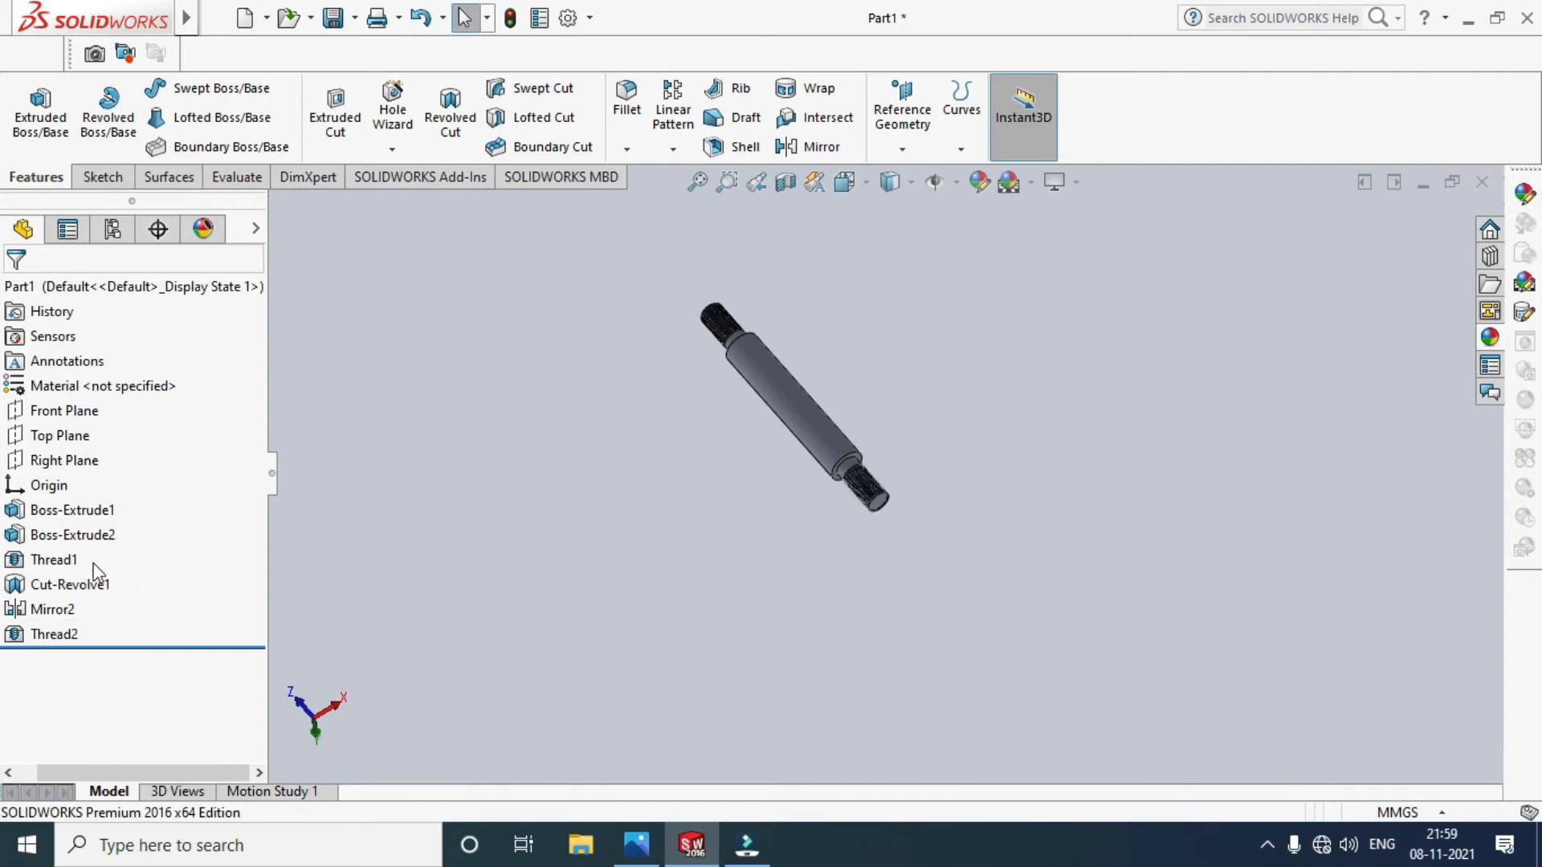
left_click(69, 584)
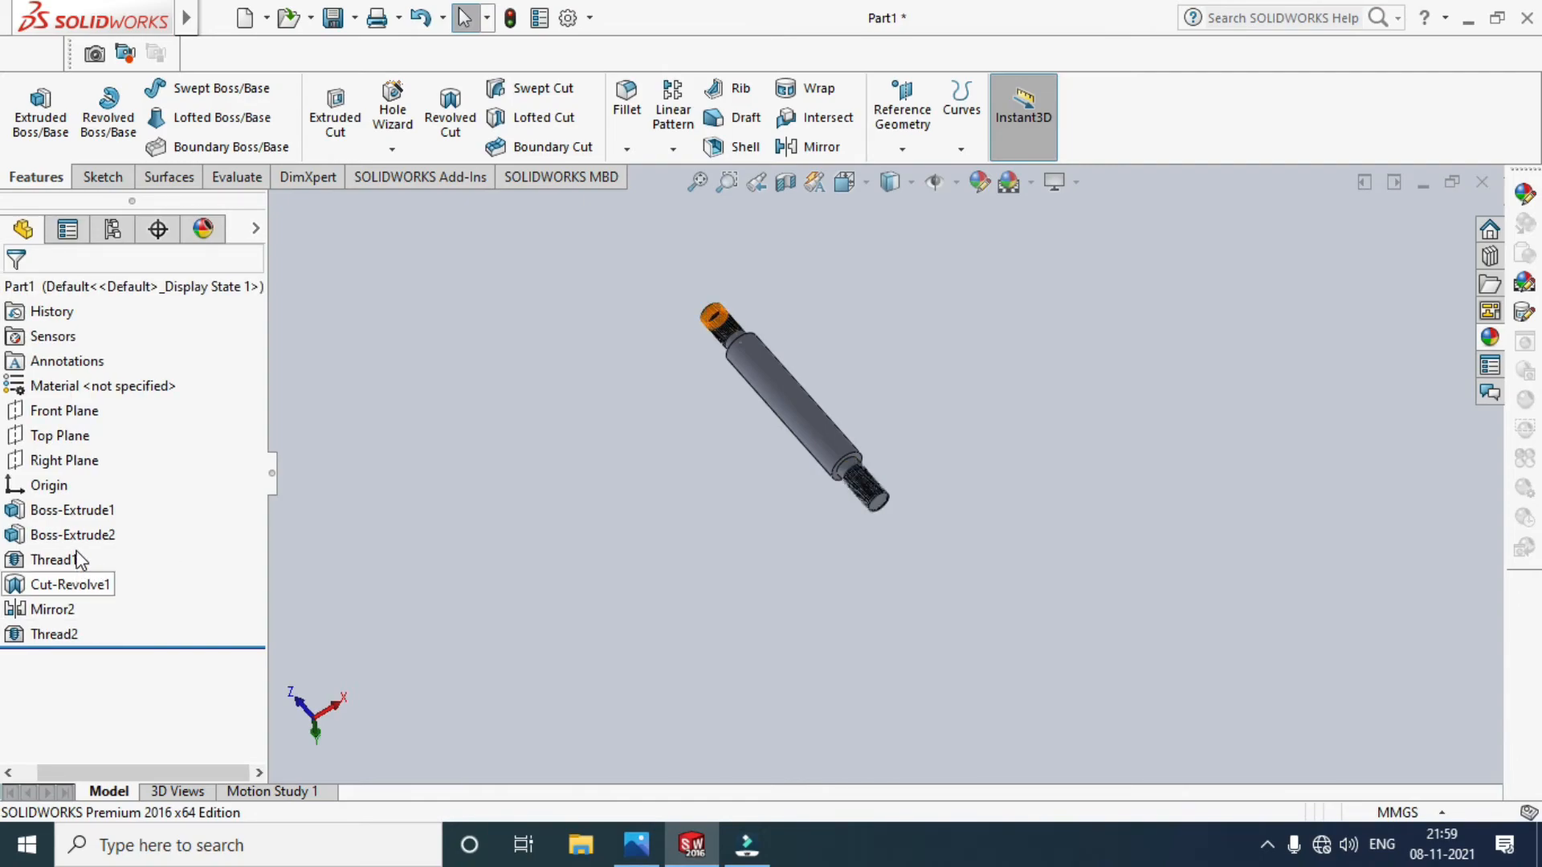
left_click(65, 585)
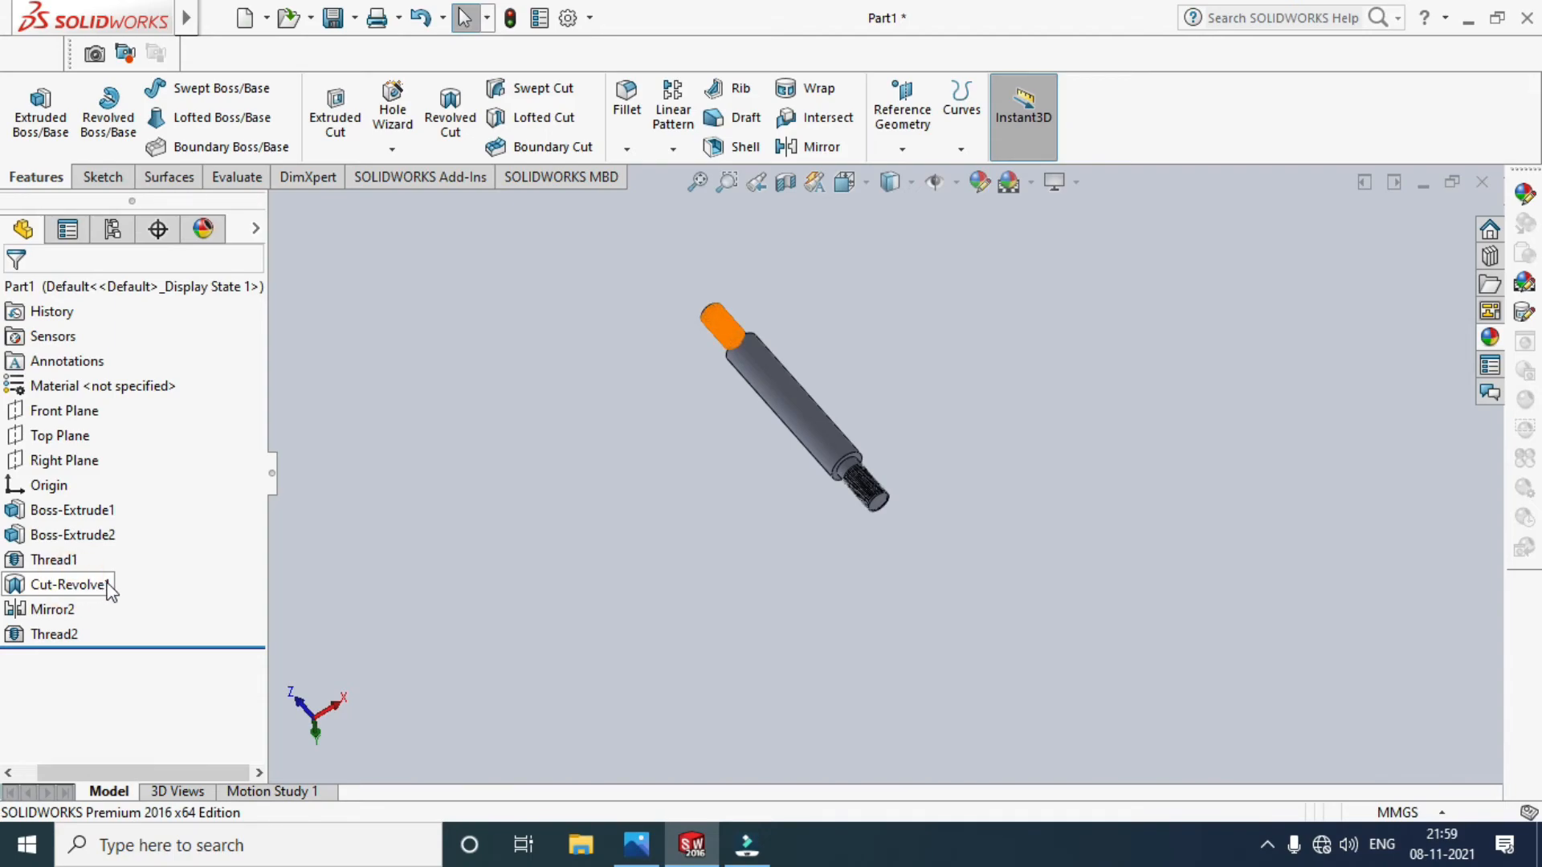
left_click(69, 583)
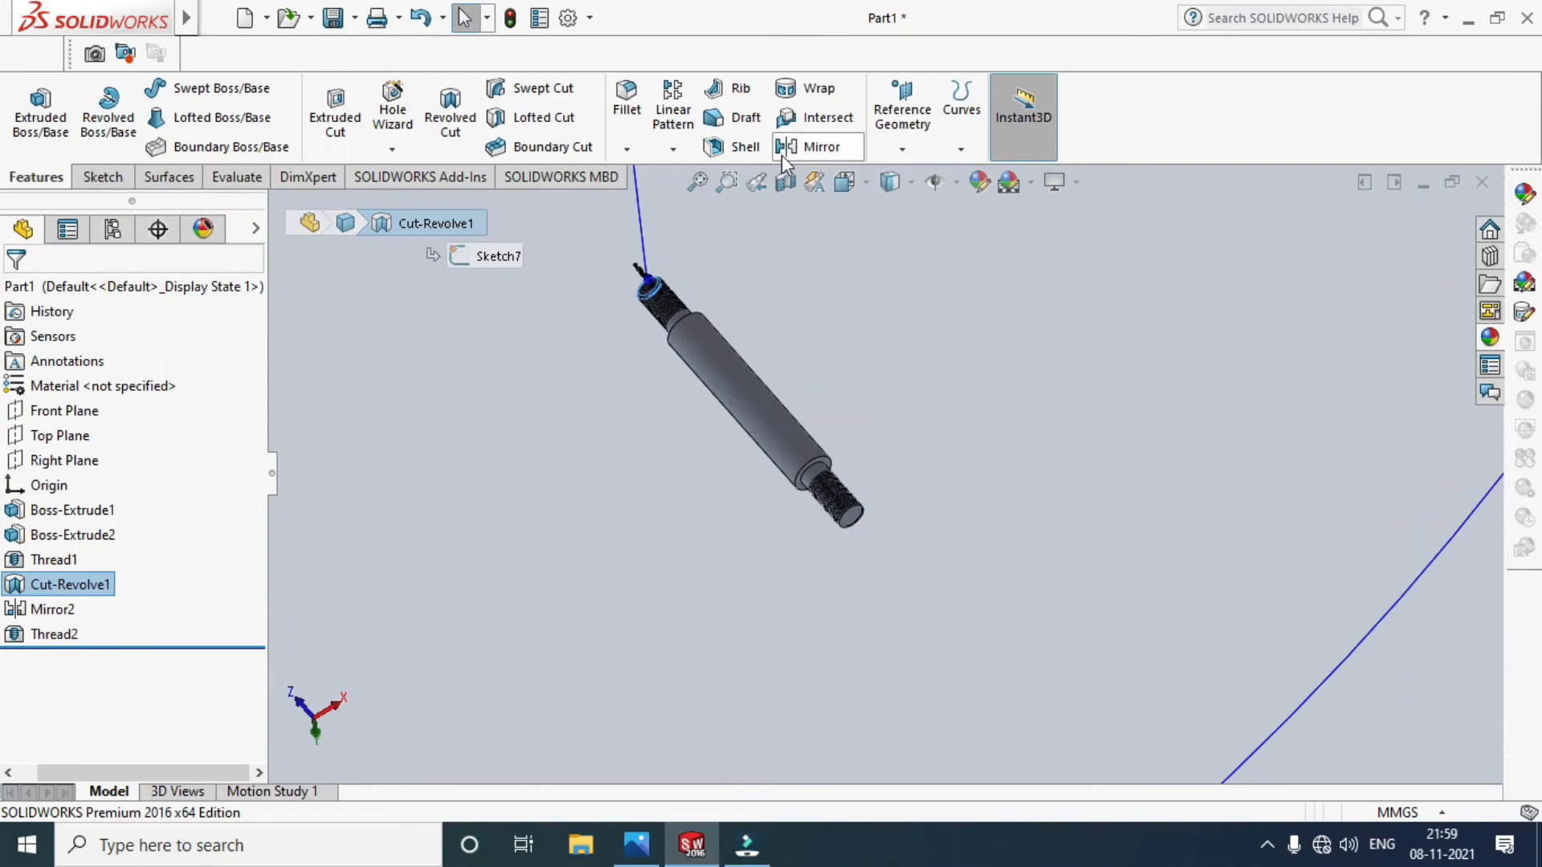
Mirror the Cut-Revolve1 chamfer about the Front Plane to create Mirror4.
left_click(819, 146)
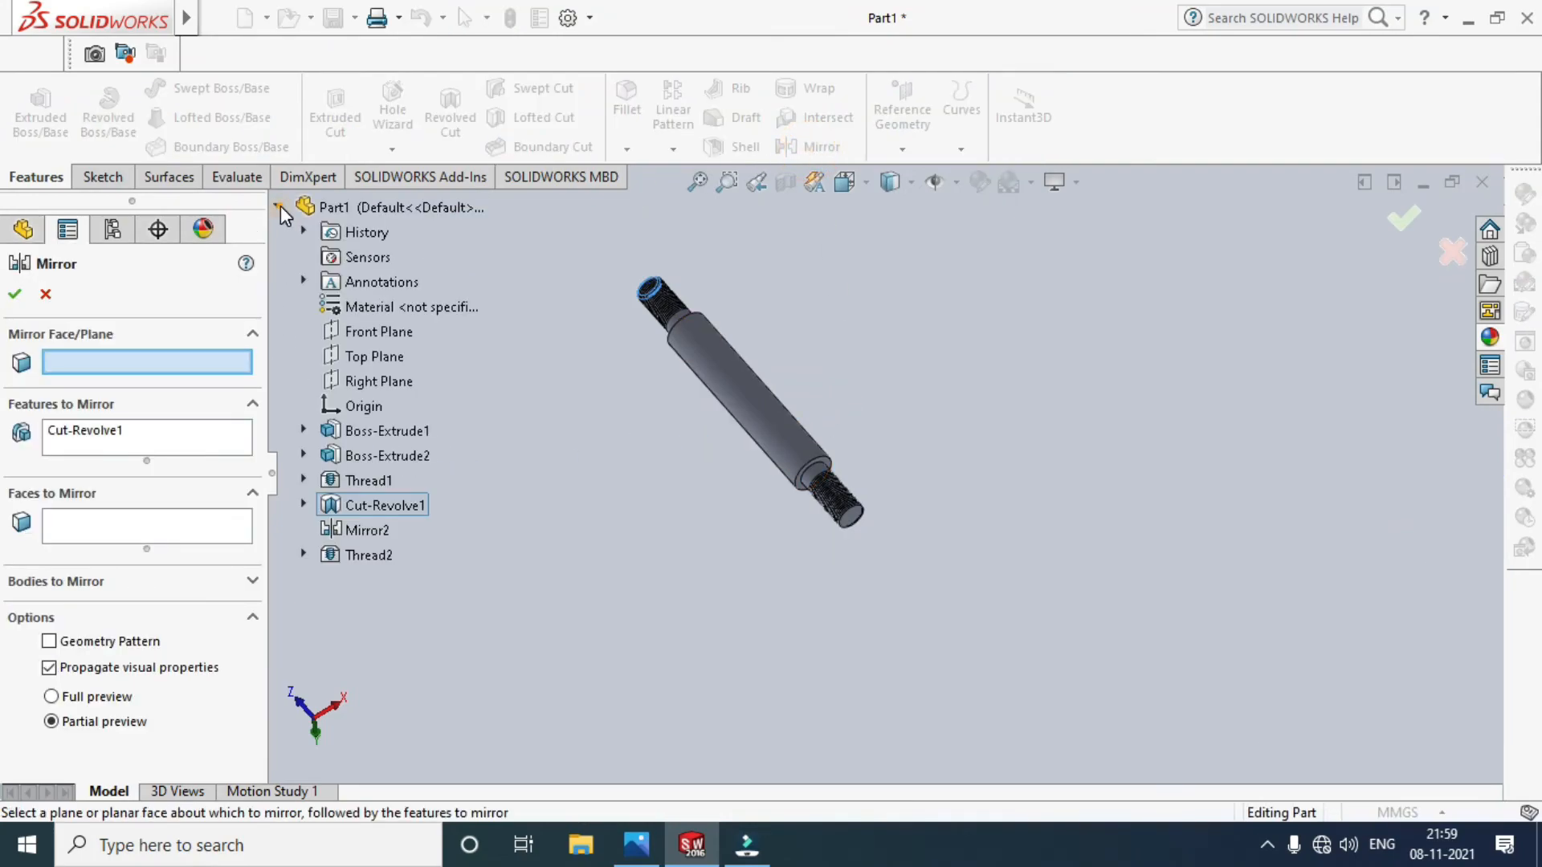
left_click(379, 331)
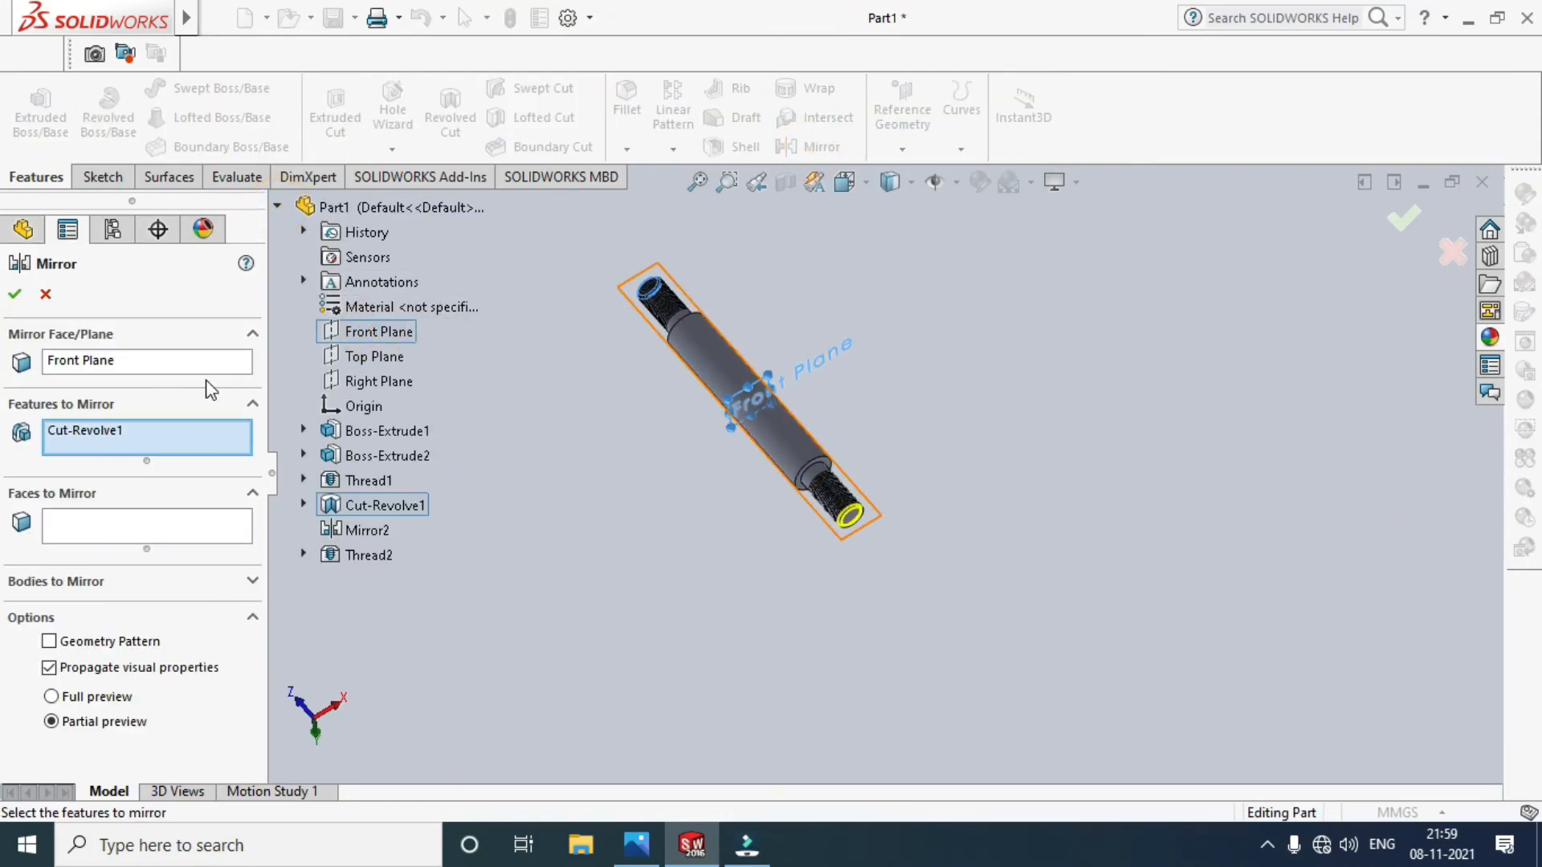
left_click(14, 292)
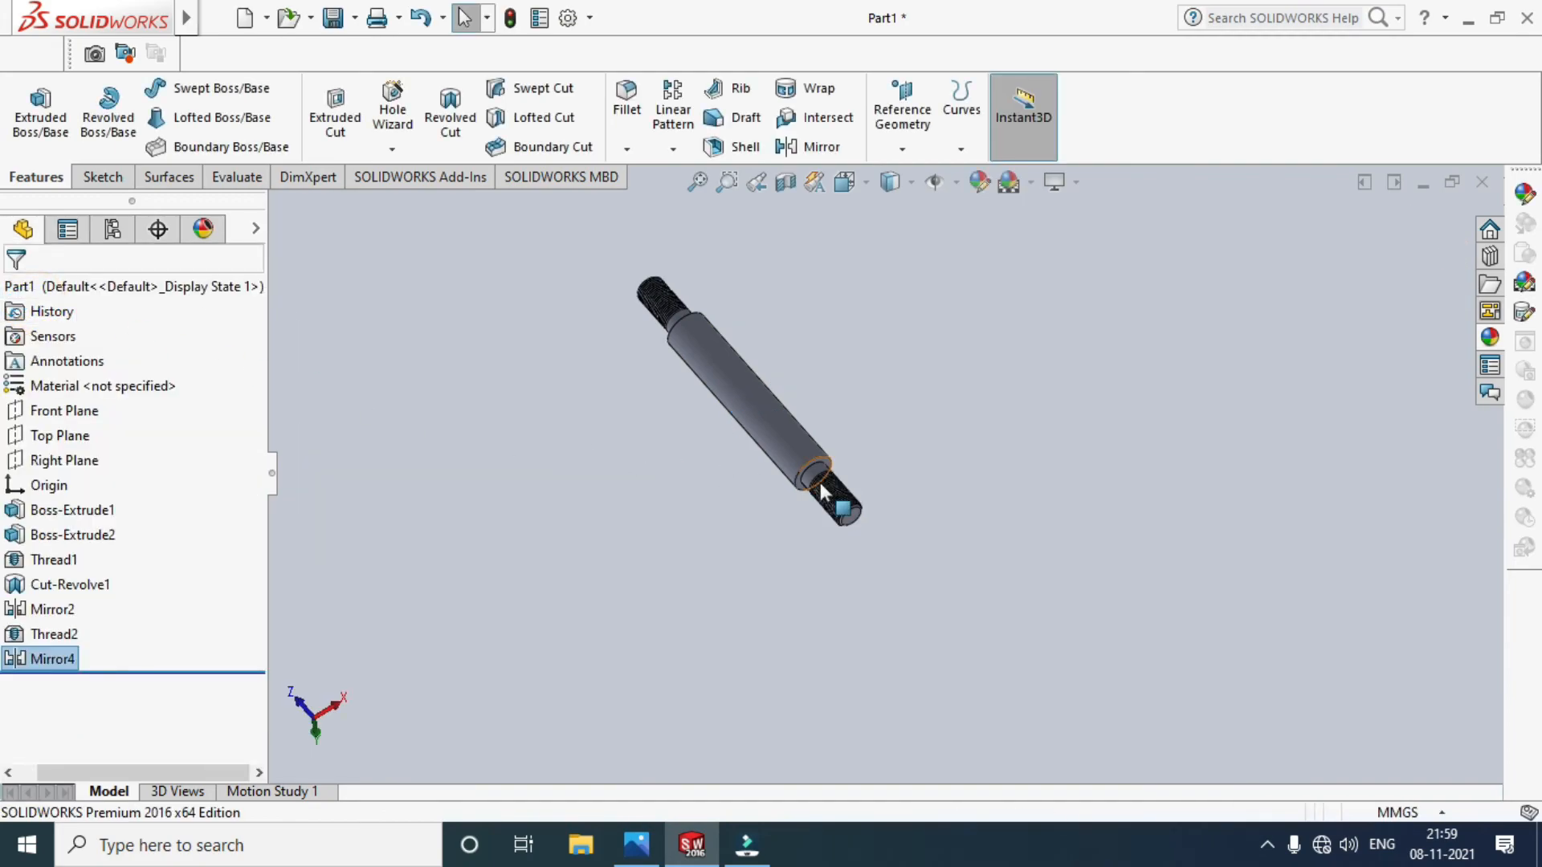